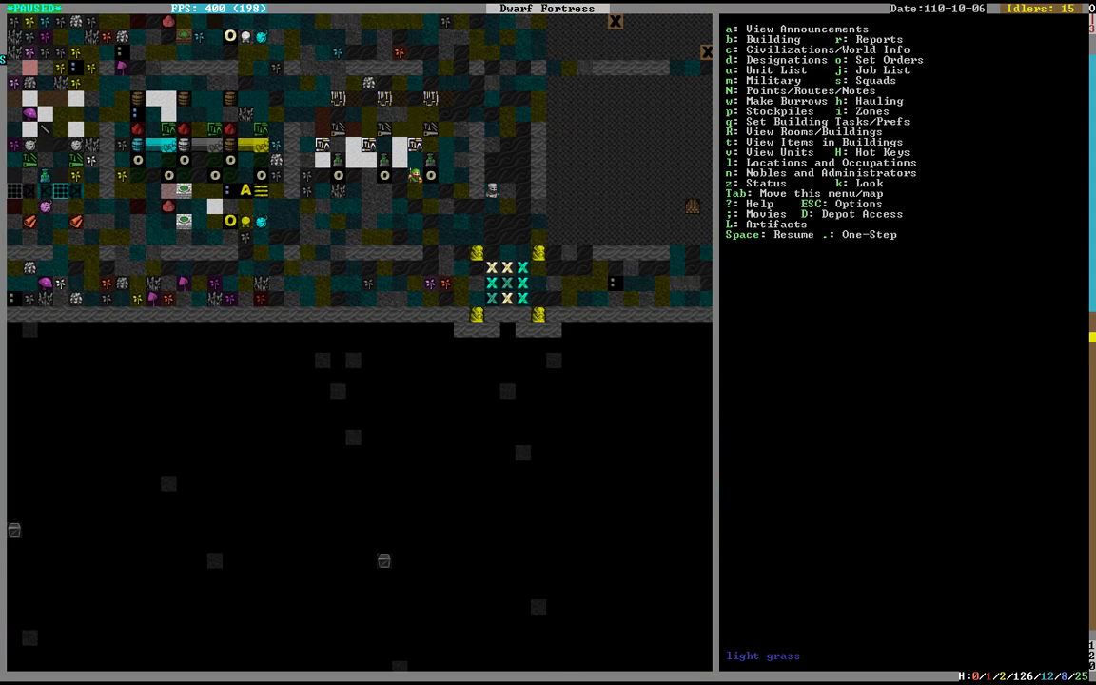
Leave the work orders list and designate a 76-tile vertical wall line along the workshop row
{"action": "scroll", "scroll_direction": "down", "scroll_amount": 3}
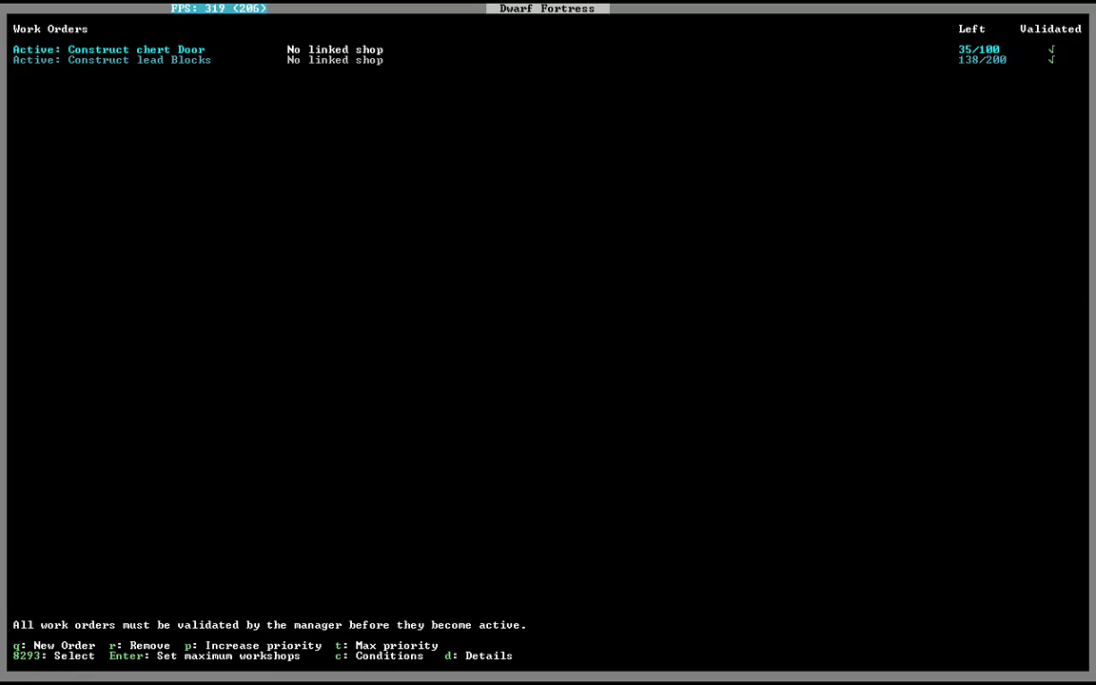
{"action": "key", "text": "Escape"}
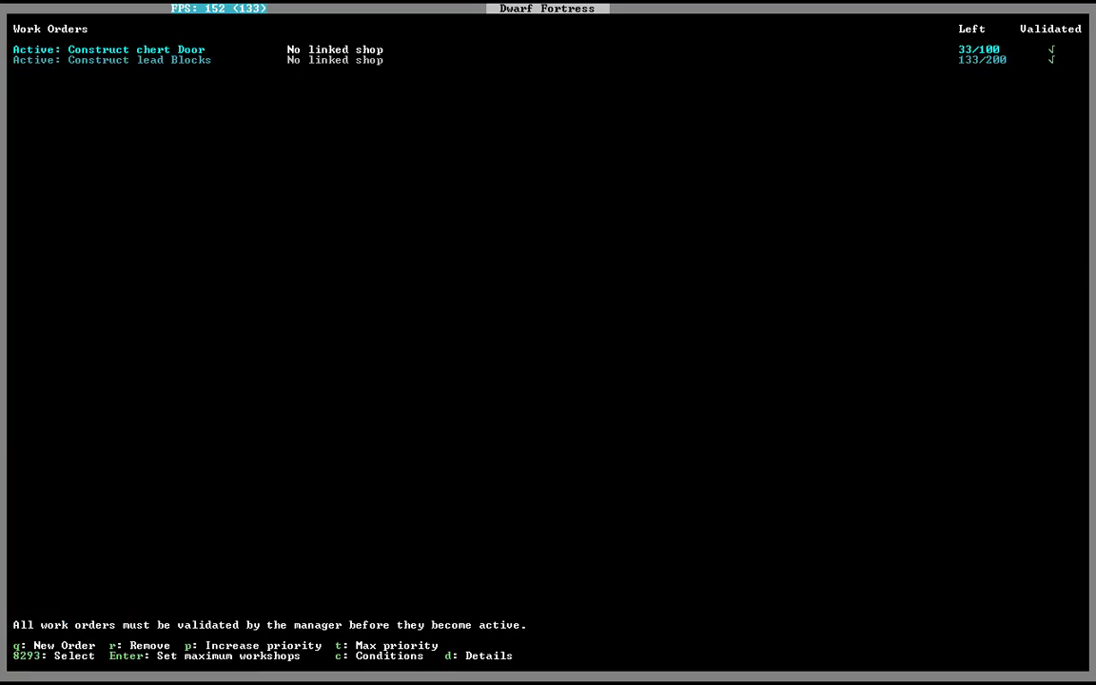
{"action": "key", "text": "Esc"}
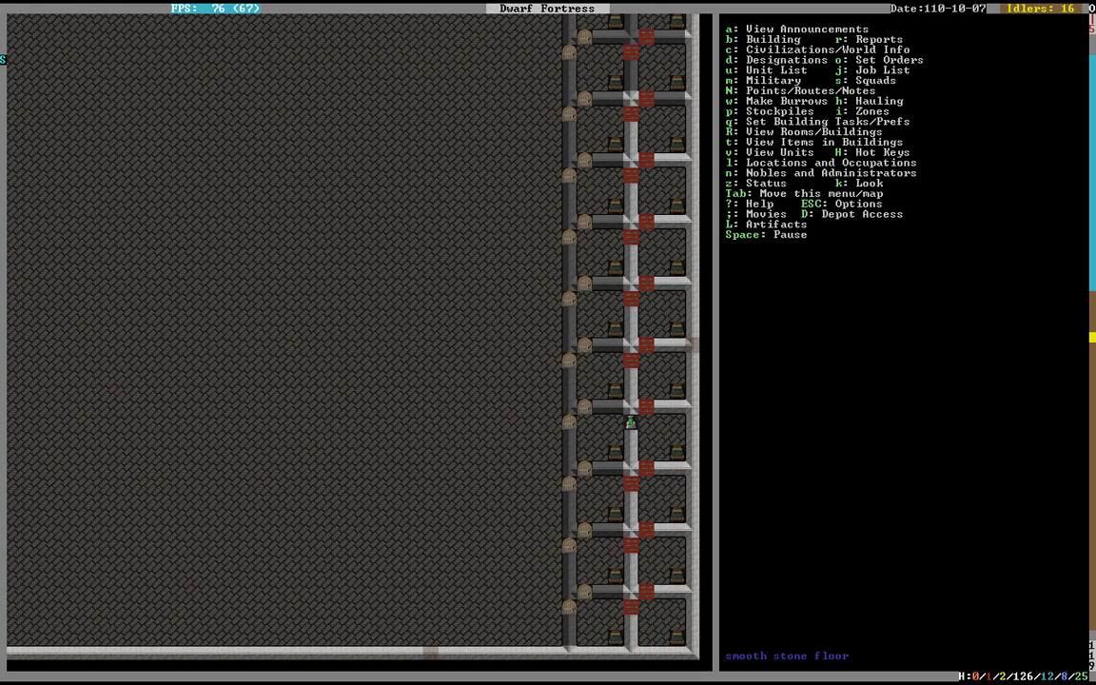
{"action": "key", "text": "b"}
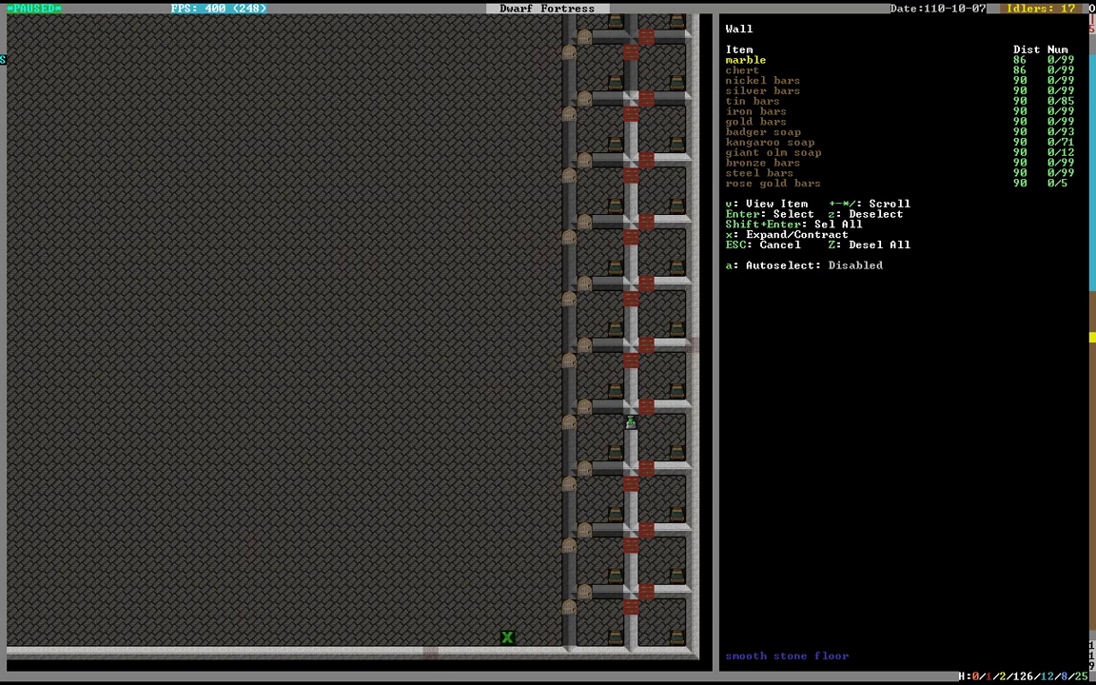
{"action": "key", "text": "Enter"}
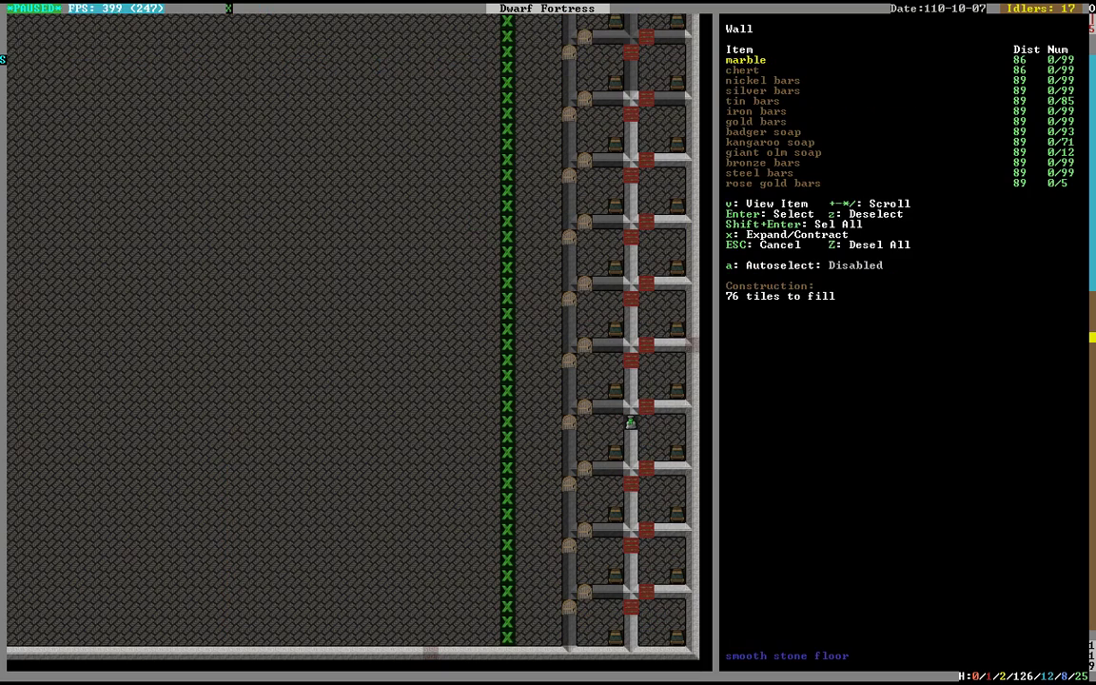
Browse the material list and assign a wall material to every segment
{"action": "scroll", "scroll_direction": "down", "scroll_amount": 3}
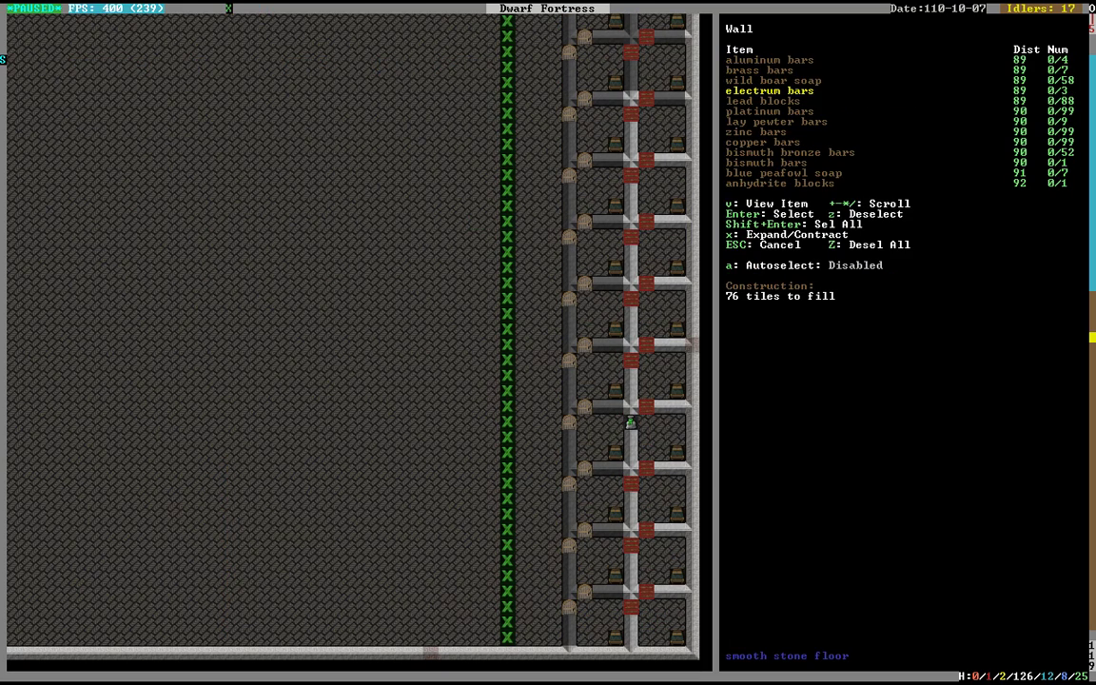
{"action": "key", "text": "down"}
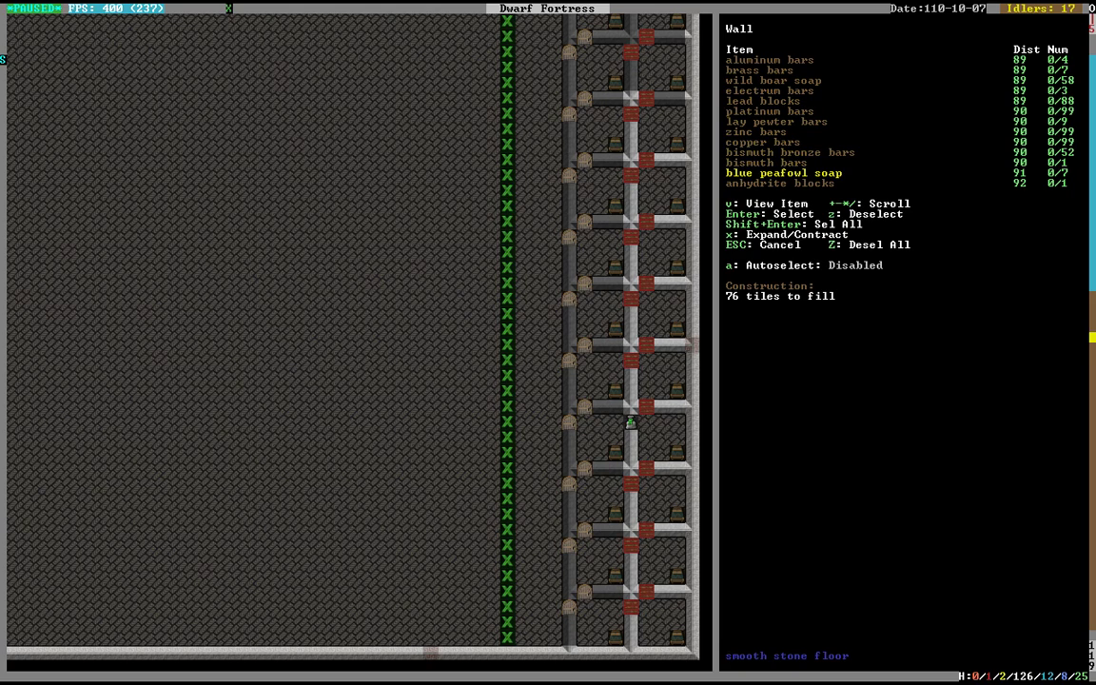
{"action": "scroll", "scroll_direction": "down", "scroll_amount": 3}
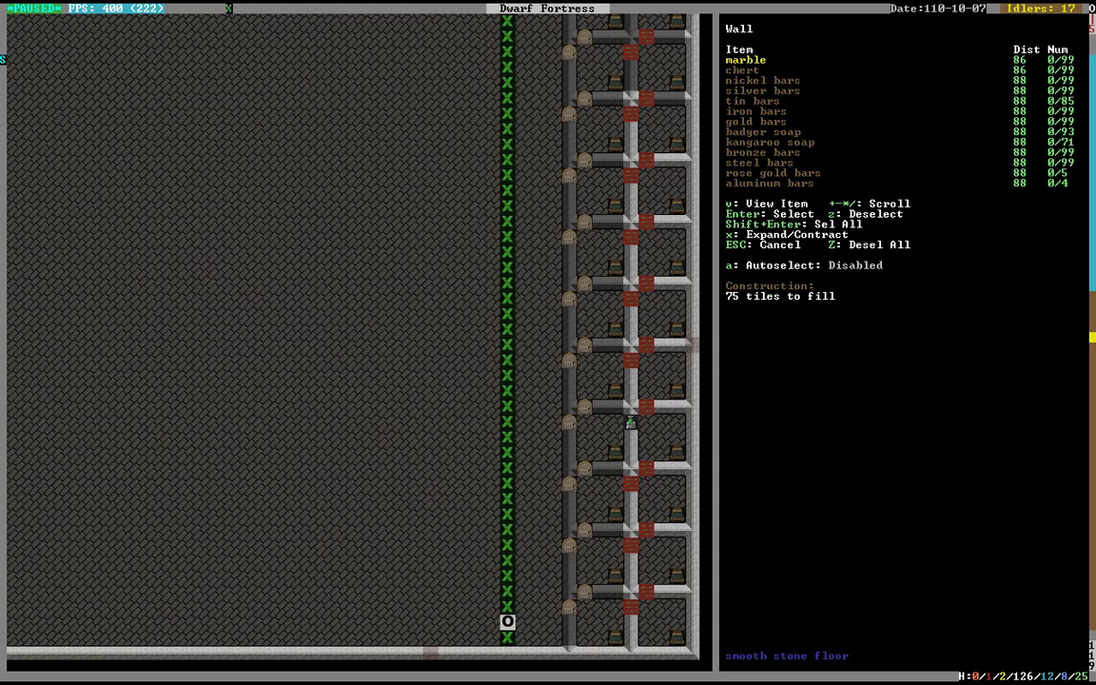
{"action": "scroll", "scroll_direction": "down", "scroll_amount": 3}
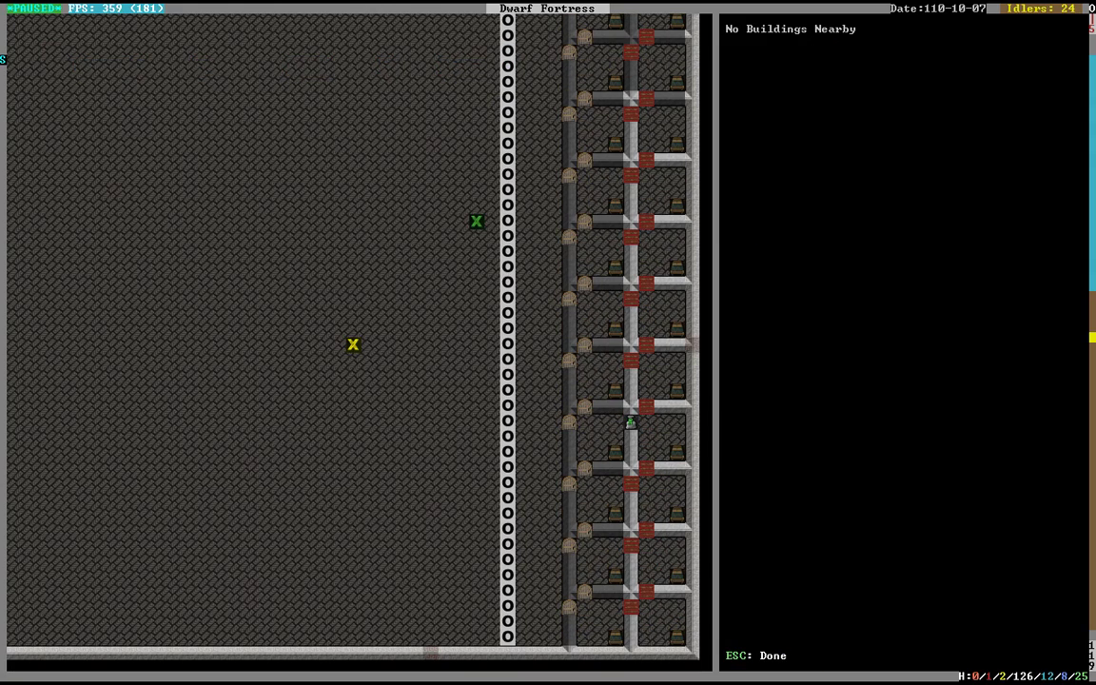
Remove sections of the planned wall to leave regular gaps, then resume the fortress
{"action": "left_click", "coordinate": [506, 605]}
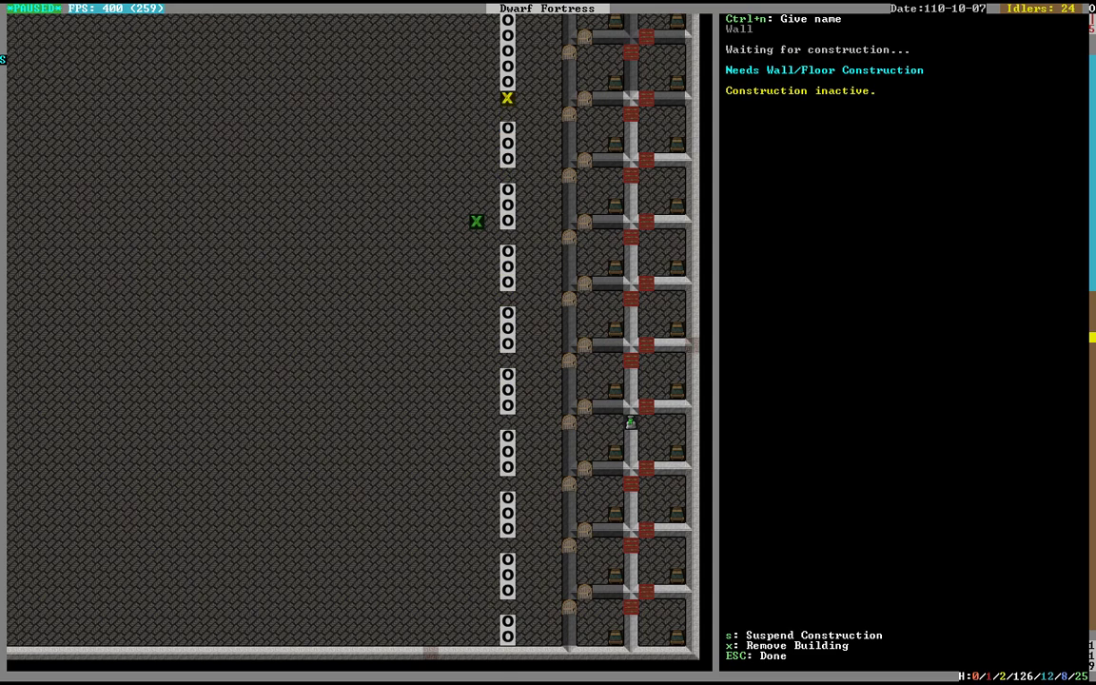
{"action": "scroll", "scroll_direction": "up", "scroll_amount": 3}
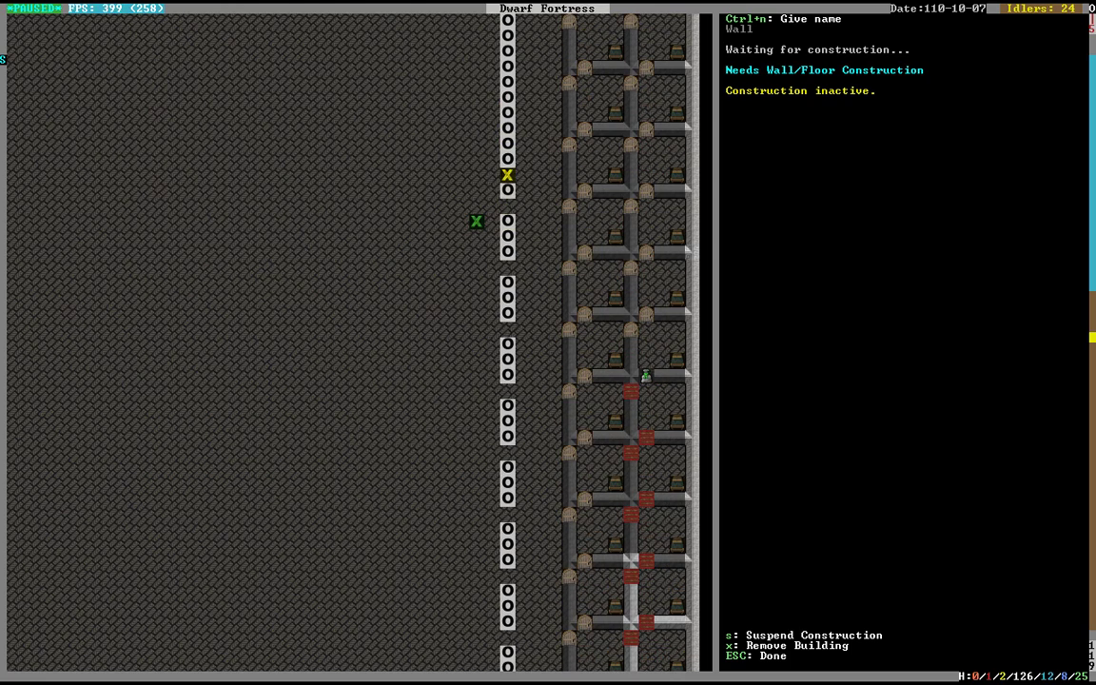
{"action": "scroll", "scroll_direction": "up", "scroll_amount": 3}
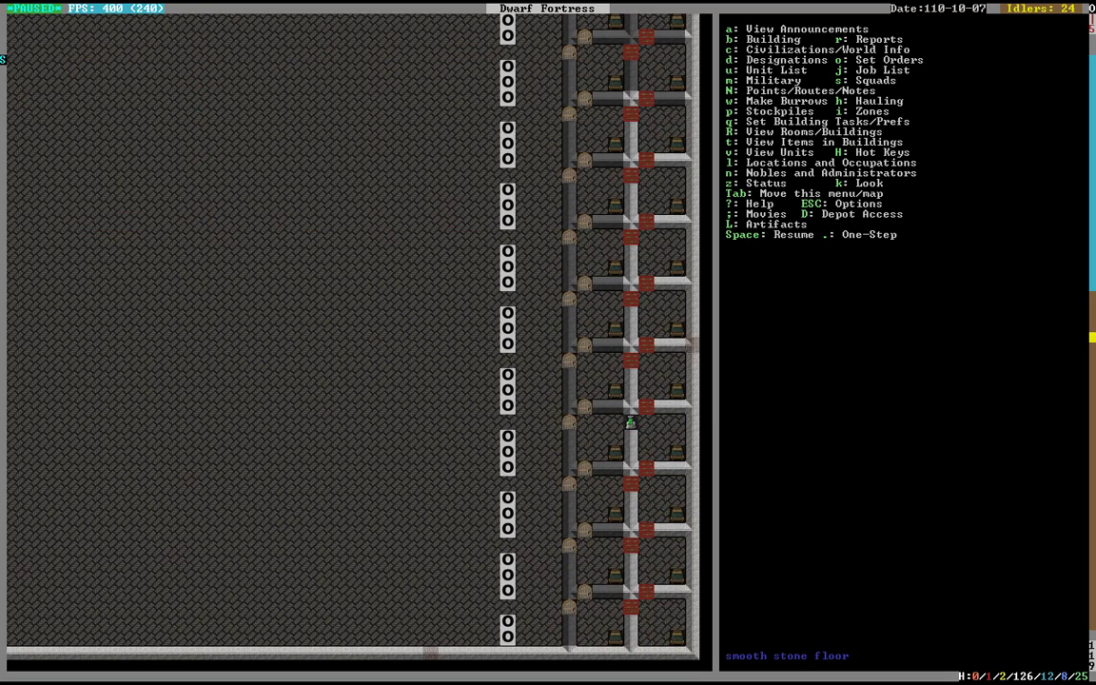
{"action": "key", "text": "space"}
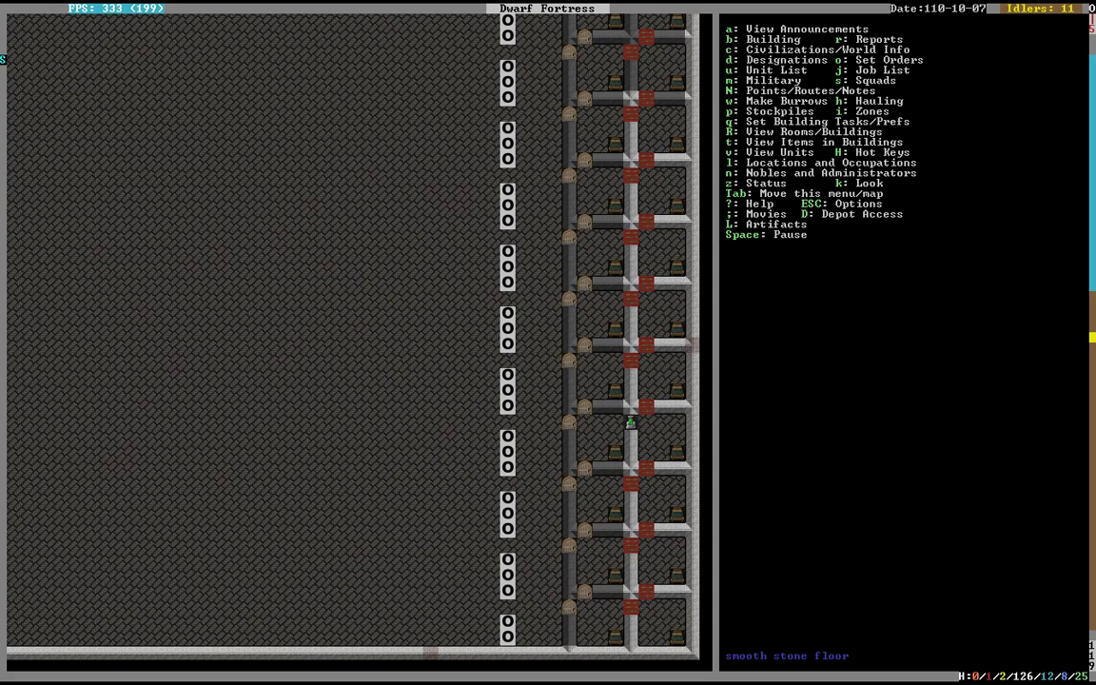
Place a bed beside each room along the wall line
{"action": "key", "text": "b"}
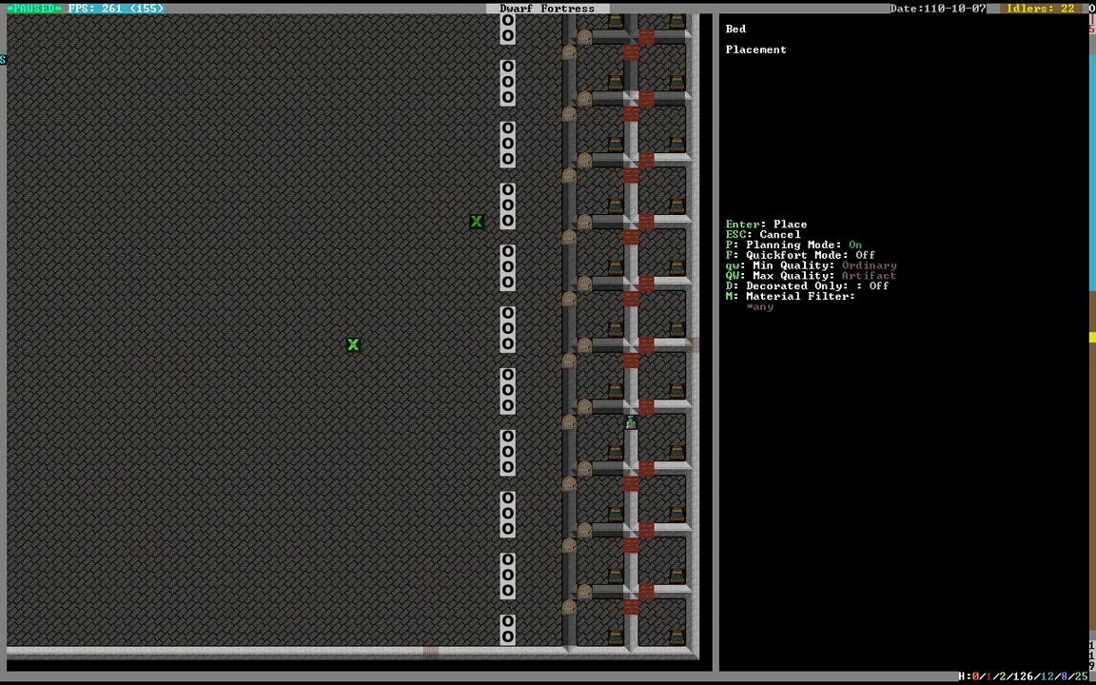
{"action": "mouse_move", "coordinate": [584, 636]}
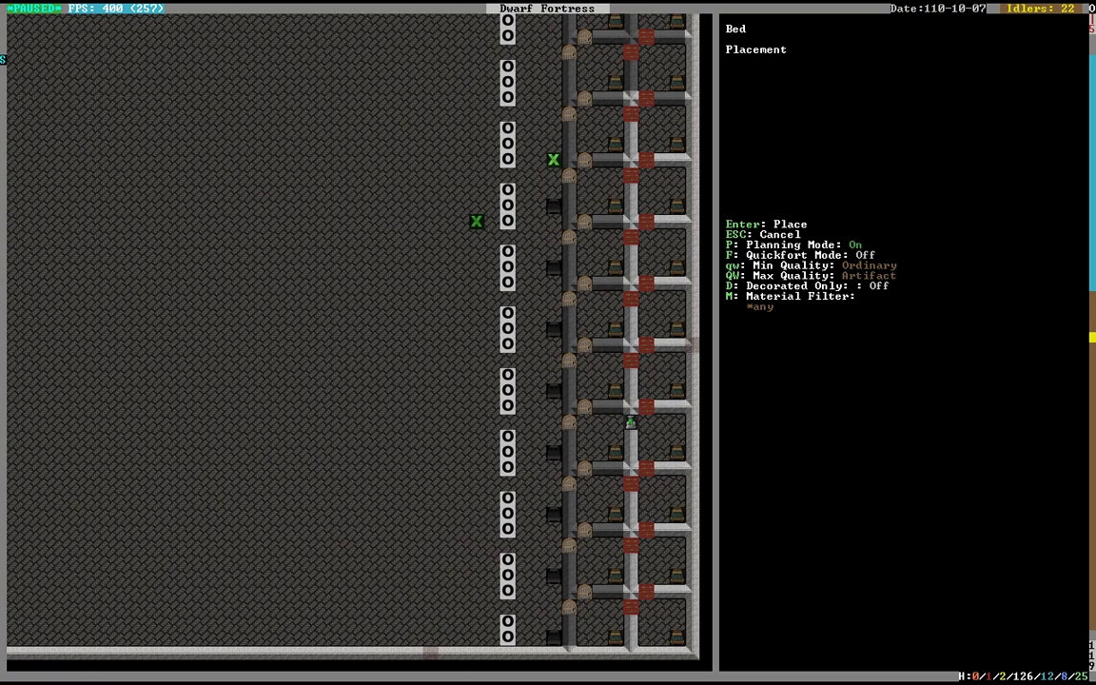
{"action": "scroll", "scroll_direction": "up", "scroll_amount": 3}
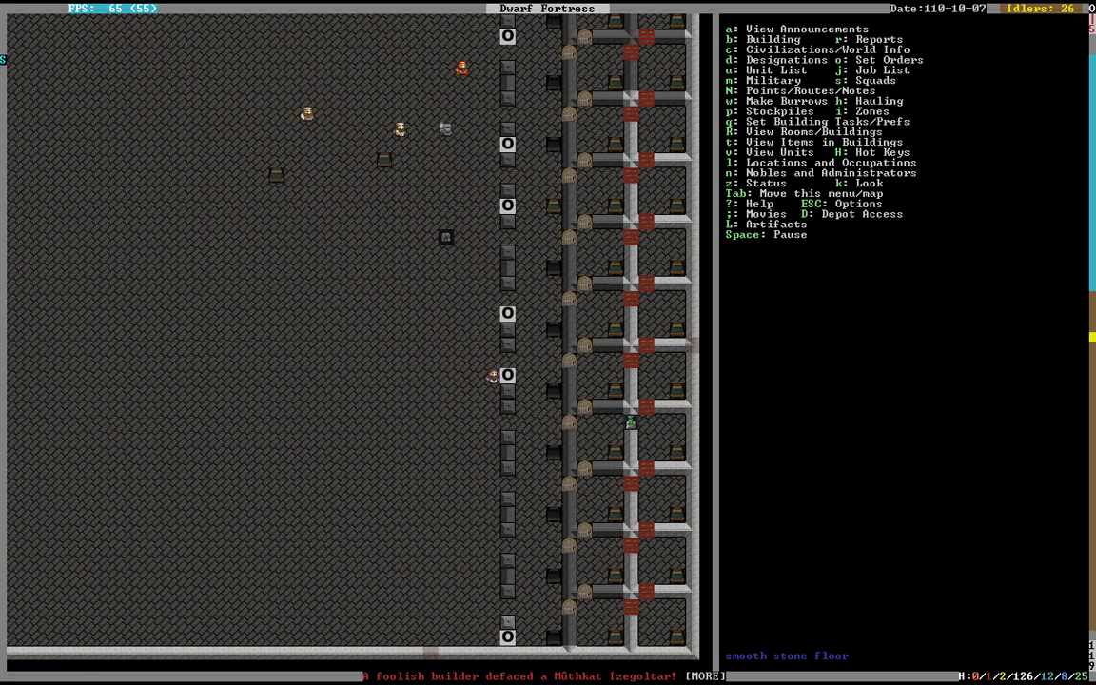
Plan two-tile lead-block walls at the lower room entrances and mark the next wall's corner
{"action": "key", "text": "space"}
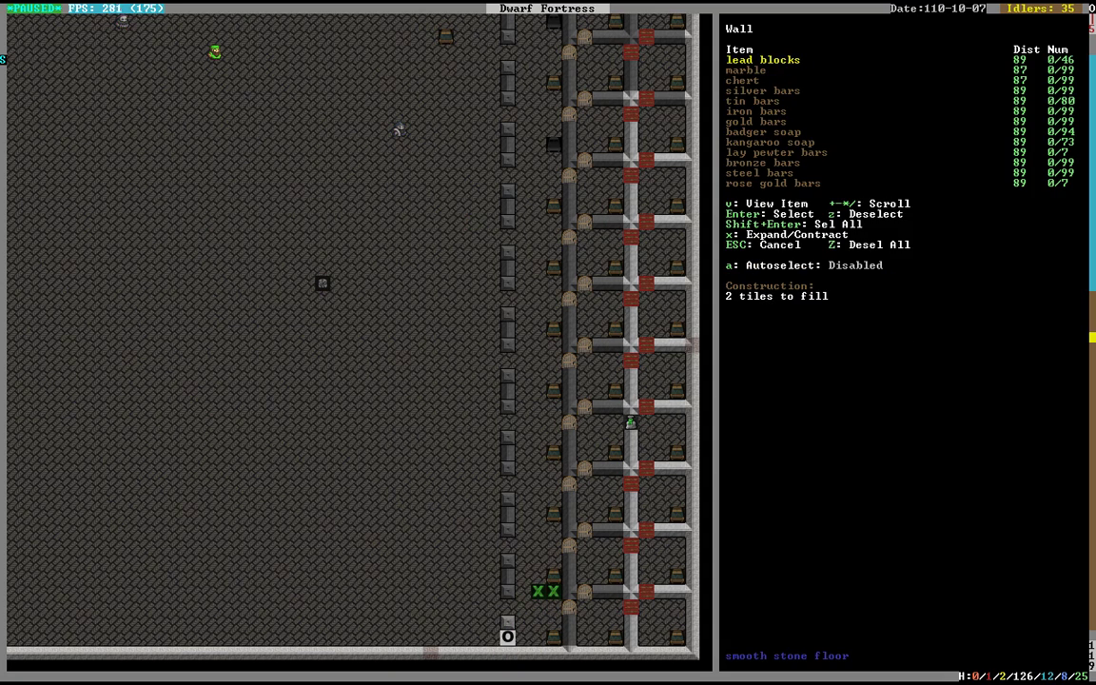
{"action": "key", "text": "Escape"}
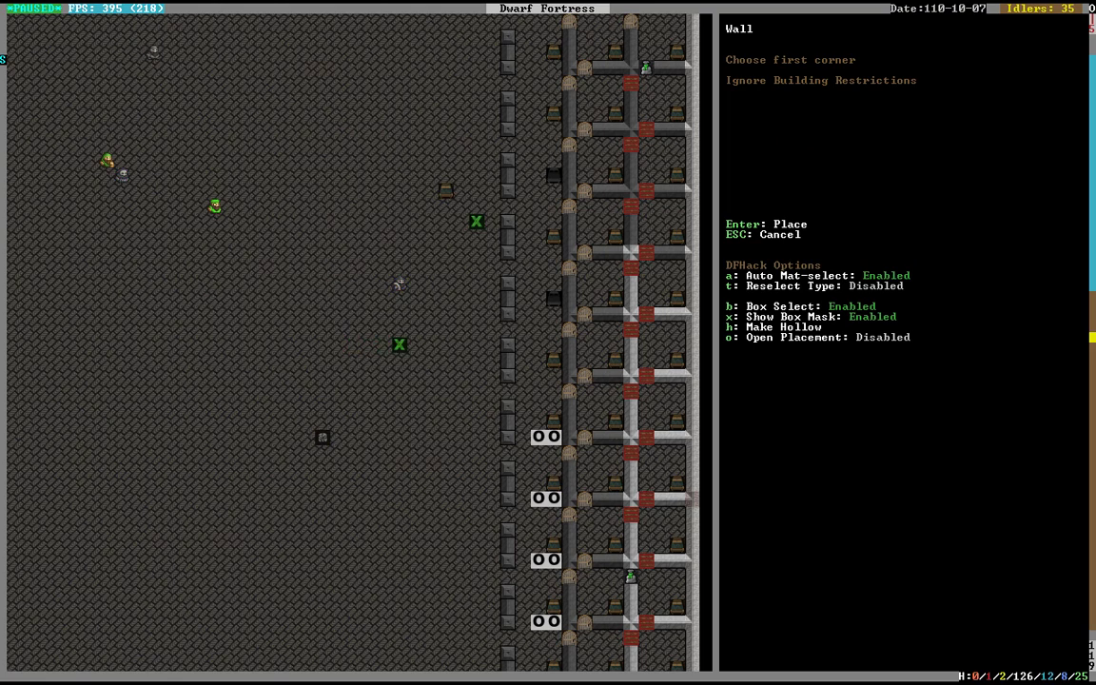
{"action": "left_click", "coordinate": [400, 344]}
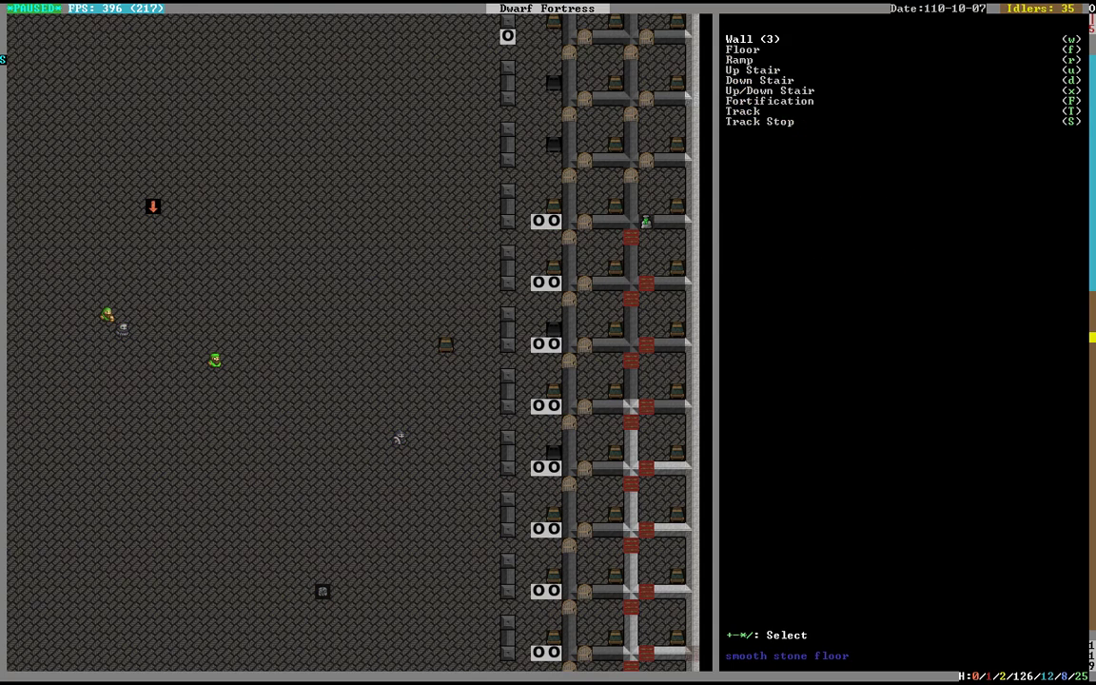
Plan the two-tile lead-block wall at the uppermost room entrance
{"action": "key", "text": "w"}
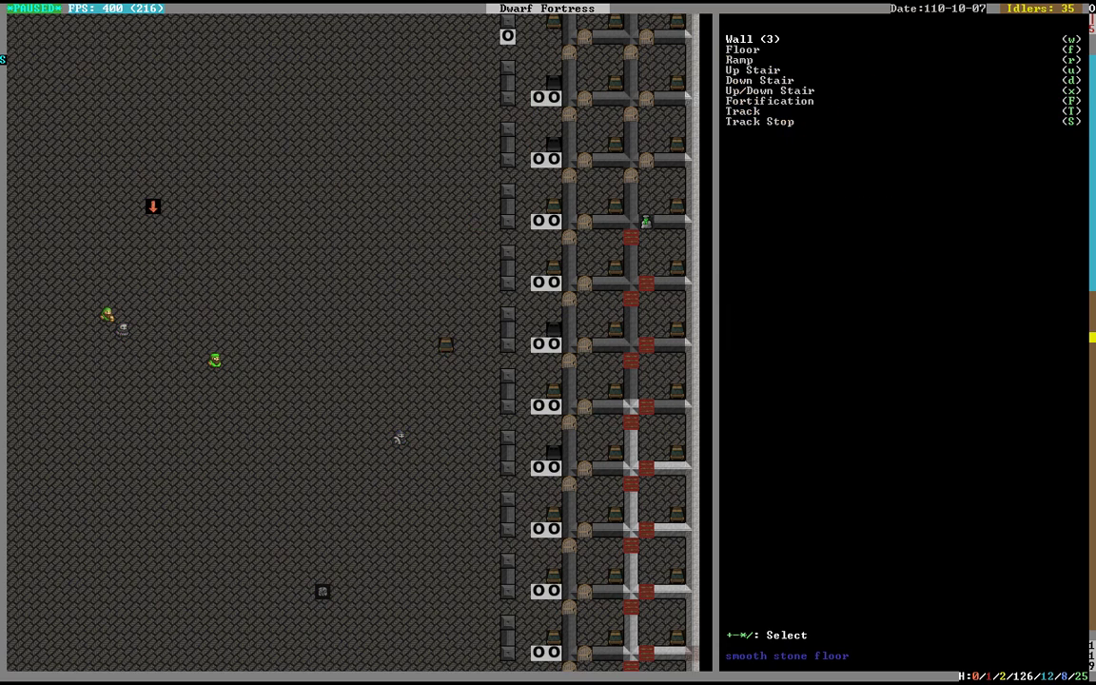
{"action": "left_click", "coordinate": [738, 38]}
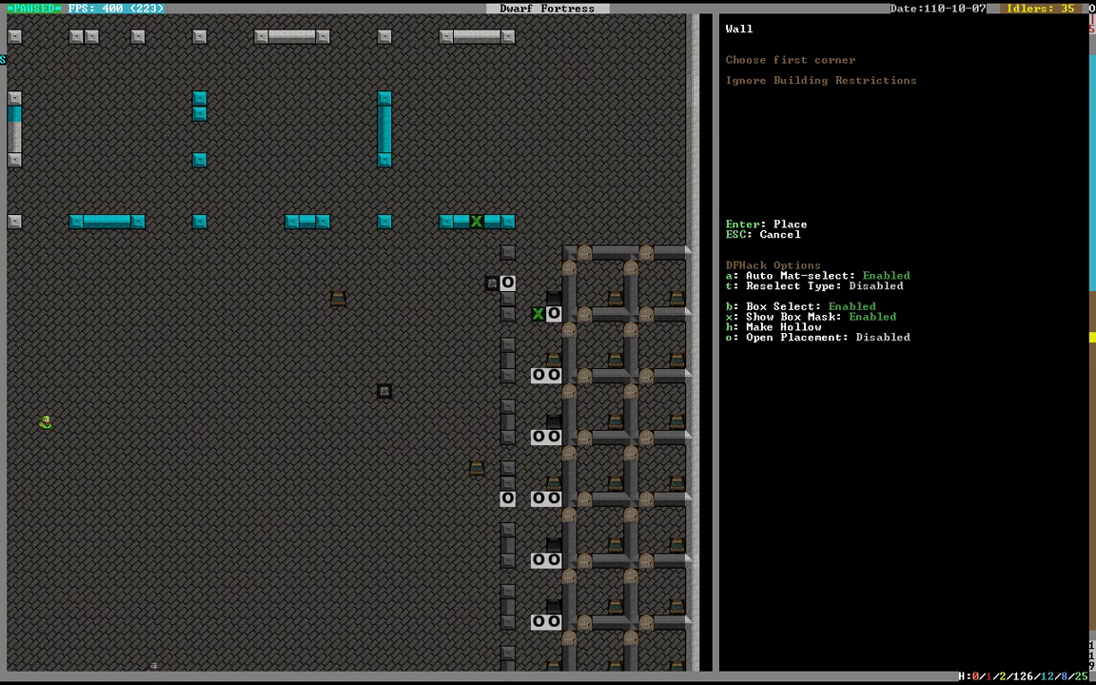
{"action": "key", "text": "Return"}
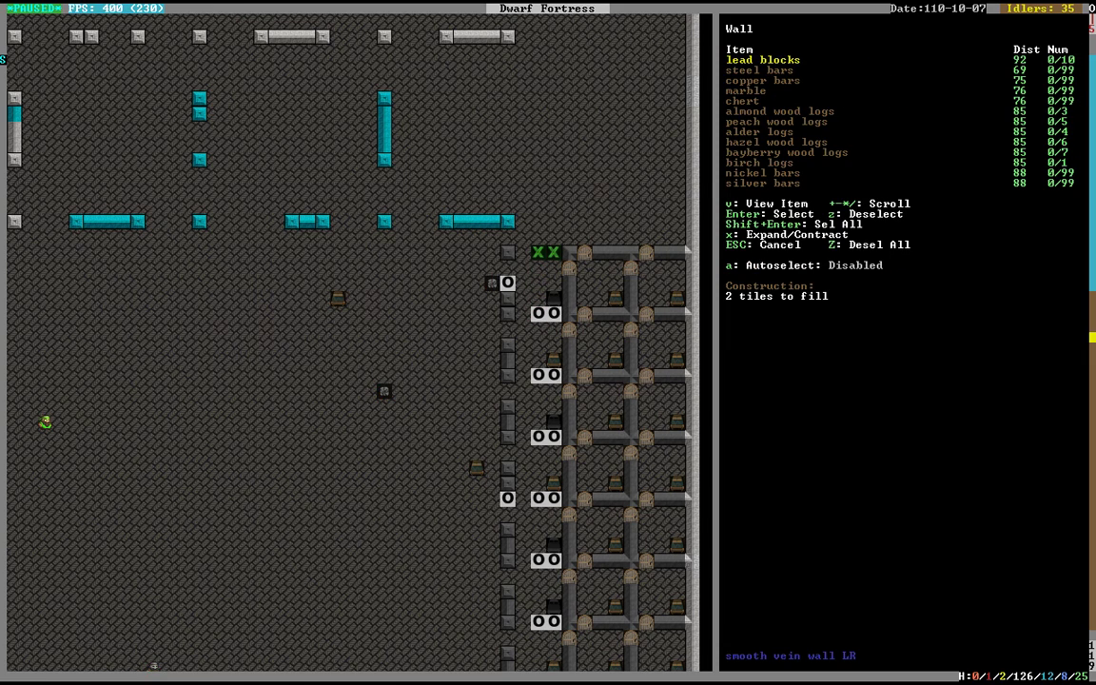
{"action": "key", "text": "Escape"}
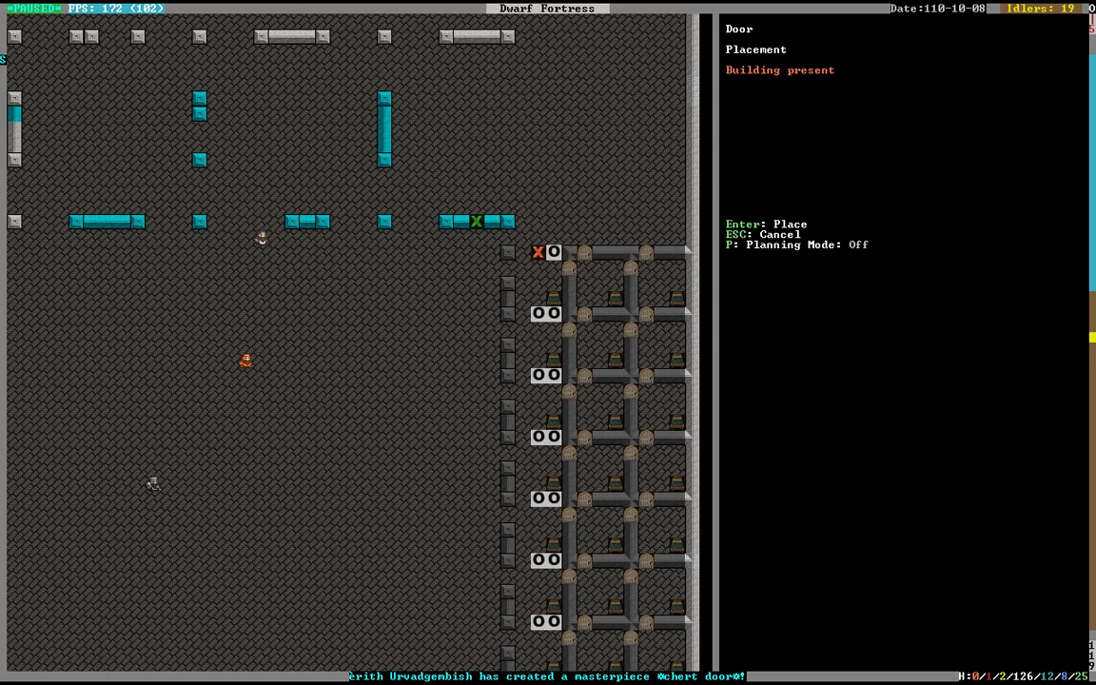
{"action": "key", "text": "Escape"}
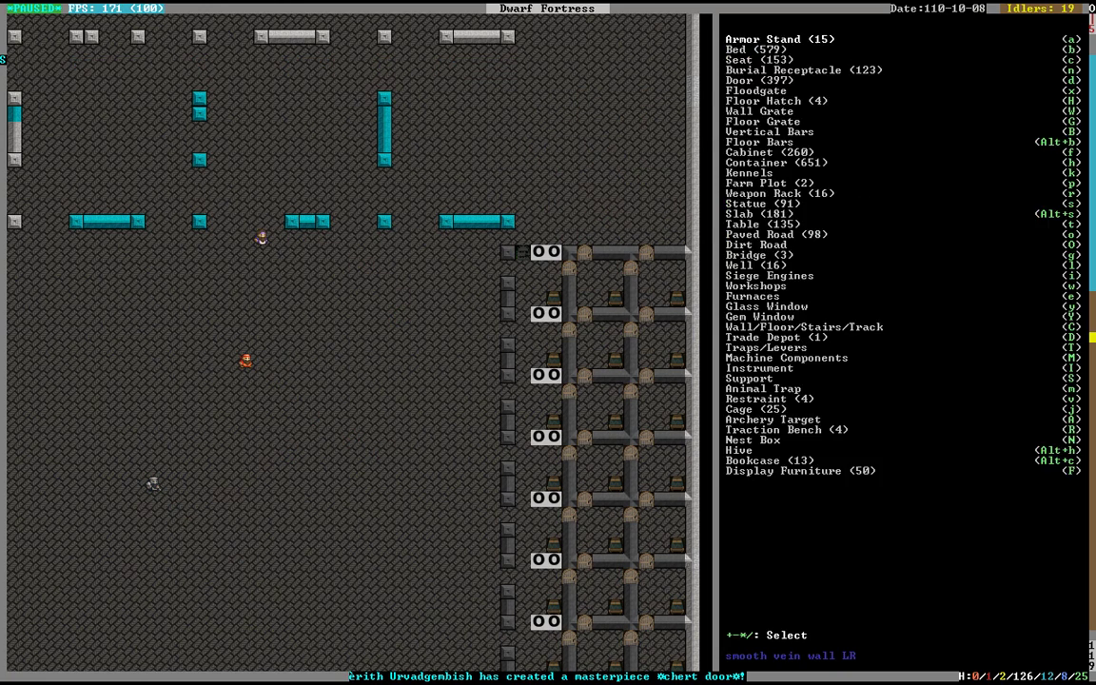
{"action": "key", "text": "d"}
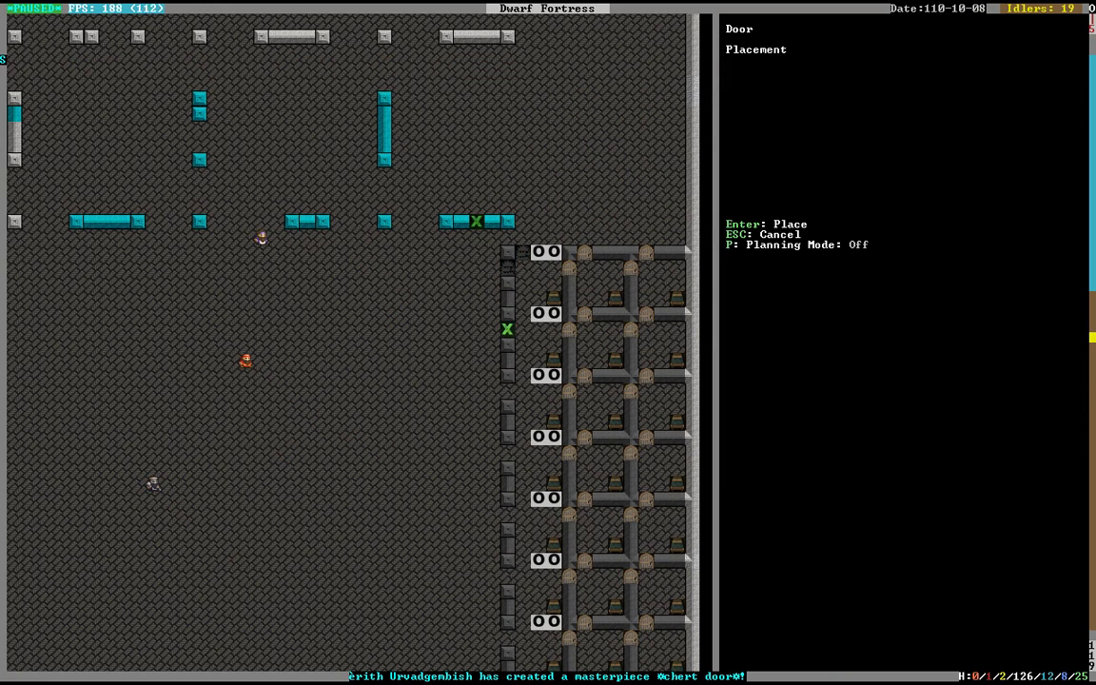
{"action": "key", "text": "p"}
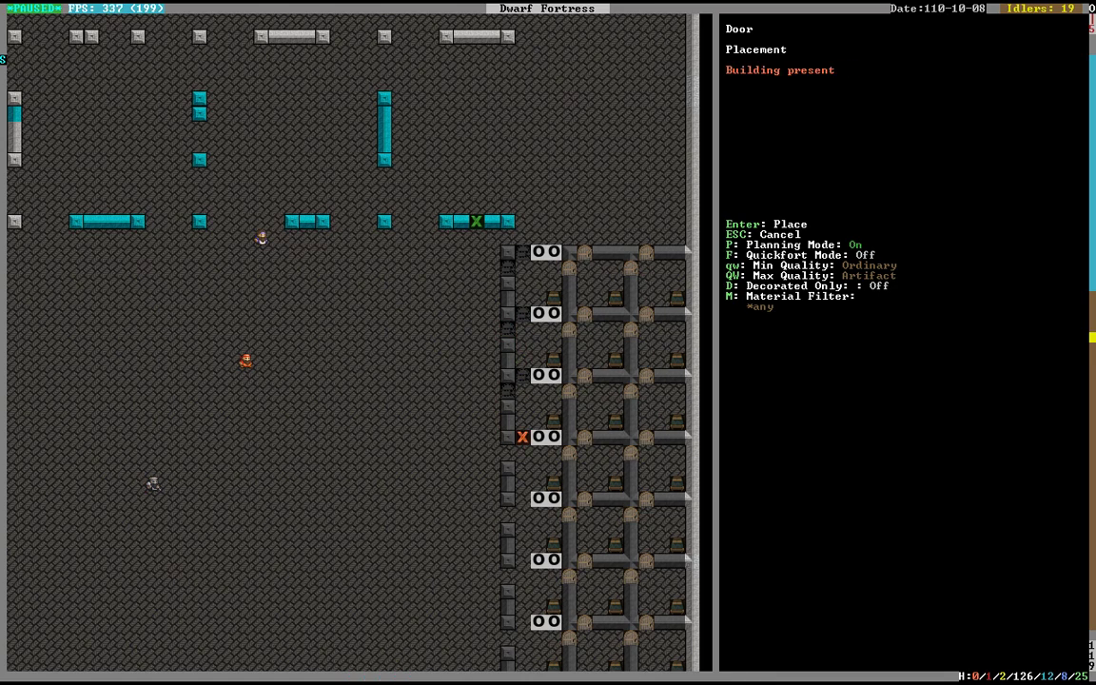
{"action": "key", "text": "p"}
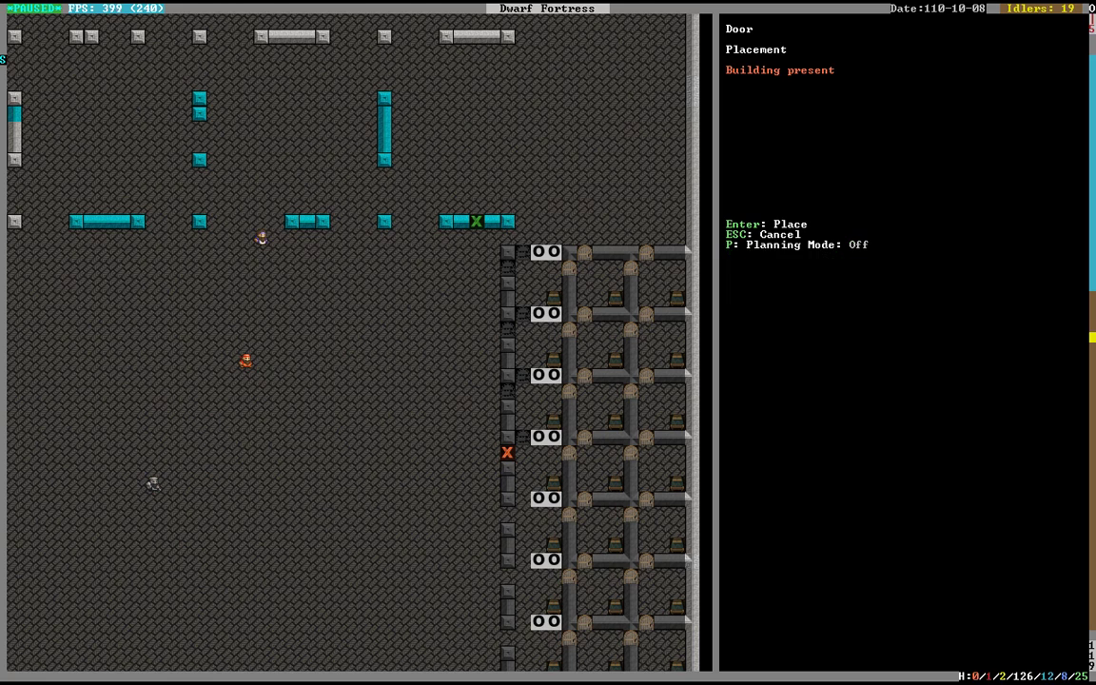
{"action": "key", "text": "Escape"}
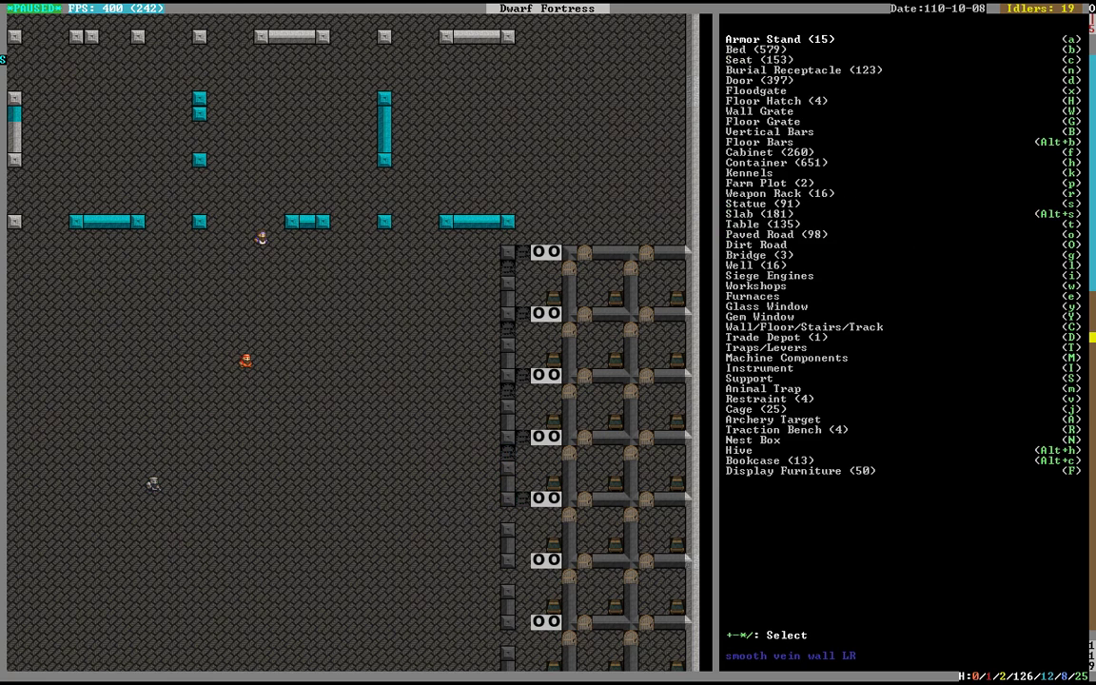
{"action": "key", "text": "Escape"}
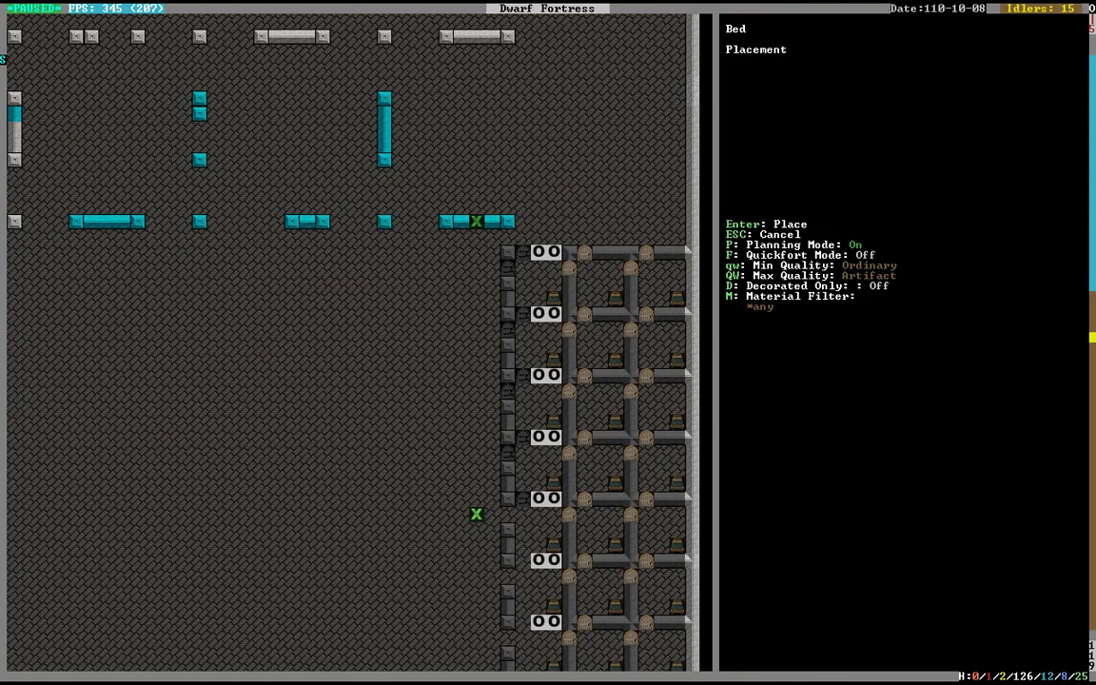
{"action": "key", "text": "Escape"}
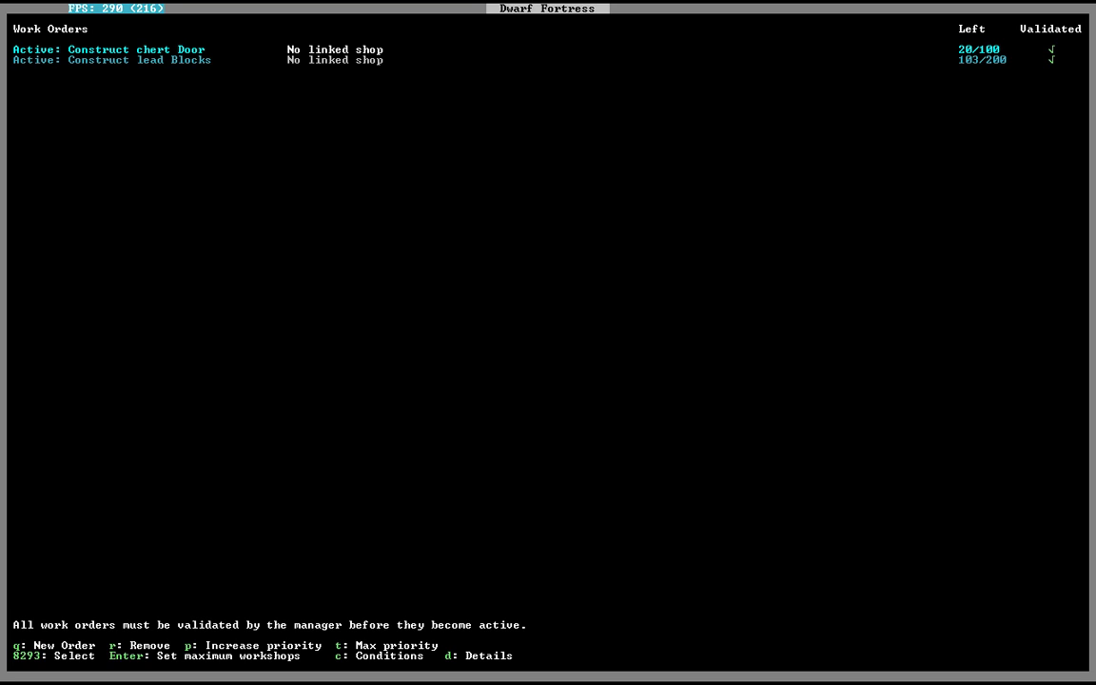
Leave Work Orders so a chert door can be chosen for the bedroom corridor
{"action": "key", "text": "Esc"}
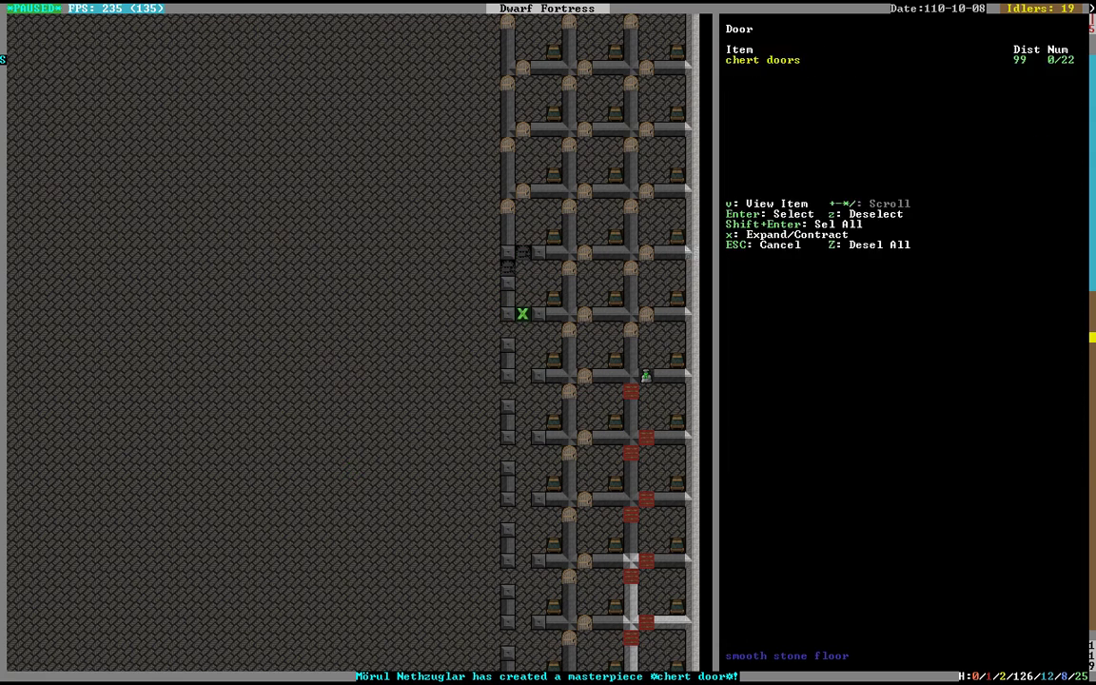
Install the chert door at the room entrance and return to the main fortress menu
{"action": "key", "text": "Escape"}
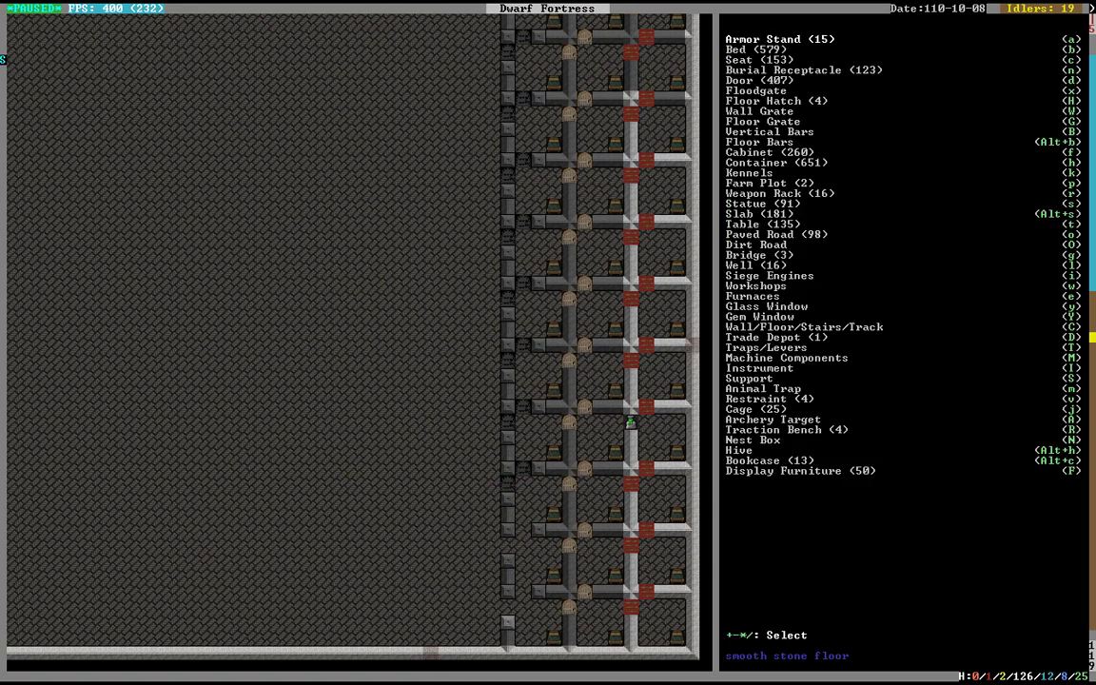
{"action": "key", "text": "Escape"}
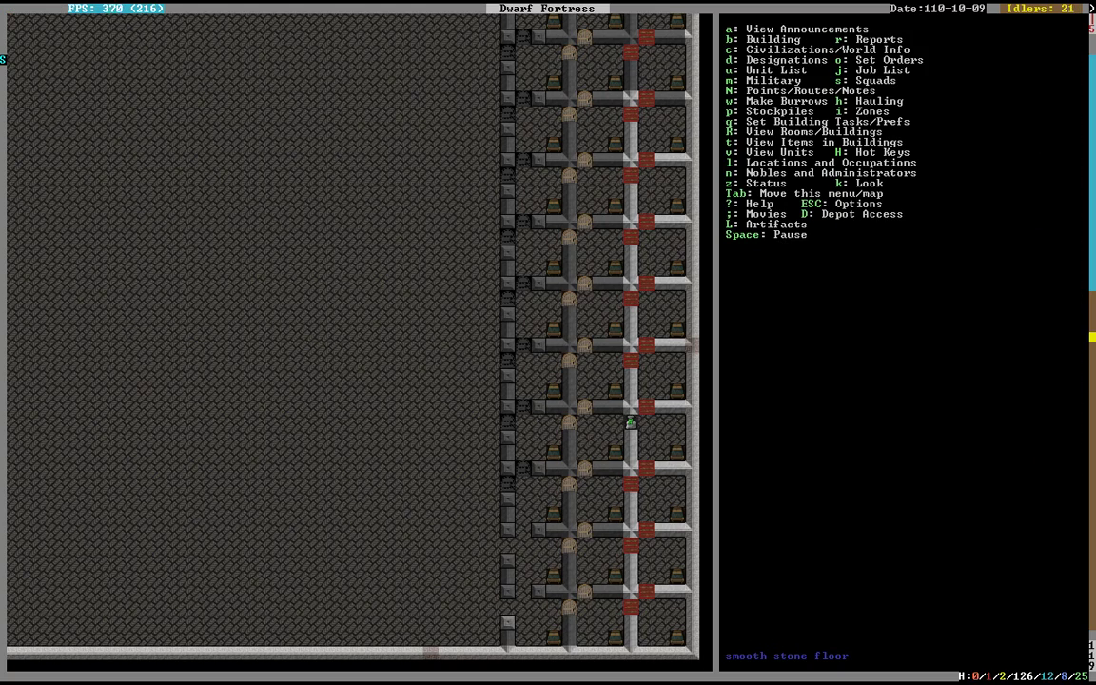
{"action": "key", "text": "j"}
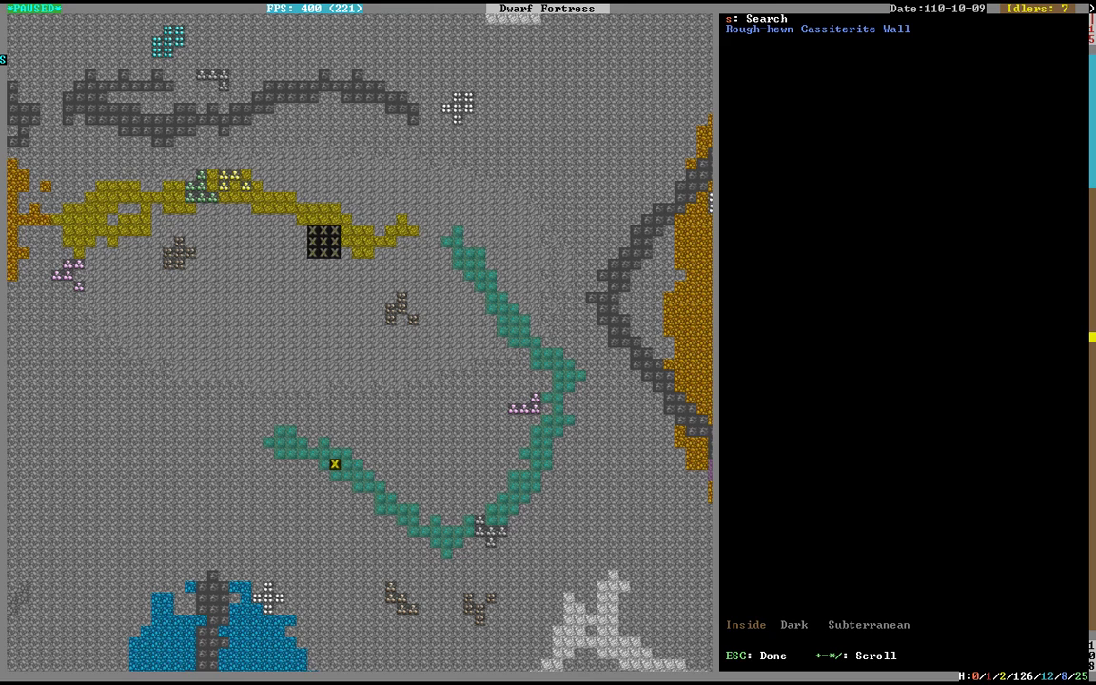
Stop inspecting the rock and begin a Mine designation on the ore vein
{"action": "key", "text": "Escape"}
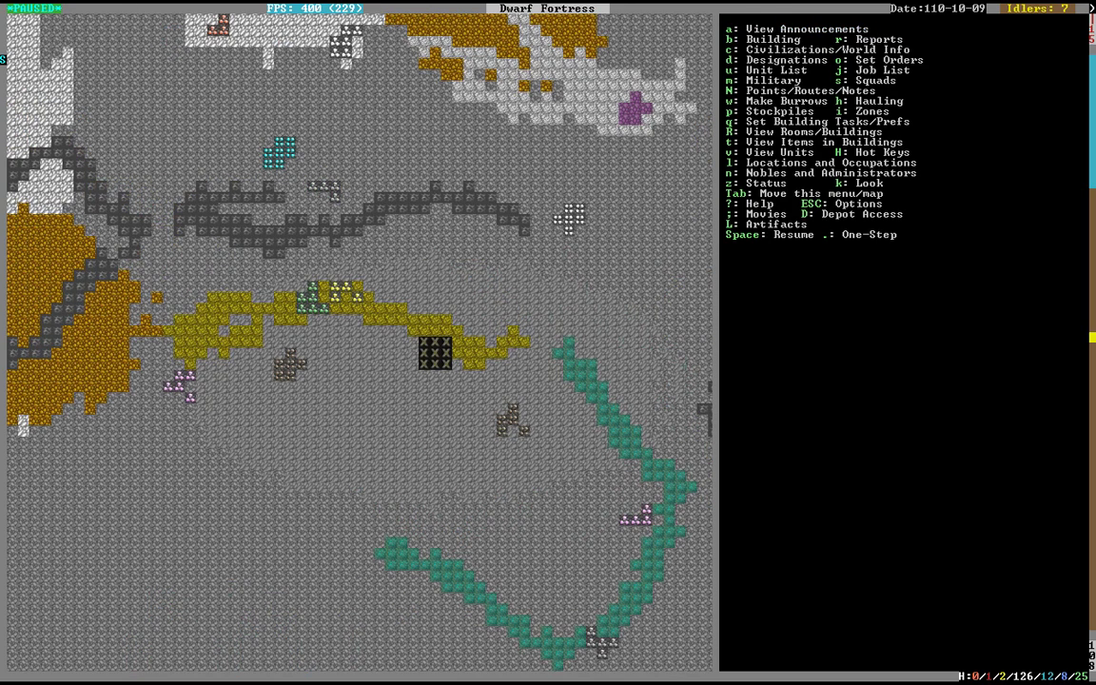
{"action": "mouse_move", "coordinate": [437, 471]}
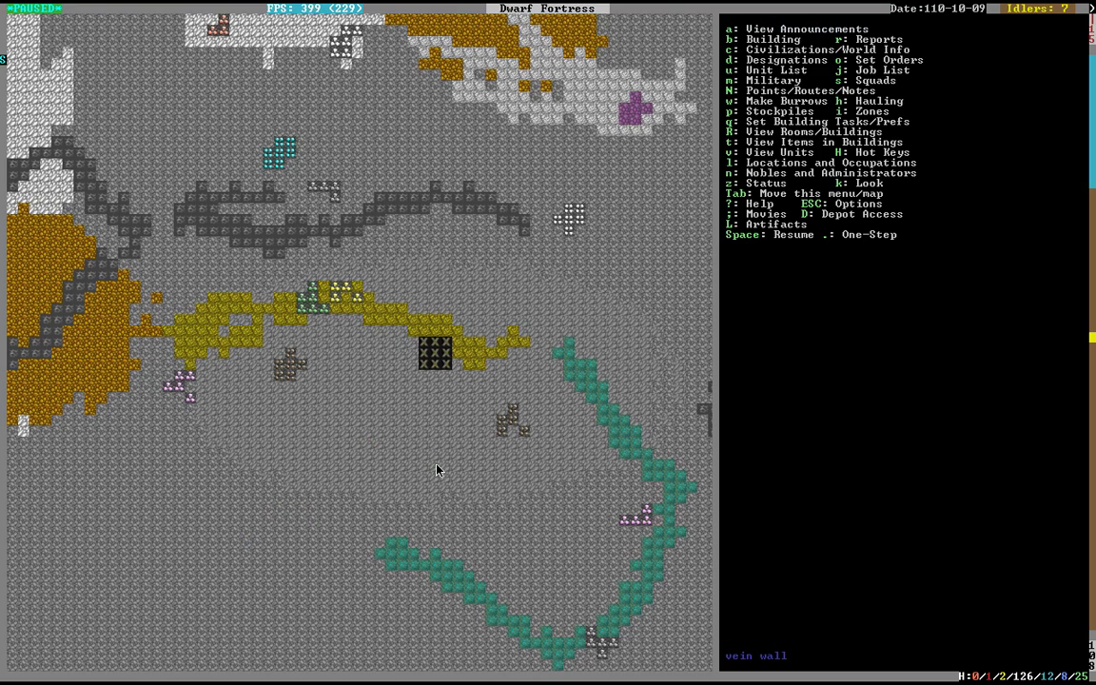
{"action": "key", "text": "d"}
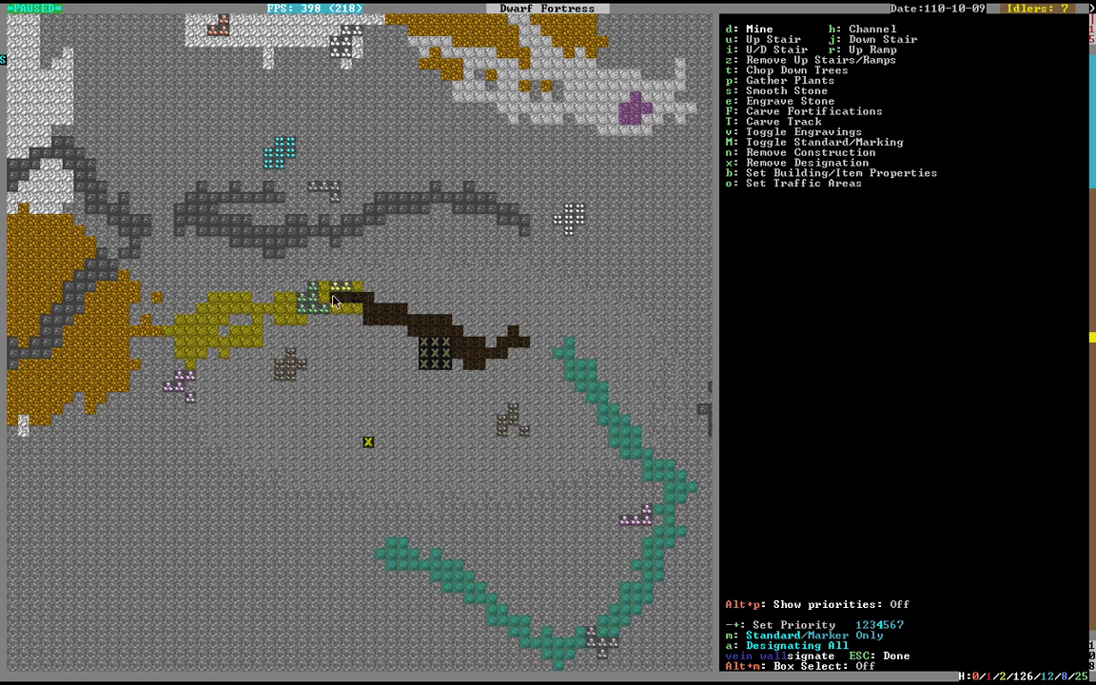
Extend the mining designation west along the yellow ore vein
{"action": "left_click", "coordinate": [313, 301]}
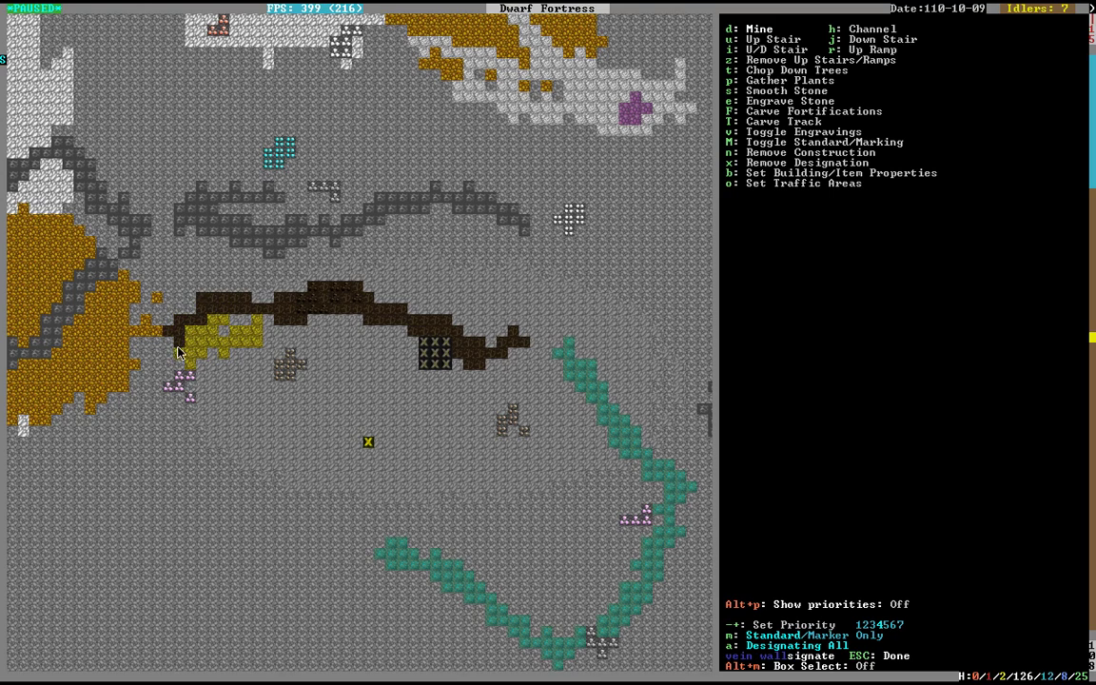
{"action": "mouse_move", "coordinate": [227, 320]}
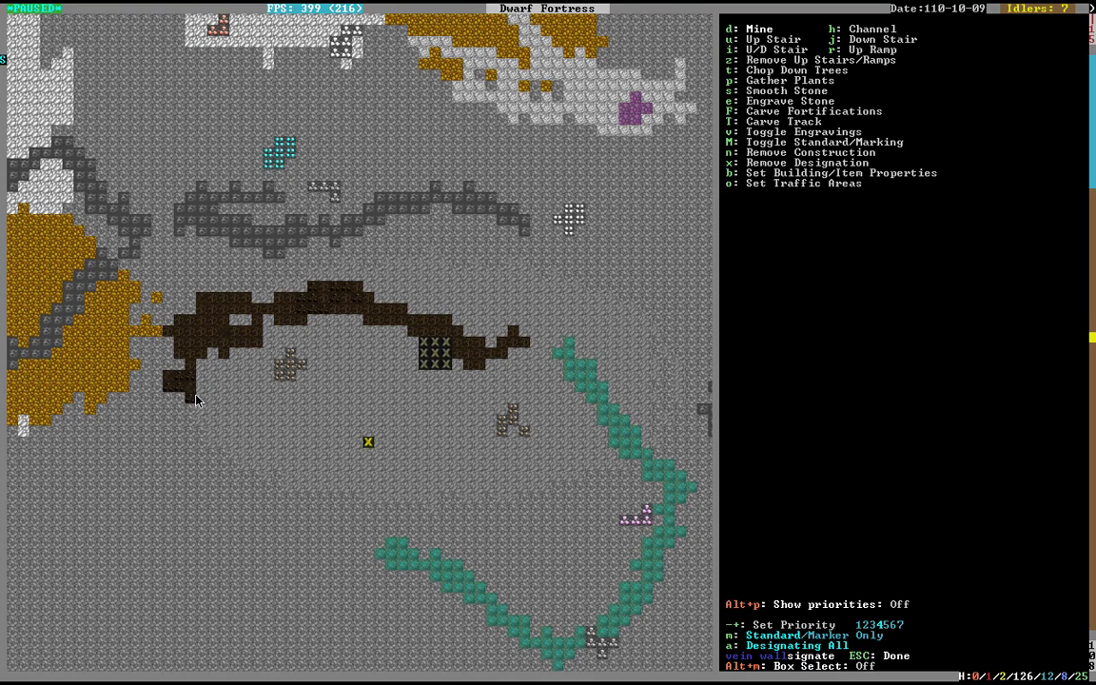
{"action": "mouse_move", "coordinate": [295, 361]}
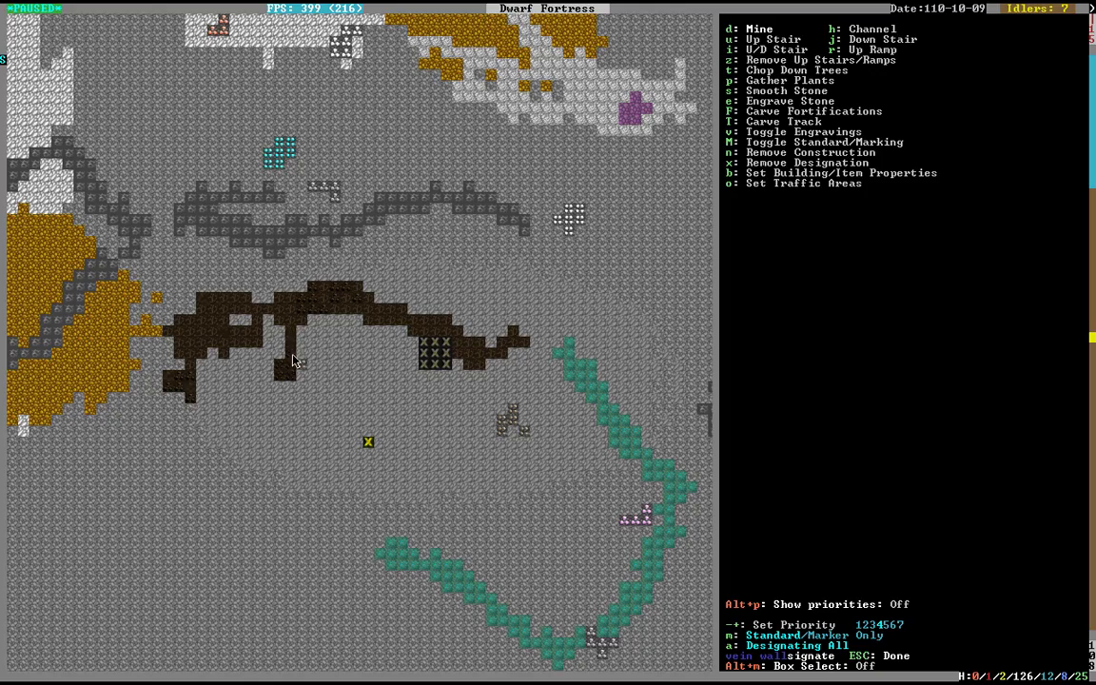
Finish the mining designation and examine a rough-hewn native silver wall on another level
{"action": "key", "text": "Escape"}
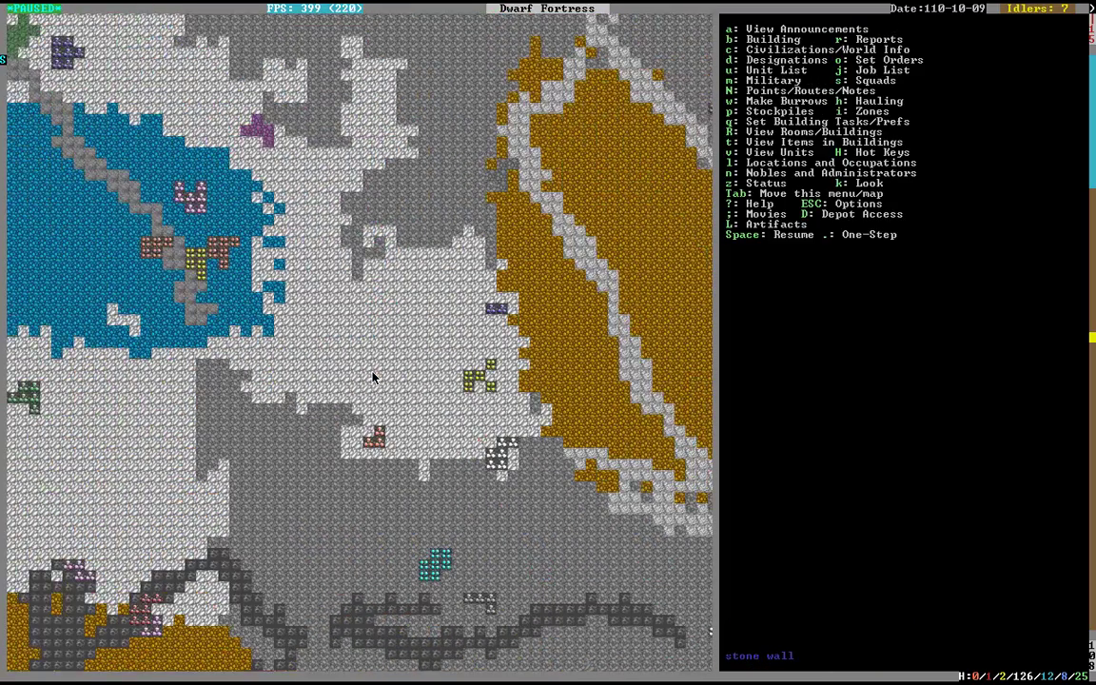
{"action": "key", "text": "k"}
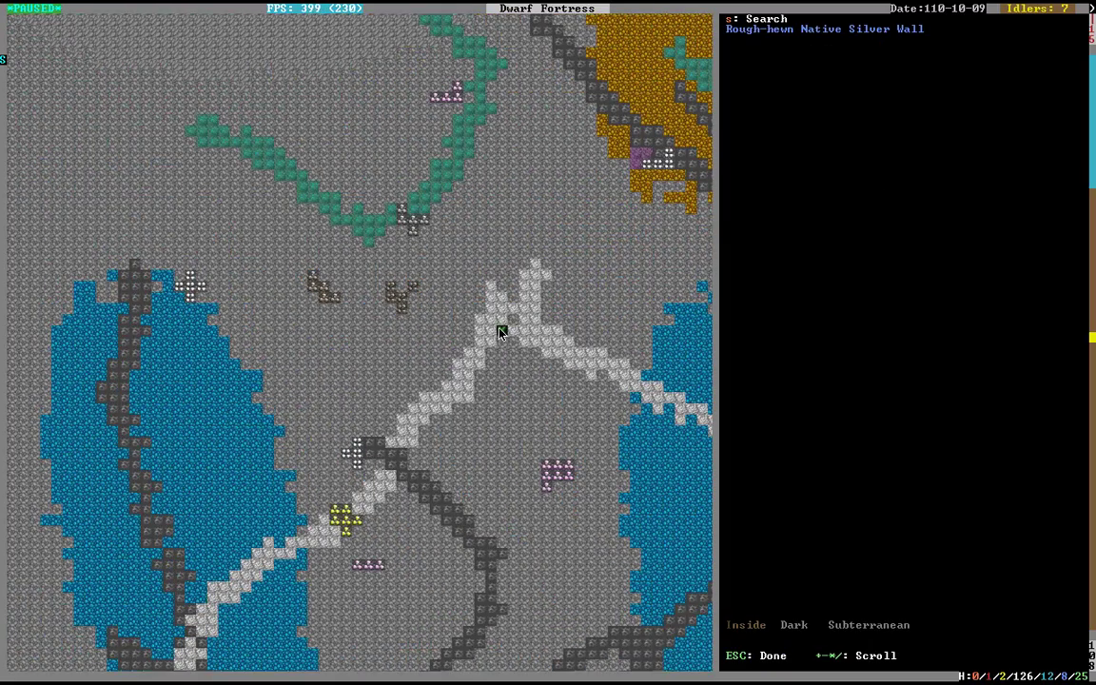
{"action": "key", "text": "Escape"}
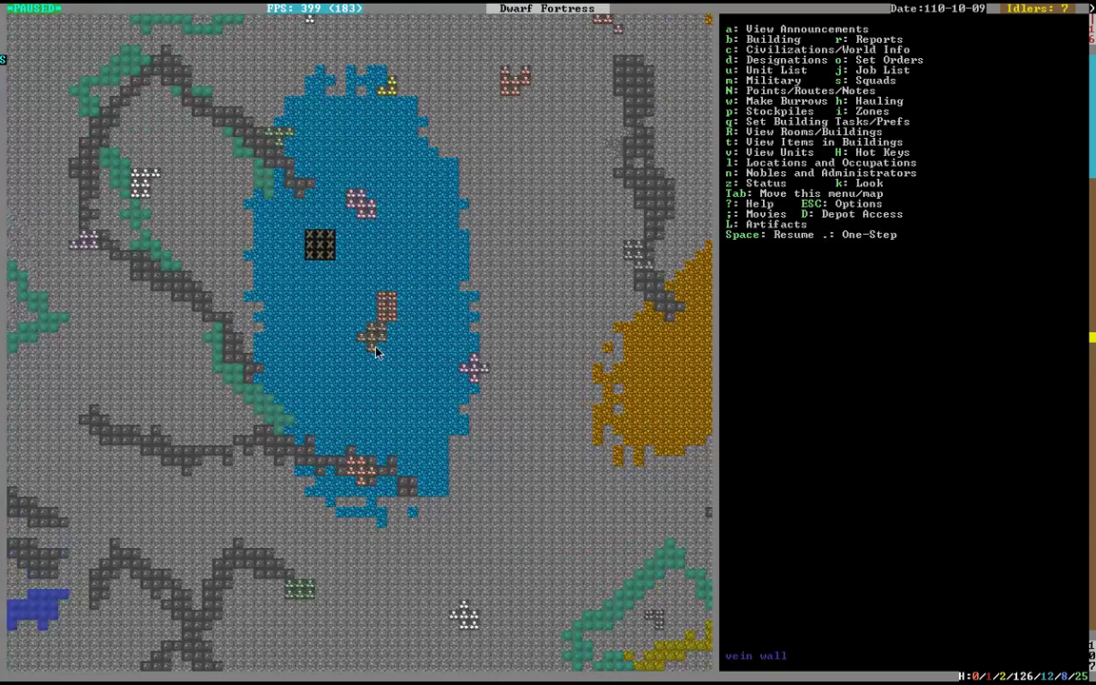
Mark a long north–south tunnel with an eastern branch toward the yellow ore vein for mining
{"action": "key", "text": "d"}
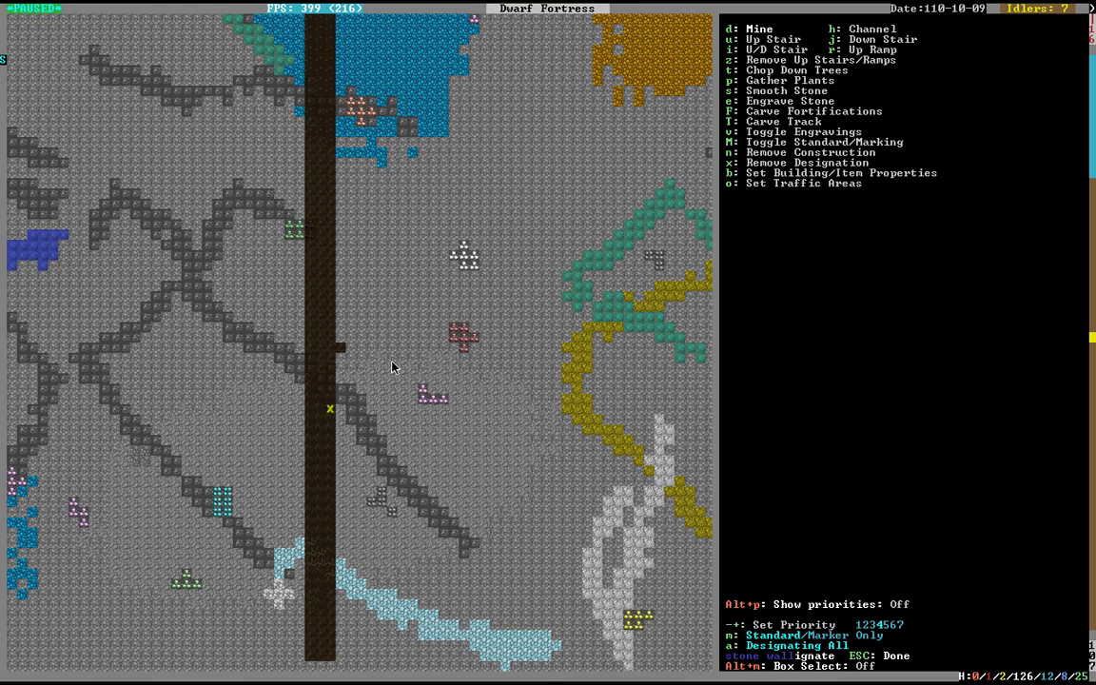
{"action": "key", "text": "up"}
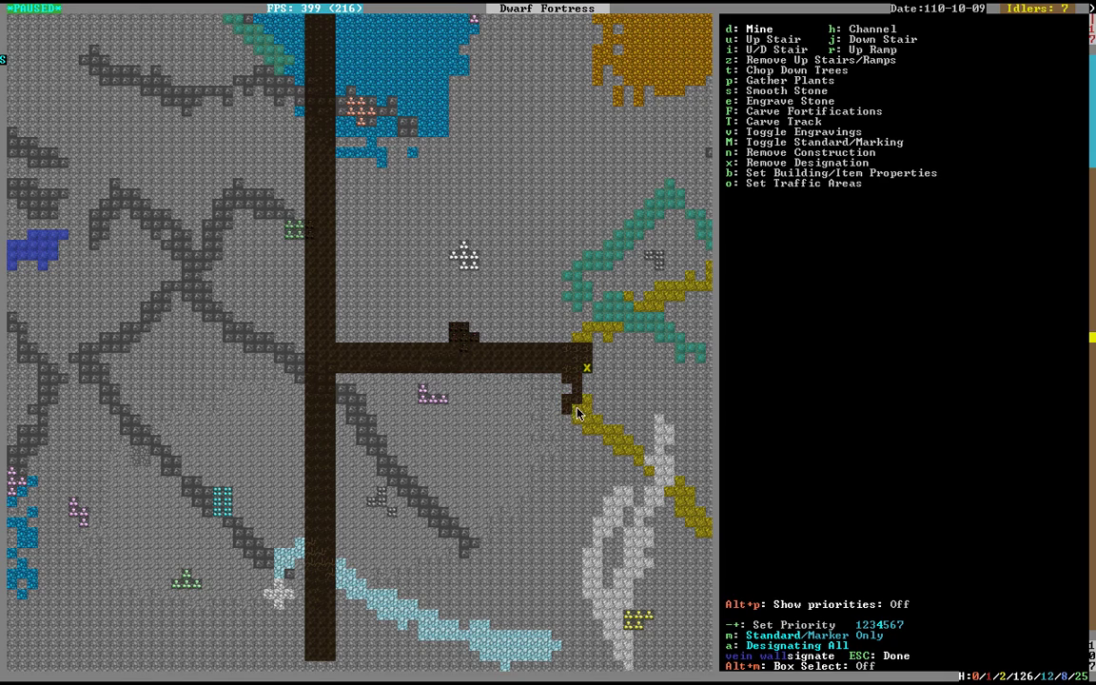
{"action": "mouse_move", "coordinate": [612, 434]}
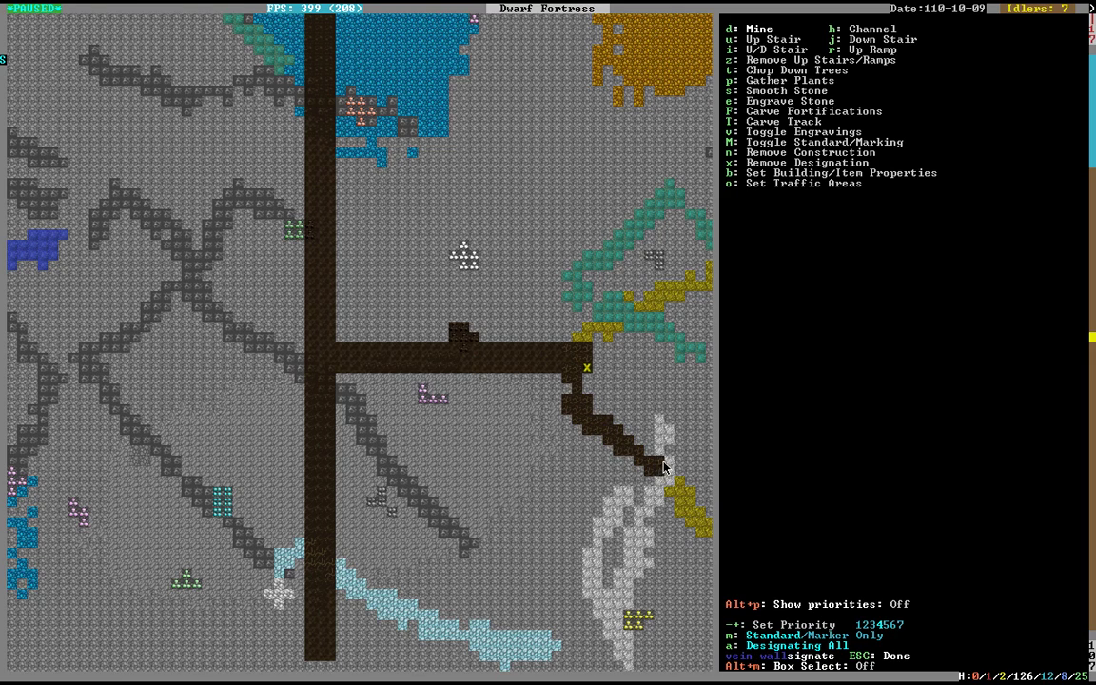
{"action": "mouse_move", "coordinate": [693, 521]}
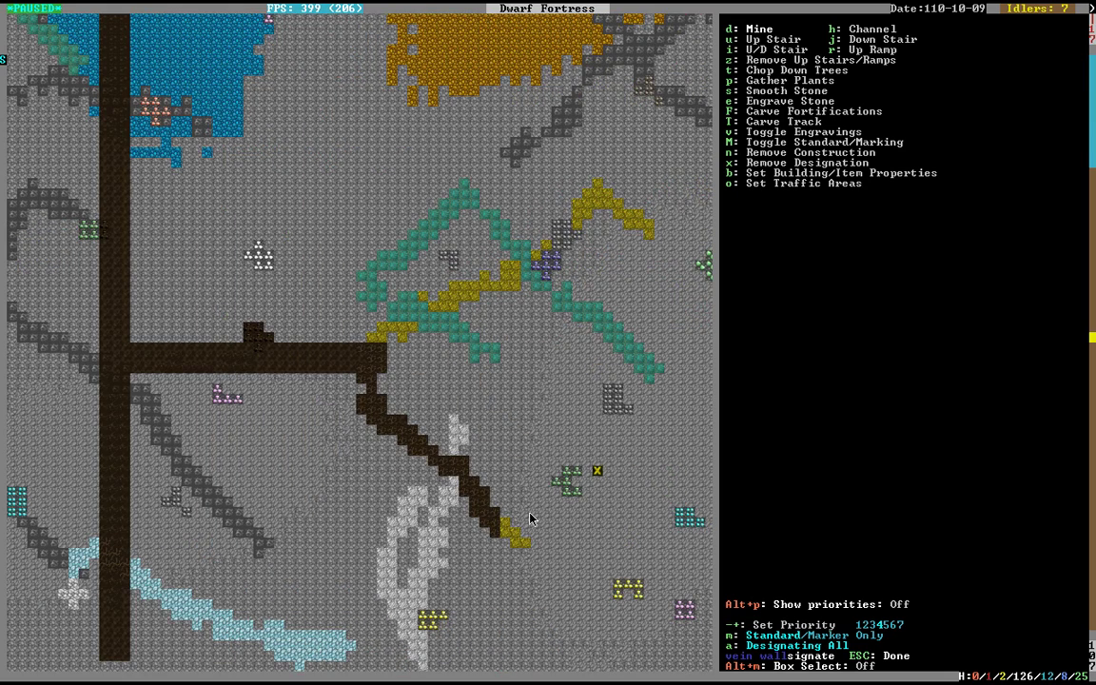
{"action": "mouse_move", "coordinate": [373, 346]}
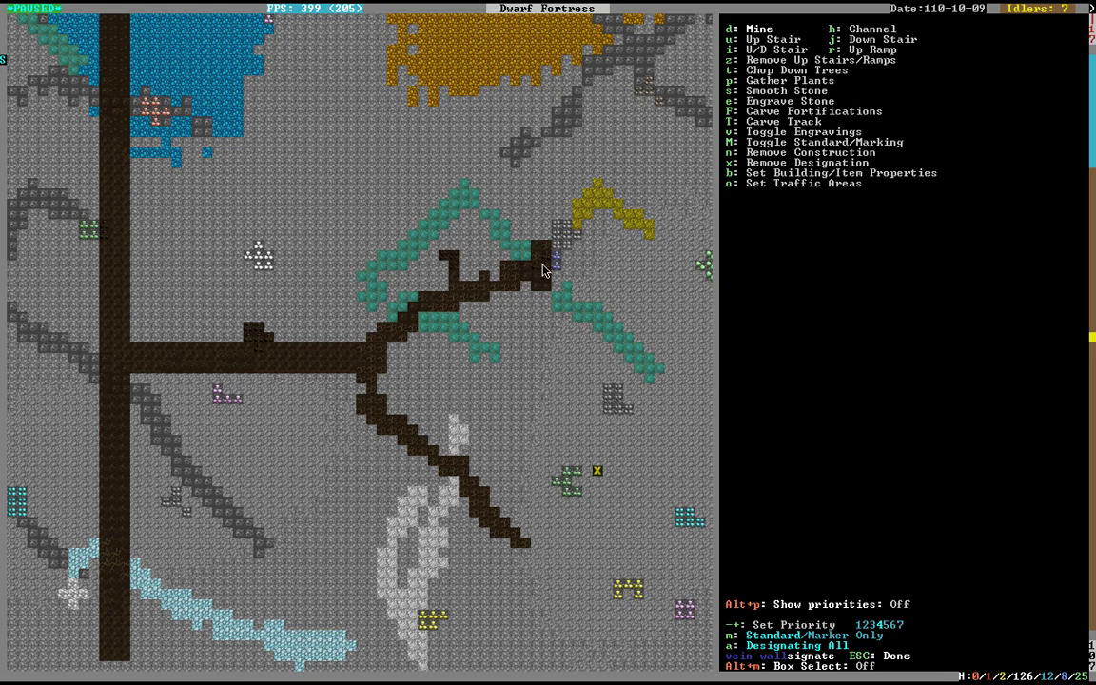
{"action": "mouse_move", "coordinate": [589, 211]}
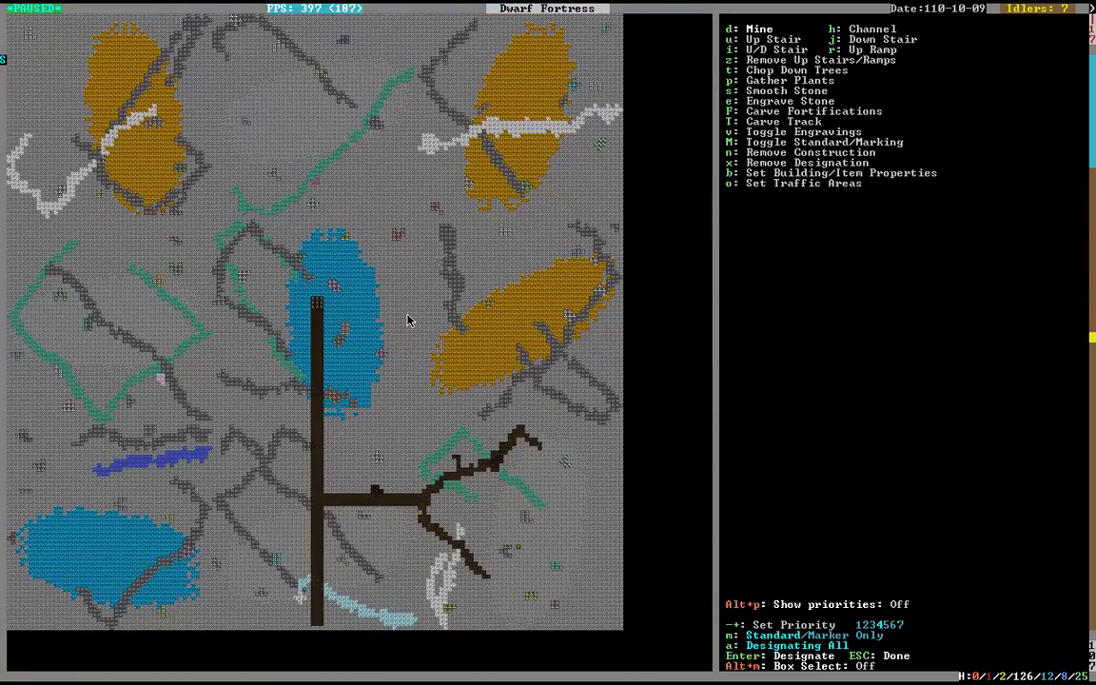
Leave mining designation and move between z-levels around the blue deposit and orange ore
{"action": "key", "text": "Escape"}
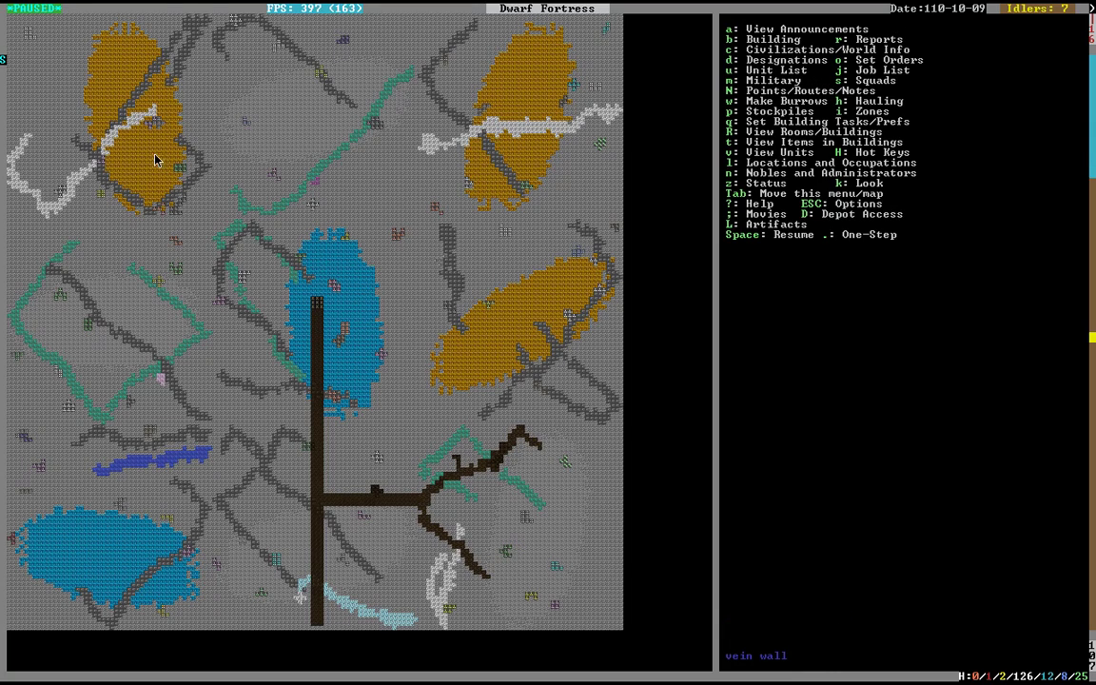
{"action": "mouse_move", "coordinate": [183, 331]}
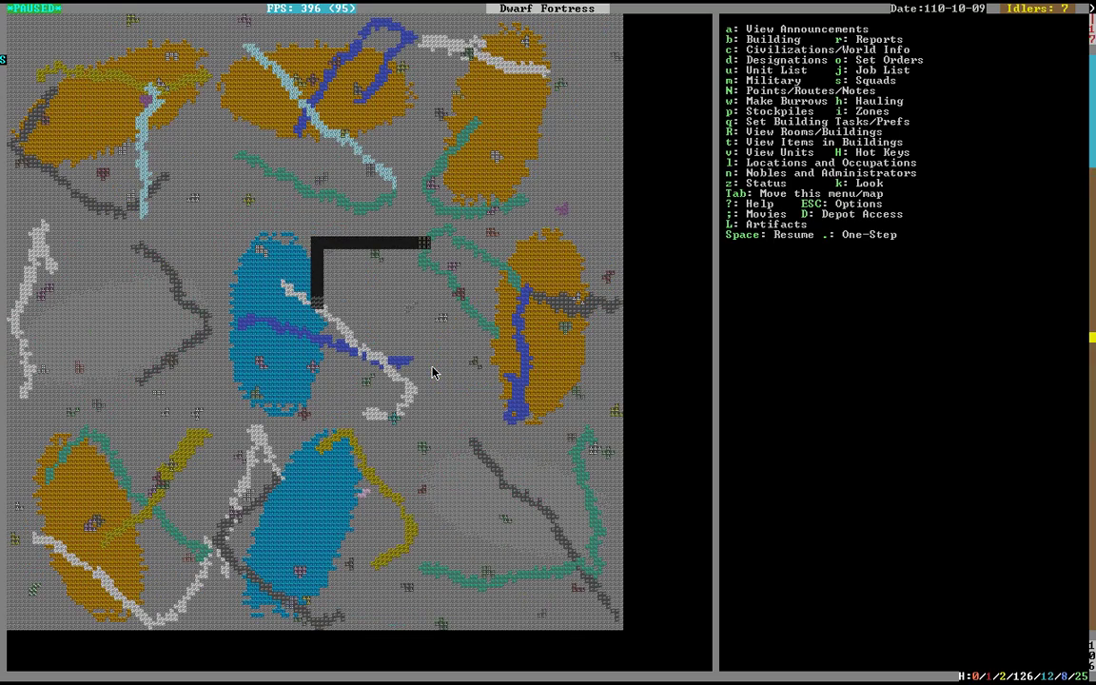
{"action": "mouse_move", "coordinate": [381, 376]}
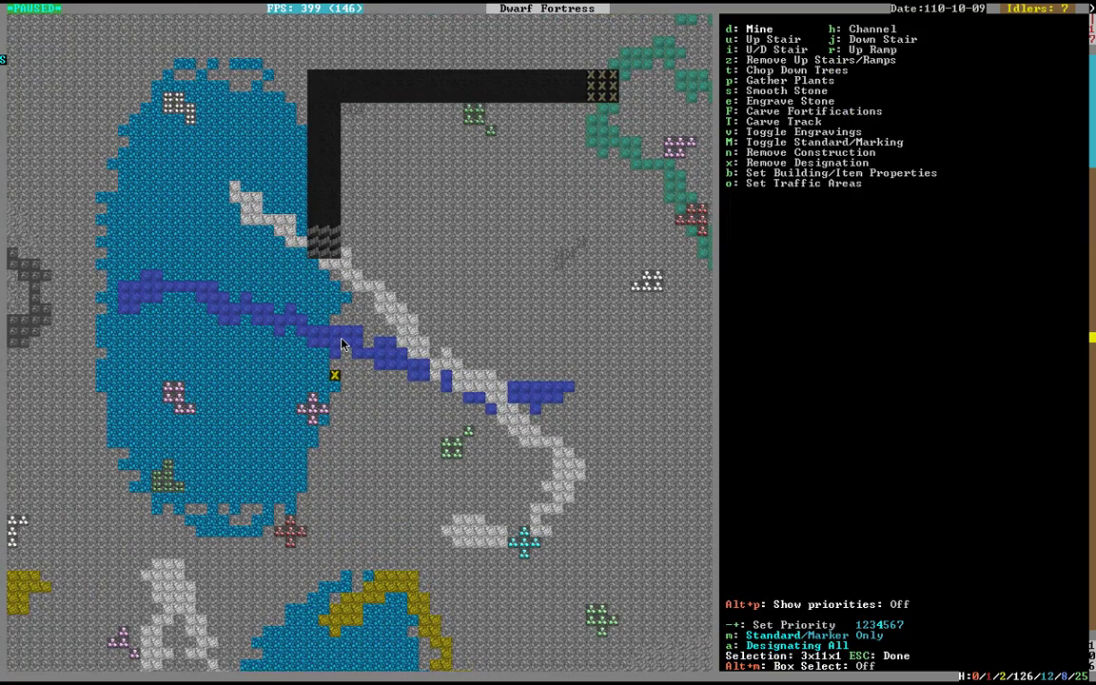
{"action": "scroll", "scroll_direction": "down", "scroll_amount": 3}
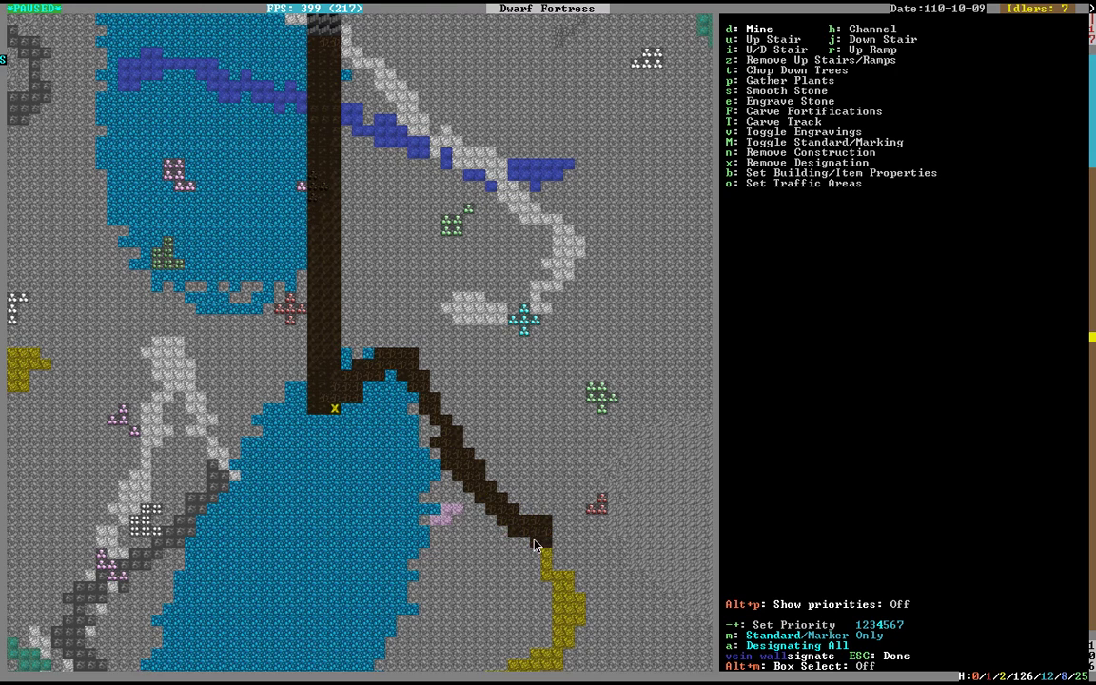
{"action": "mouse_move", "coordinate": [555, 586]}
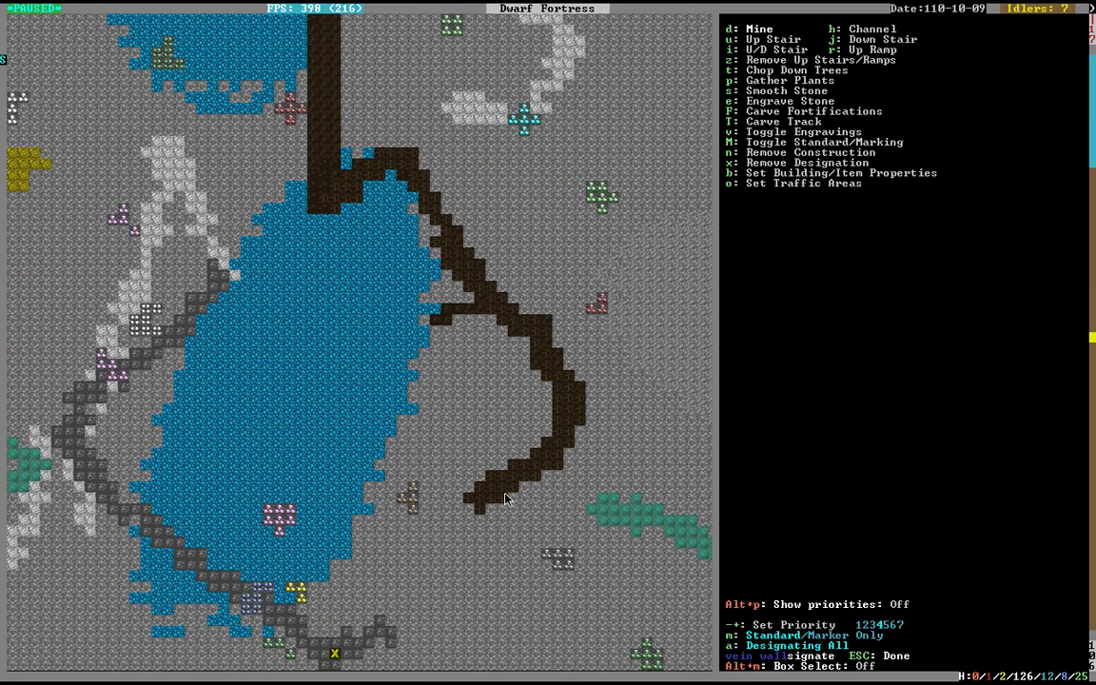
{"action": "scroll", "scroll_direction": "up", "scroll_amount": 3}
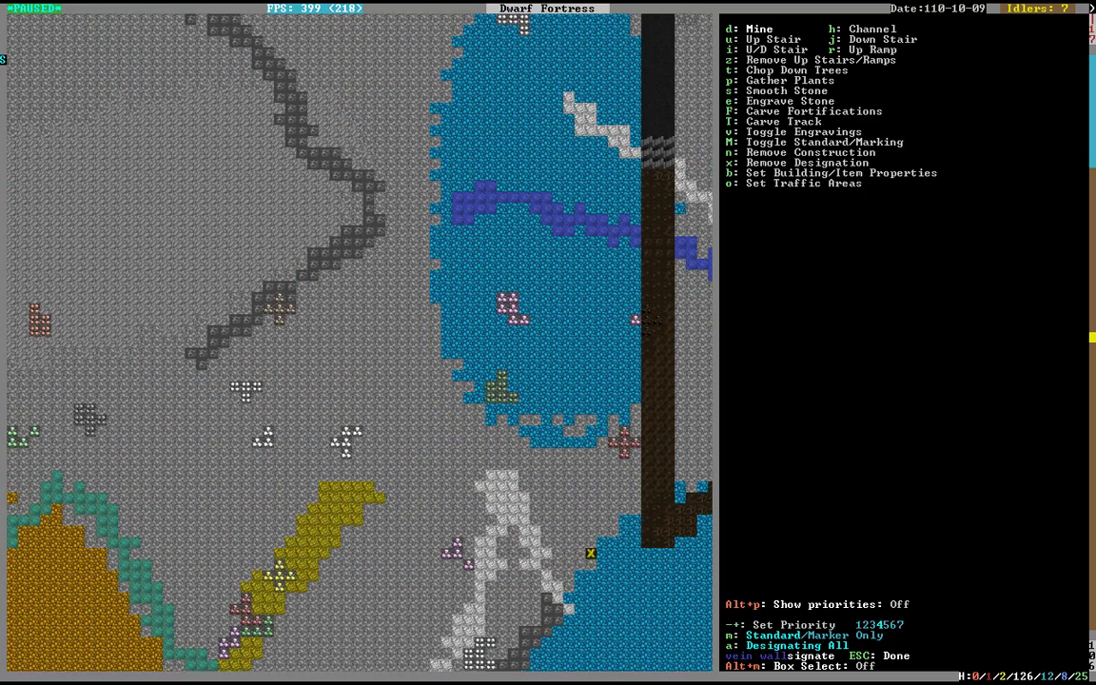
{"action": "mouse_move", "coordinate": [632, 433]}
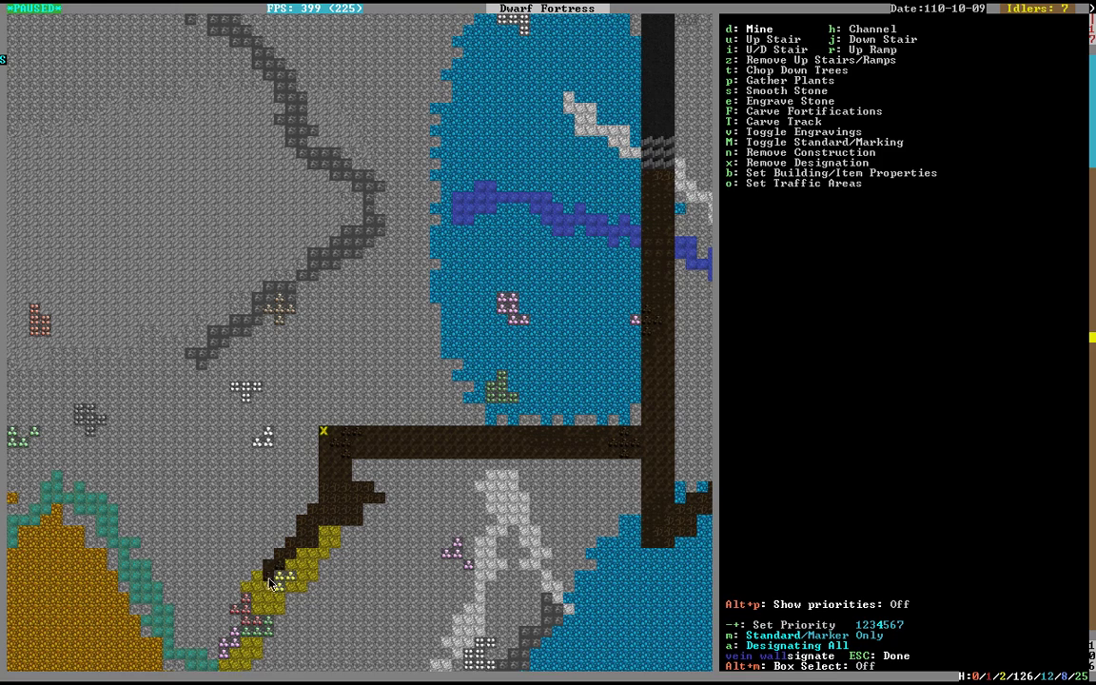
{"action": "mouse_move", "coordinate": [257, 628]}
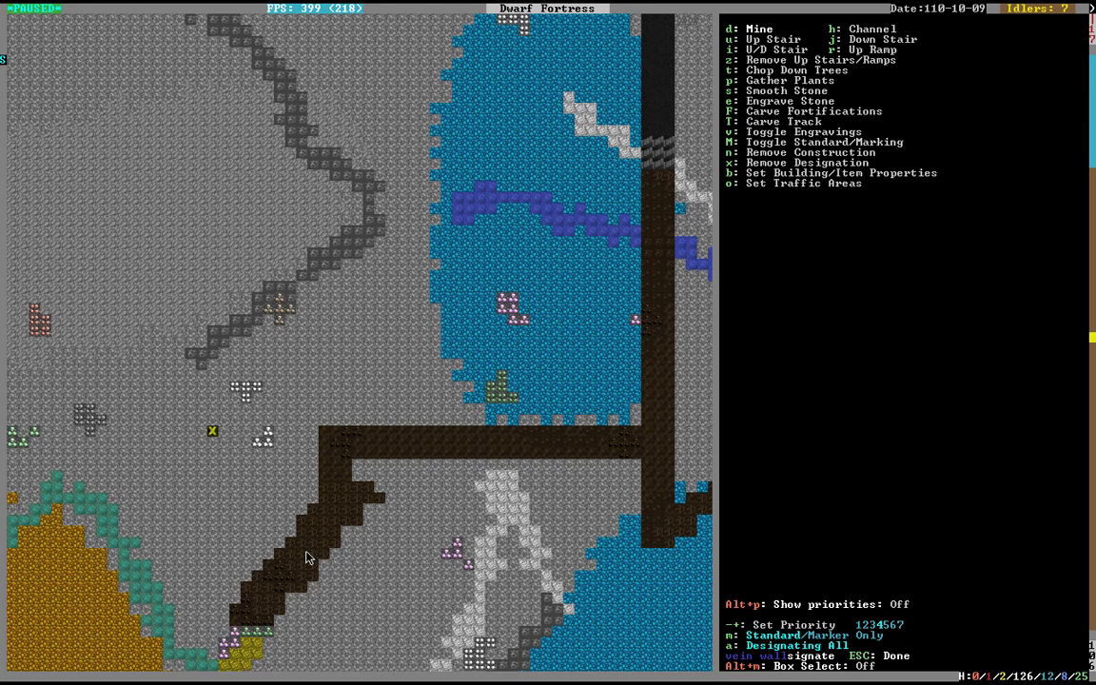
{"action": "scroll", "scroll_direction": "down", "scroll_amount": 3}
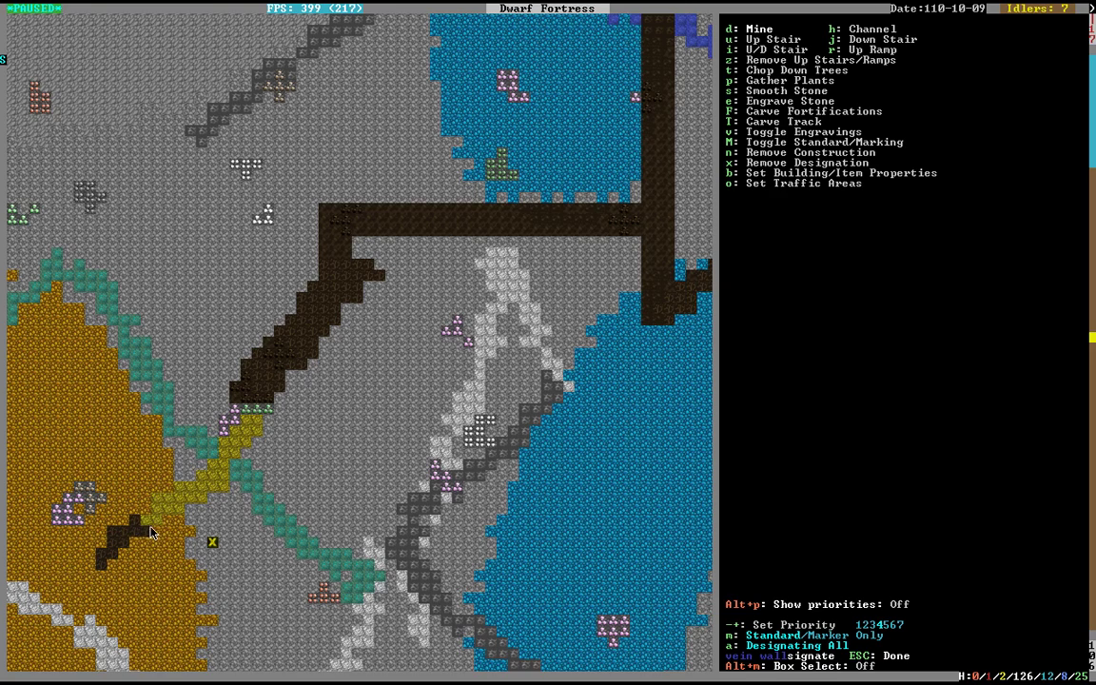
{"action": "mouse_move", "coordinate": [186, 502]}
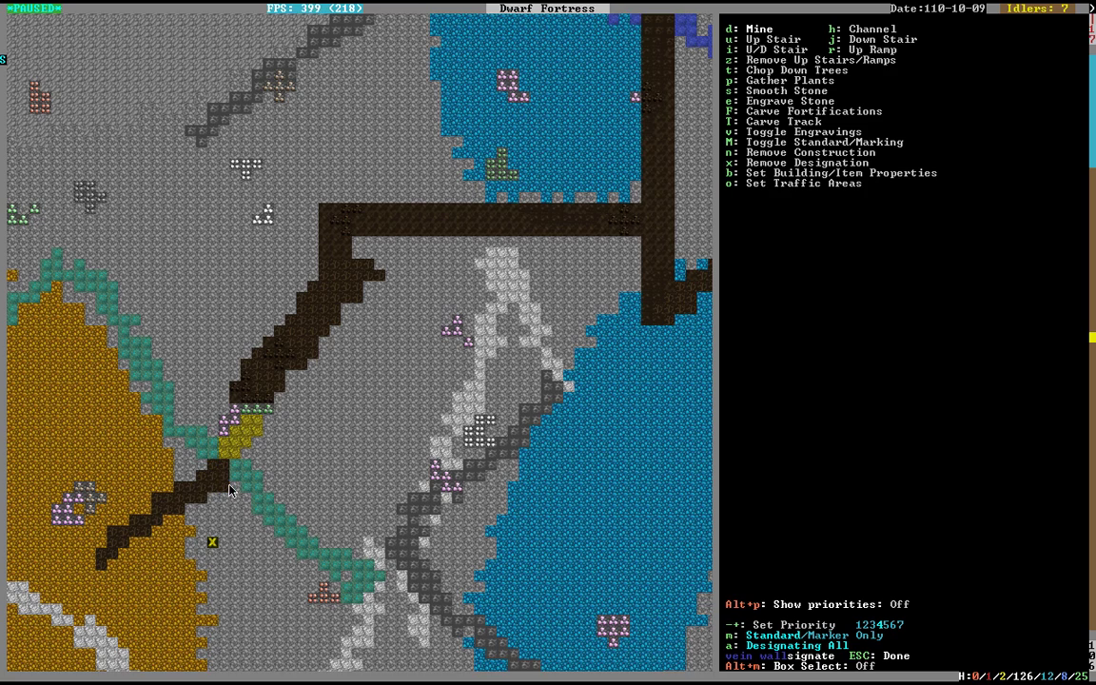
{"action": "mouse_move", "coordinate": [265, 416]}
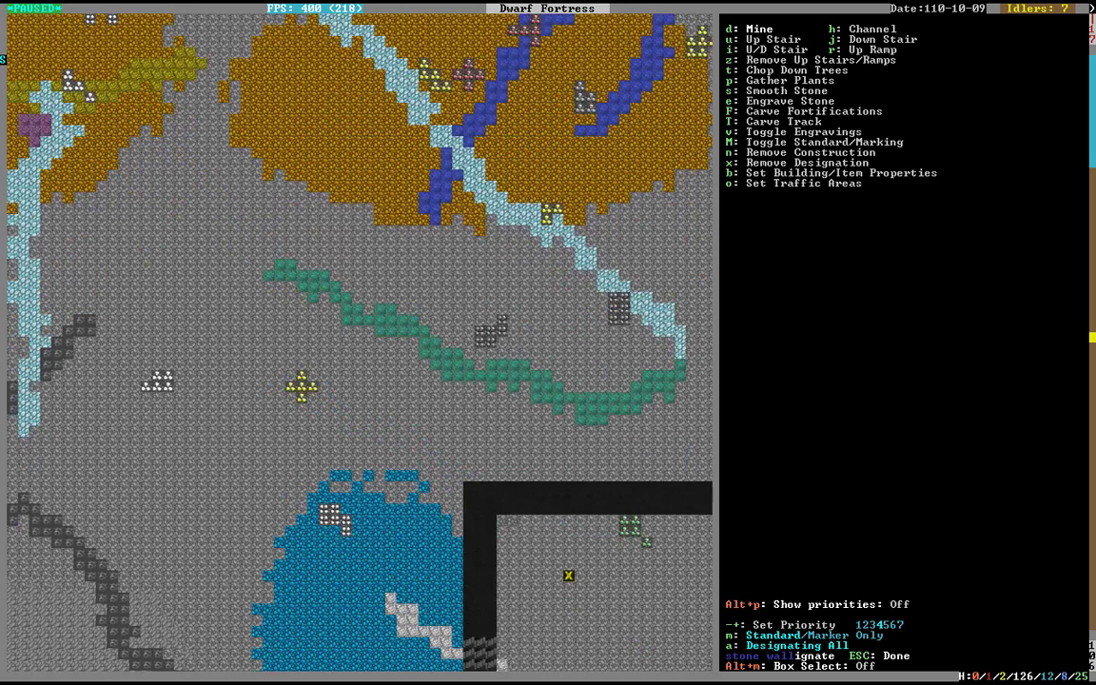
{"action": "mouse_move", "coordinate": [491, 497]}
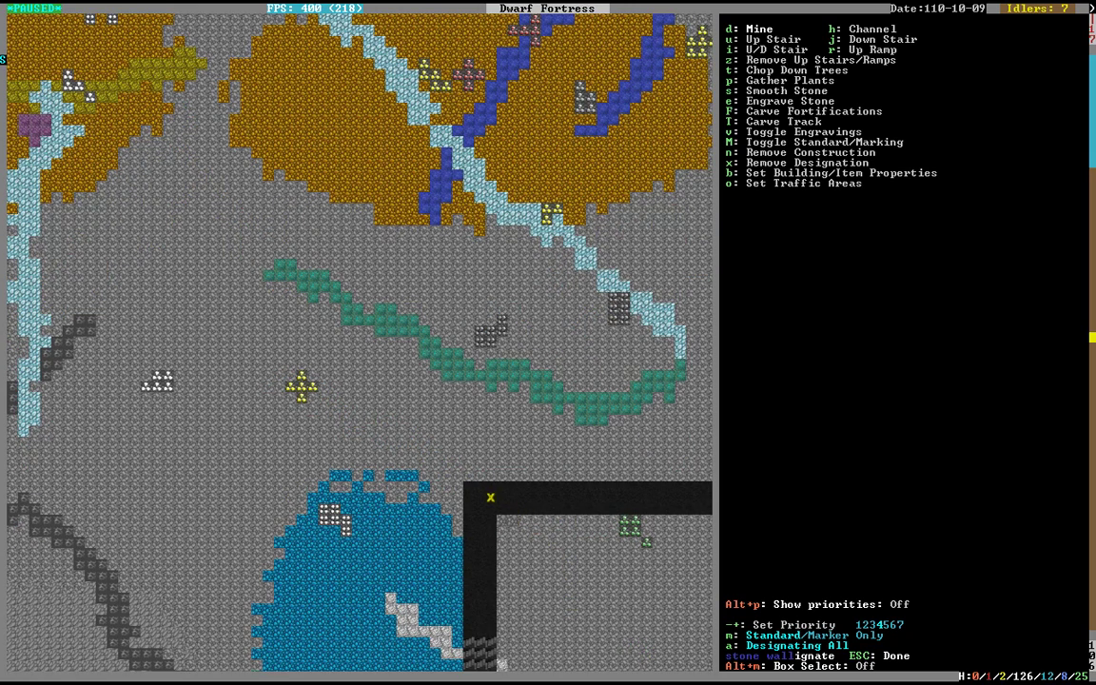
Move down through z-levels to the orange ore deposit while designating tunnels
{"action": "scroll", "scroll_direction": "down", "scroll_amount": 3}
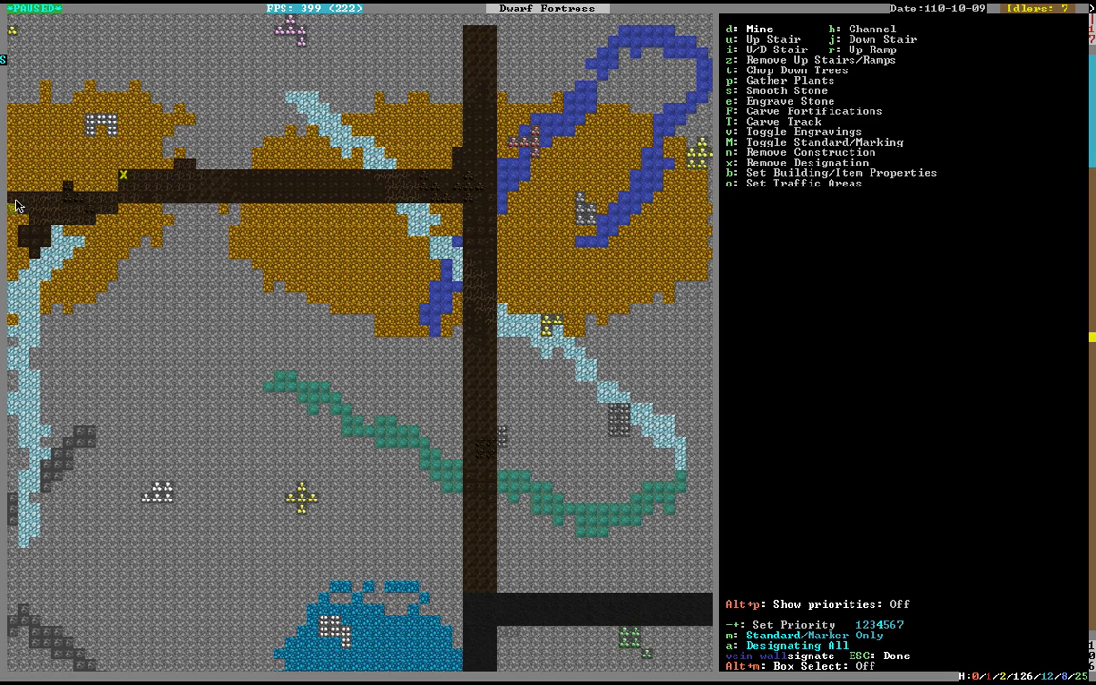
{"action": "scroll", "scroll_direction": "down", "scroll_amount": 3}
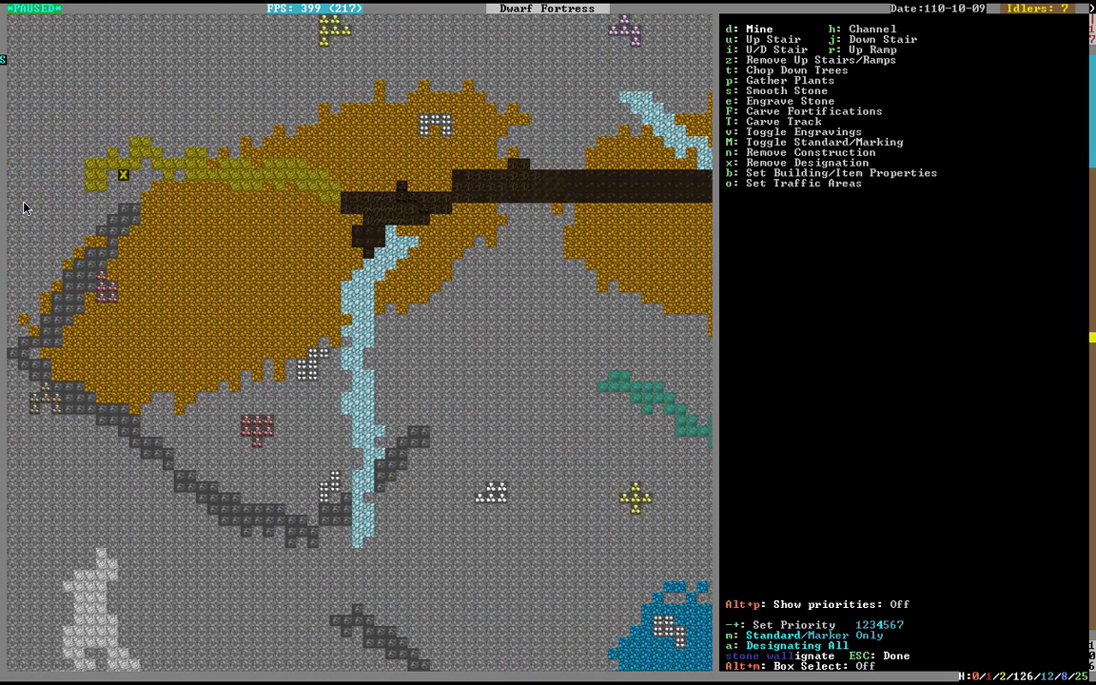
{"action": "mouse_move", "coordinate": [264, 186]}
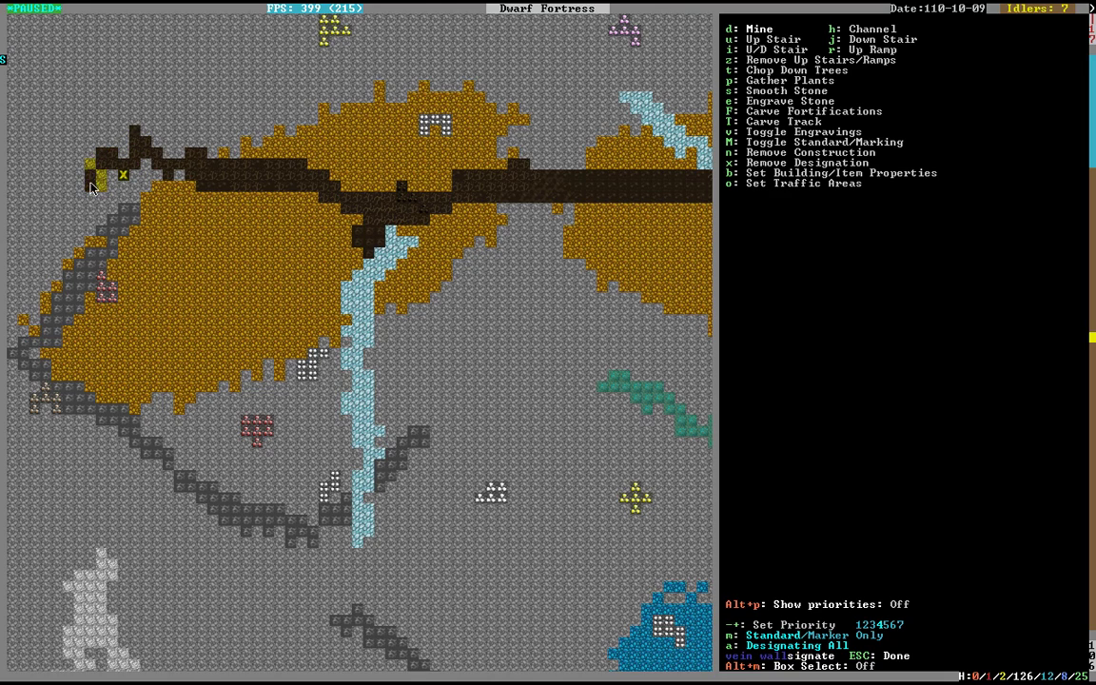
{"action": "mouse_move", "coordinate": [441, 238]}
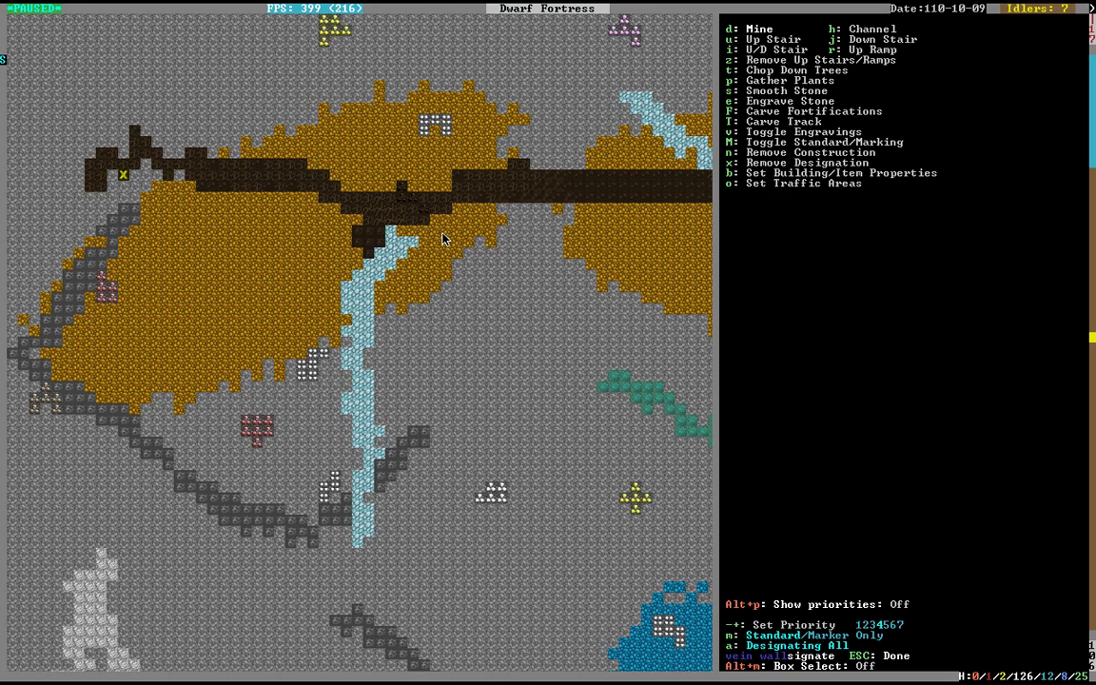
Leave the designation menu and return to the main view on the orange-deposit level
{"action": "key", "text": "Escape"}
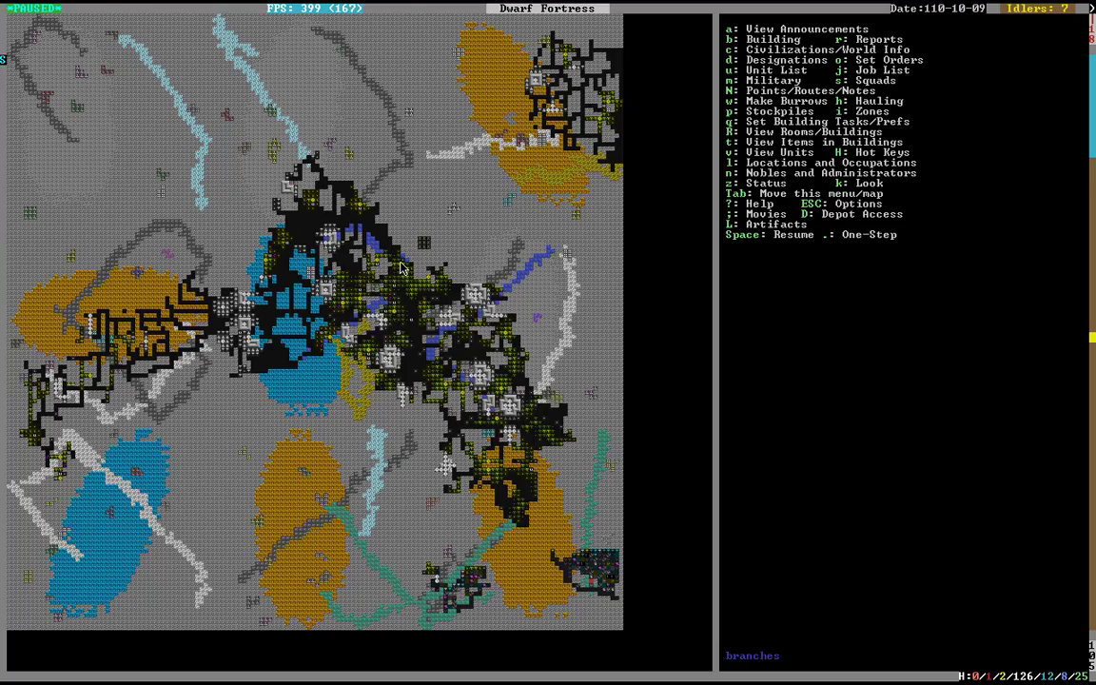
{"action": "mouse_move", "coordinate": [409, 238]}
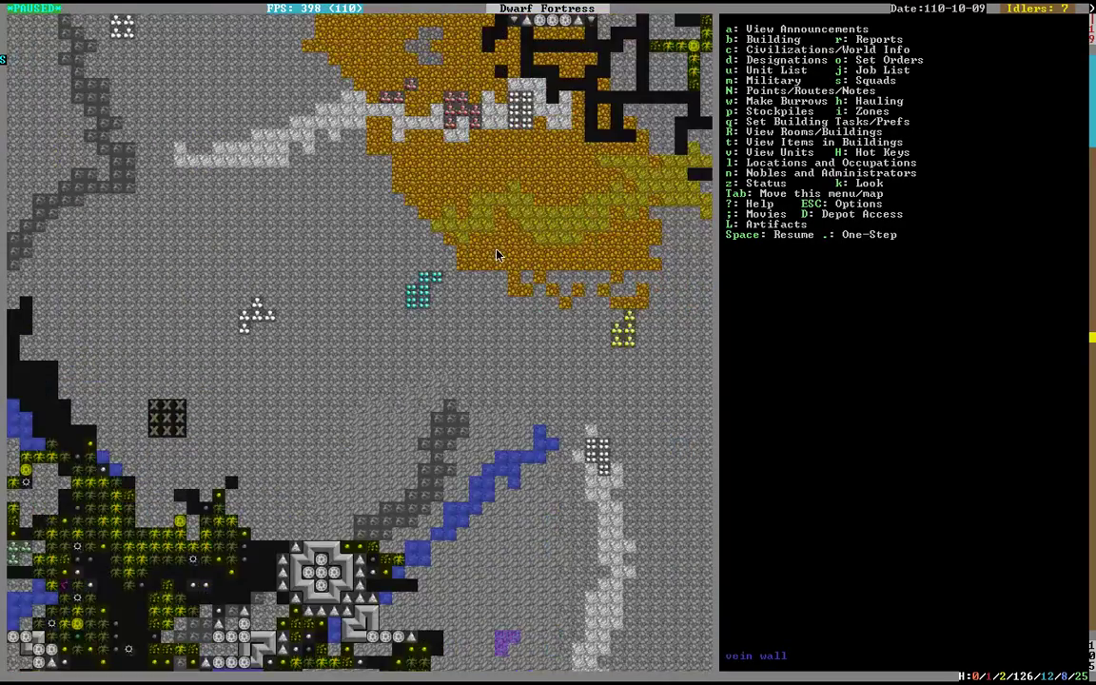
Mark an L-shaped tunnel with an eastern branch into the gold vein, then end designating
{"action": "key", "text": "d"}
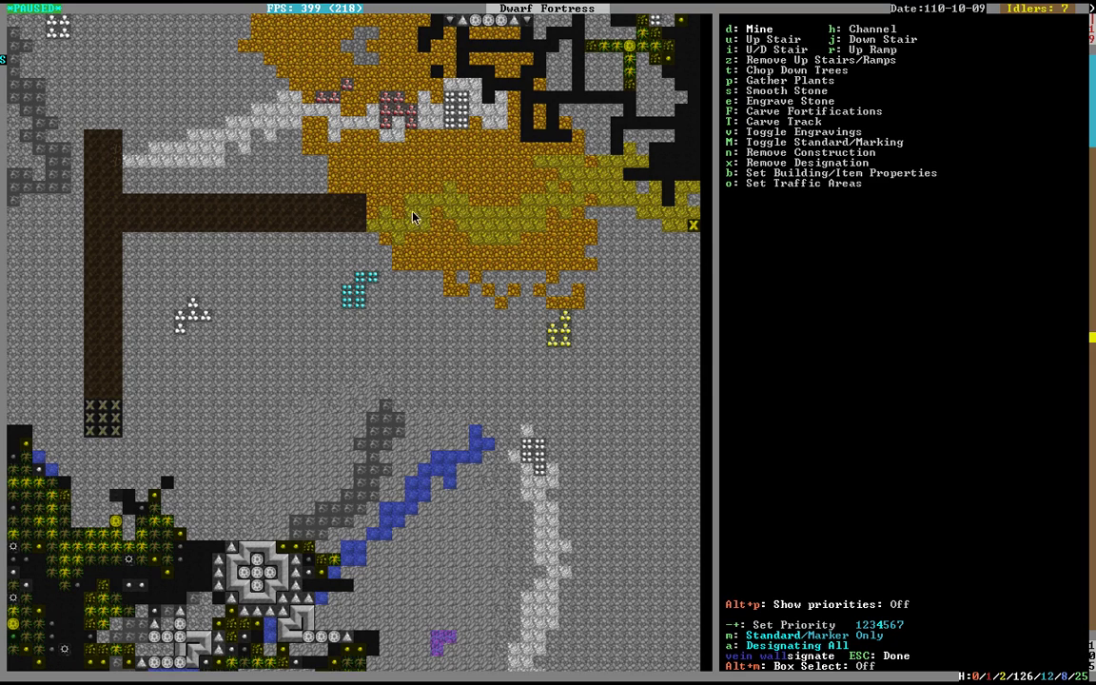
{"action": "mouse_move", "coordinate": [422, 226]}
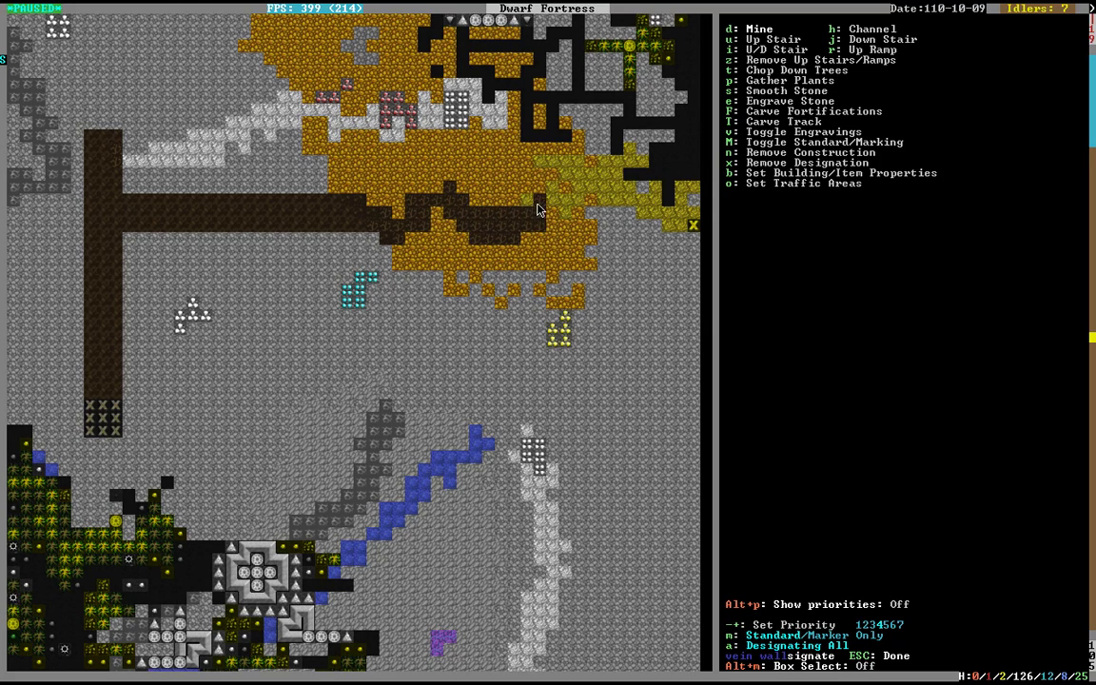
{"action": "mouse_move", "coordinate": [555, 175]}
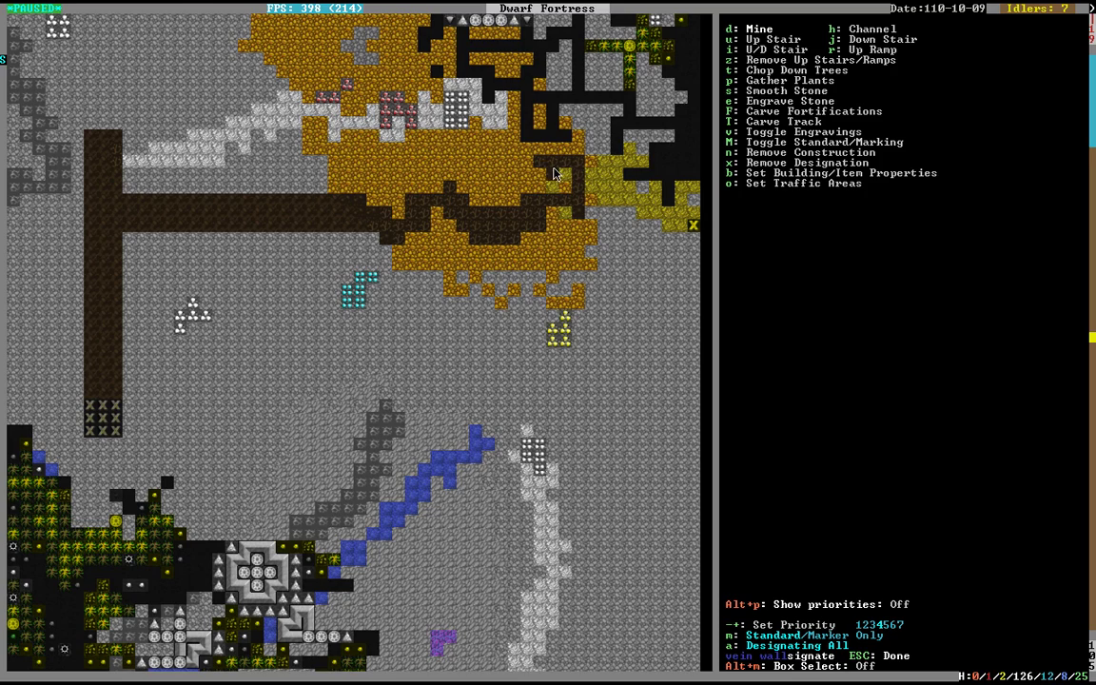
{"action": "mouse_move", "coordinate": [597, 188]}
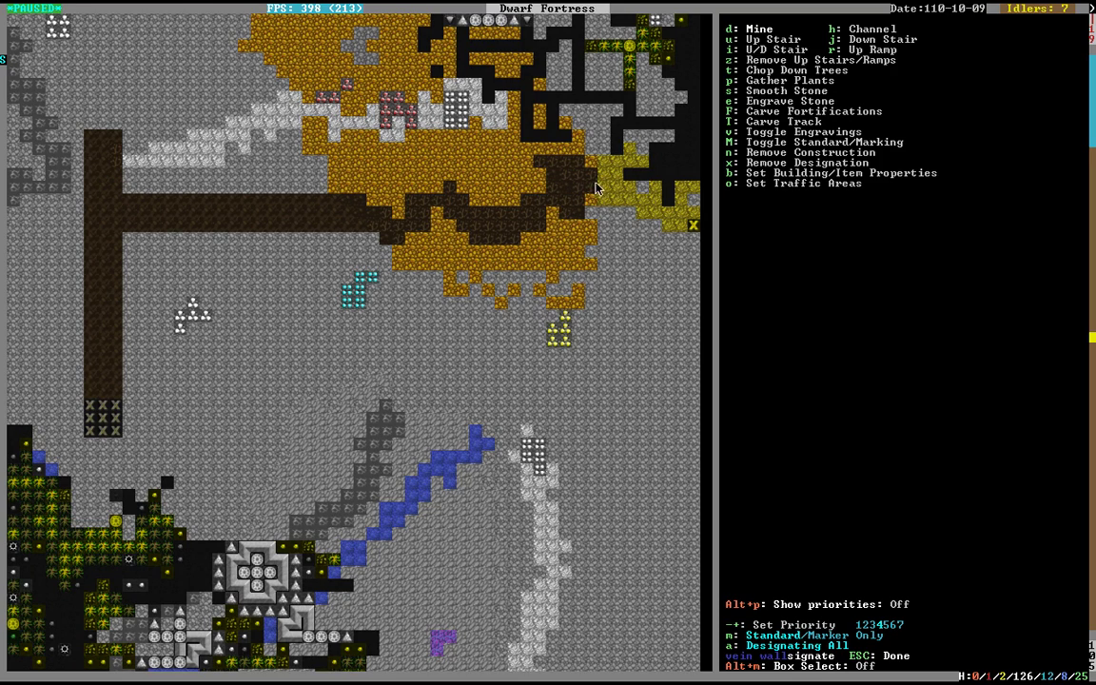
{"action": "mouse_move", "coordinate": [624, 205]}
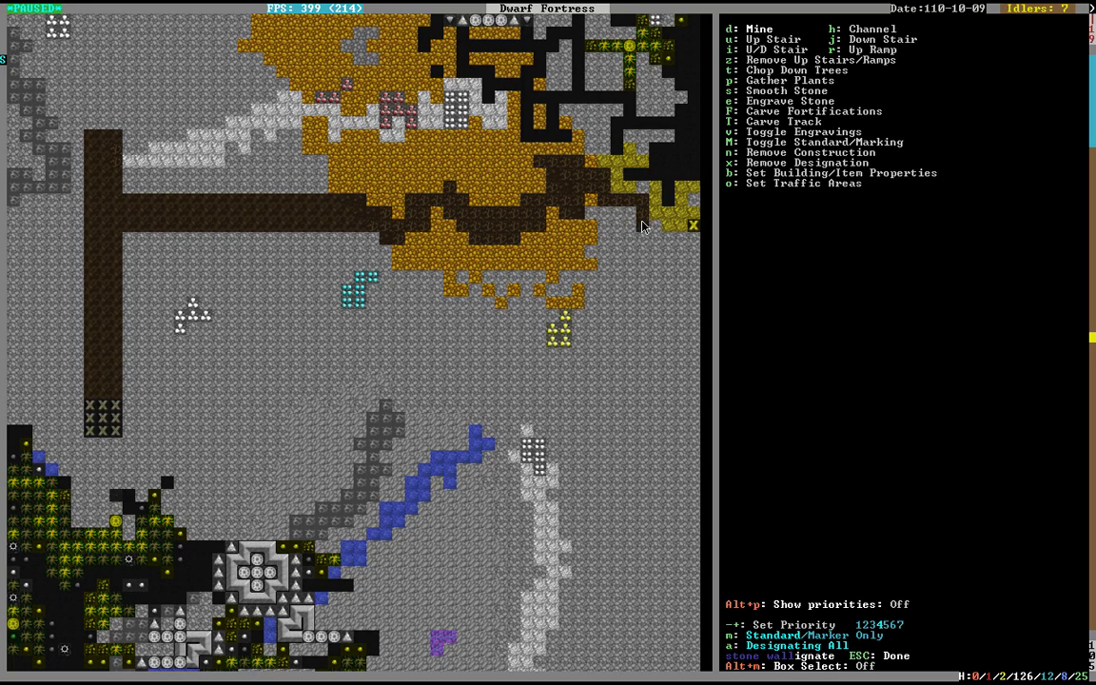
{"action": "mouse_move", "coordinate": [692, 211]}
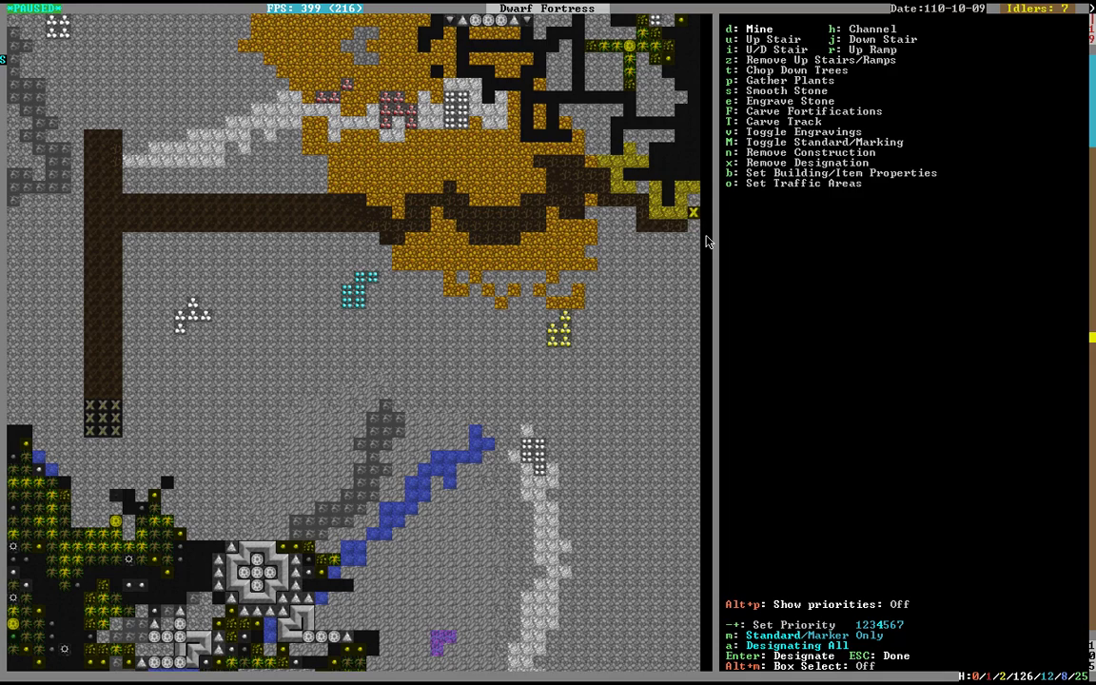
{"action": "mouse_move", "coordinate": [704, 216]}
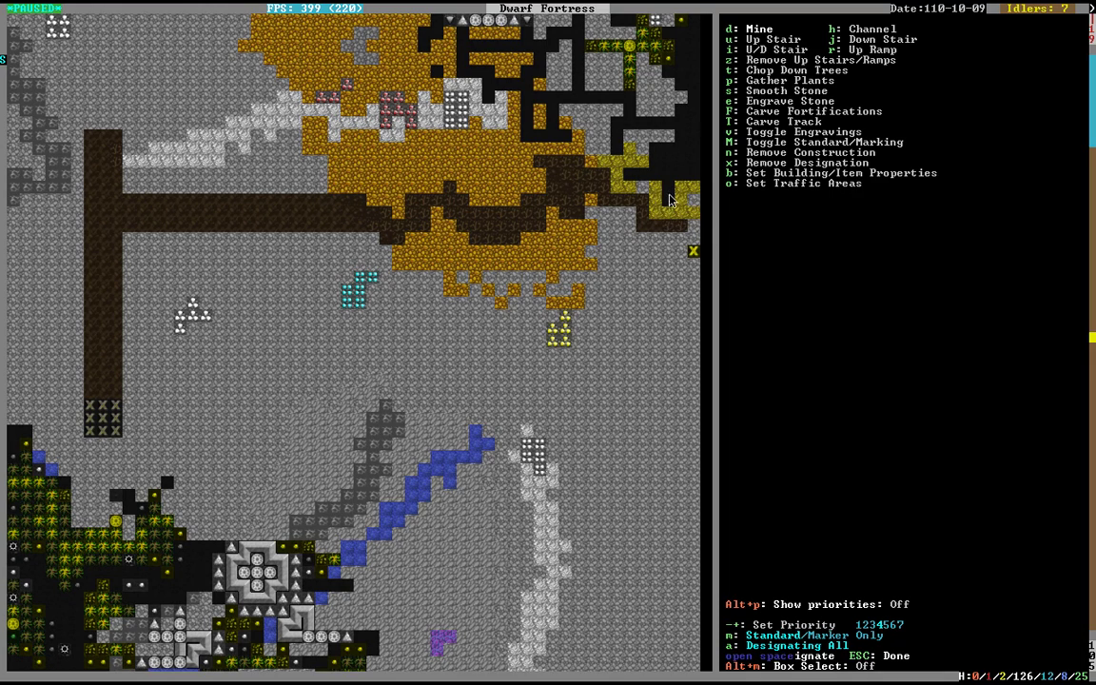
{"action": "mouse_move", "coordinate": [599, 175]}
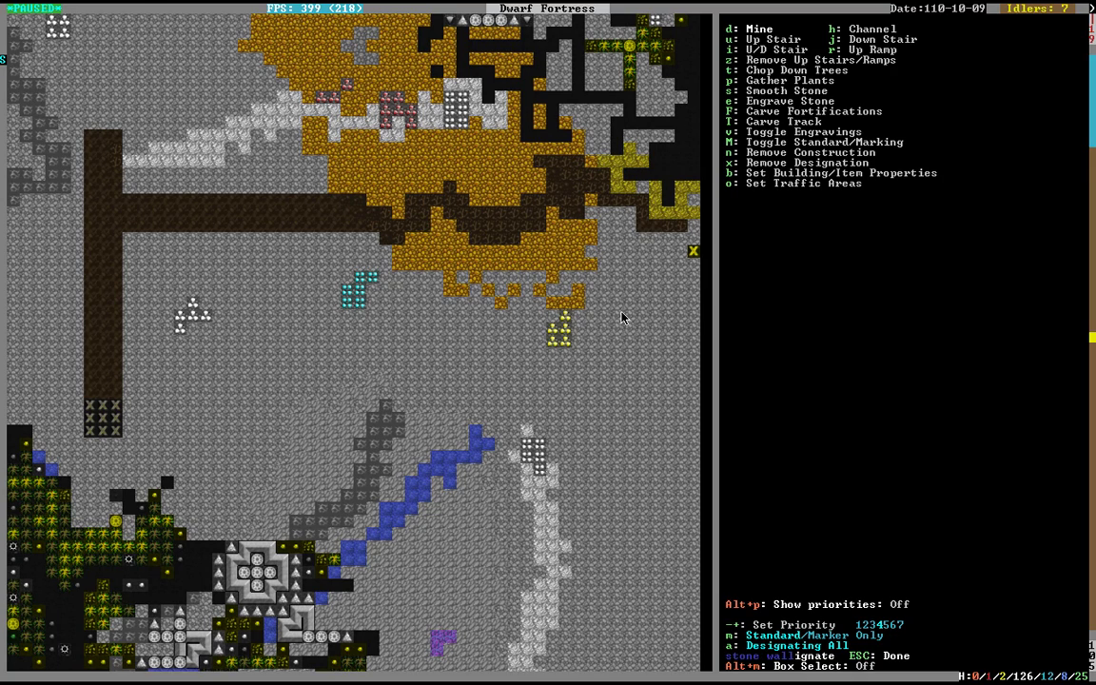
{"action": "key", "text": "Escape"}
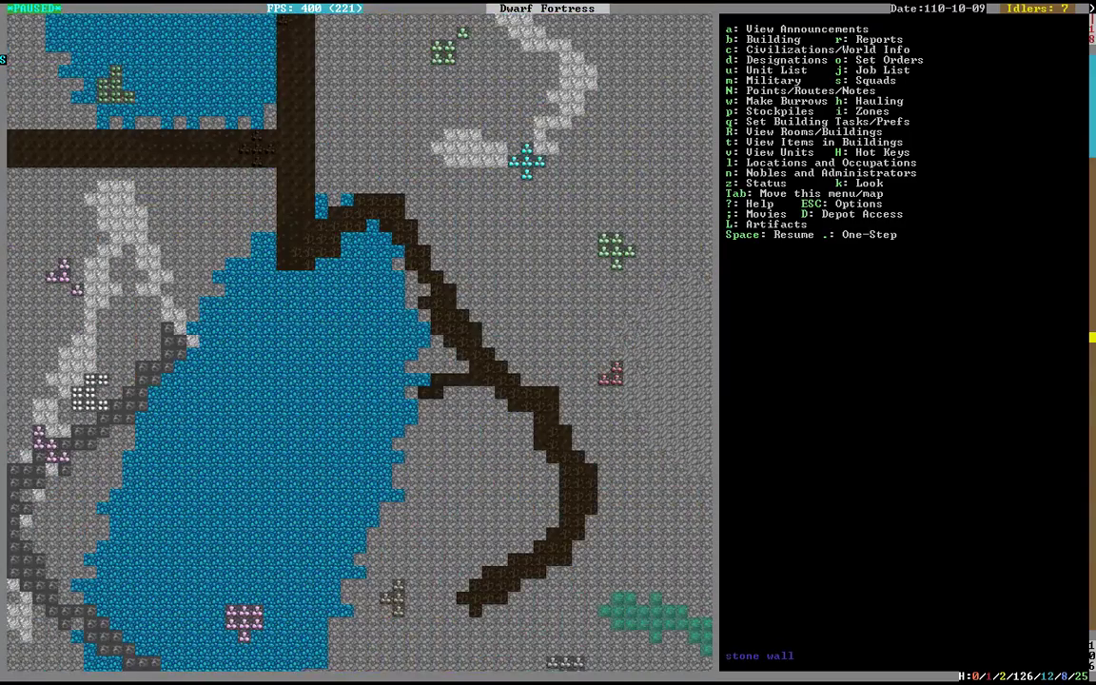
Mark a southward tunnel with an eastern branch and spurs along the yellow-green vein, then end designating
{"action": "key", "text": "d"}
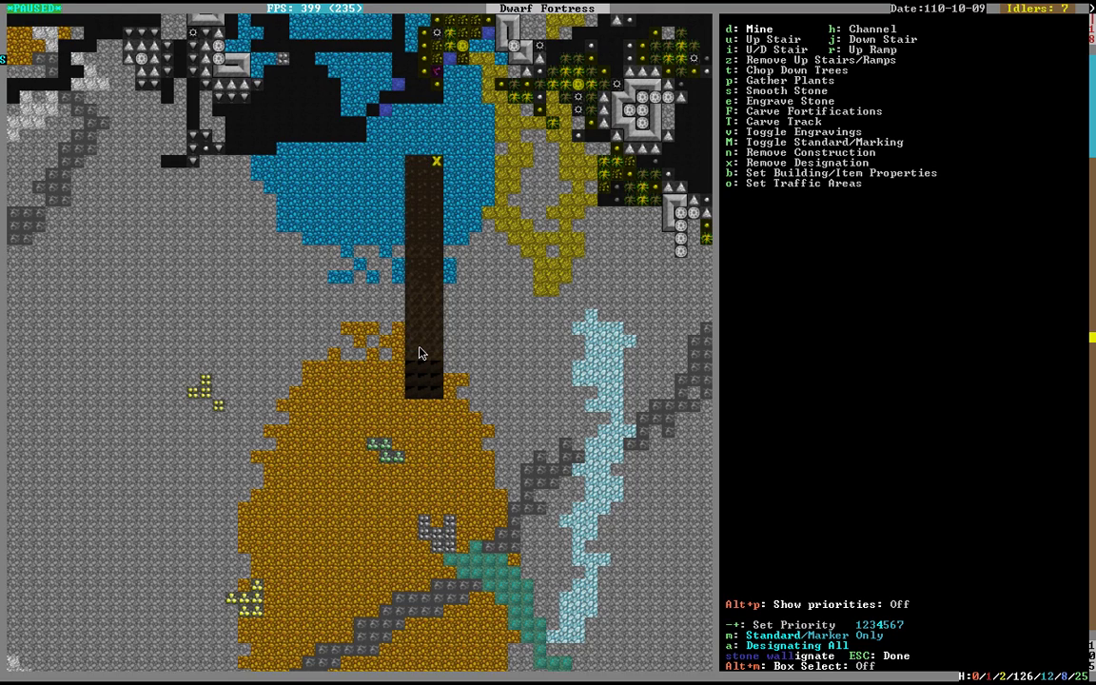
{"action": "mouse_move", "coordinate": [522, 171]}
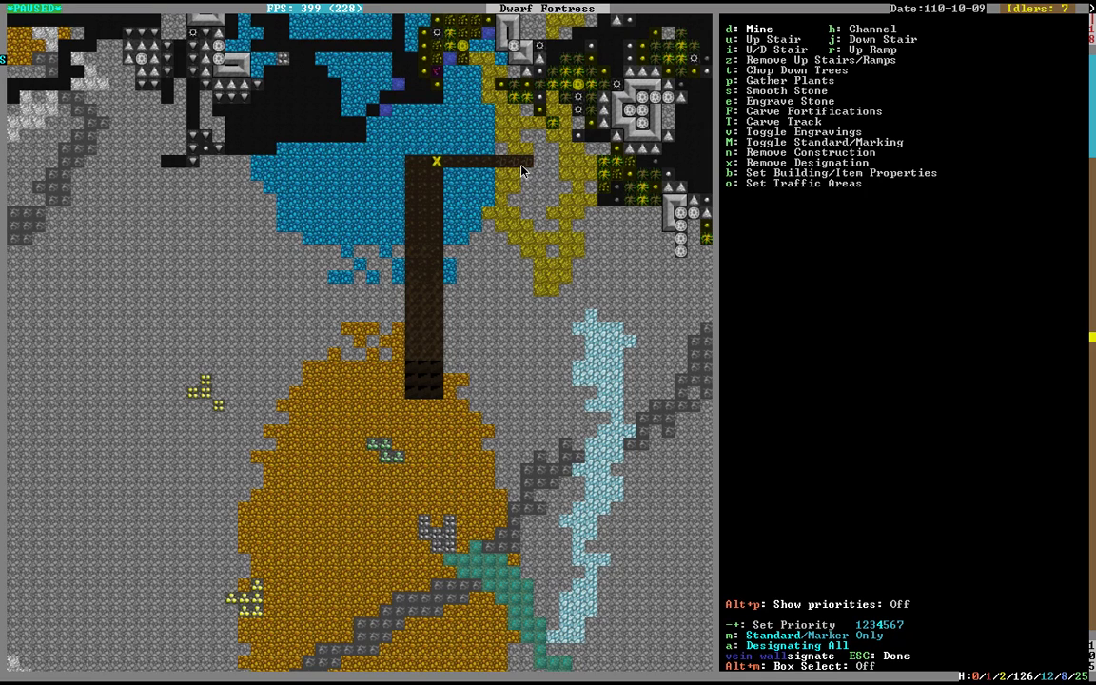
{"action": "mouse_move", "coordinate": [498, 194]}
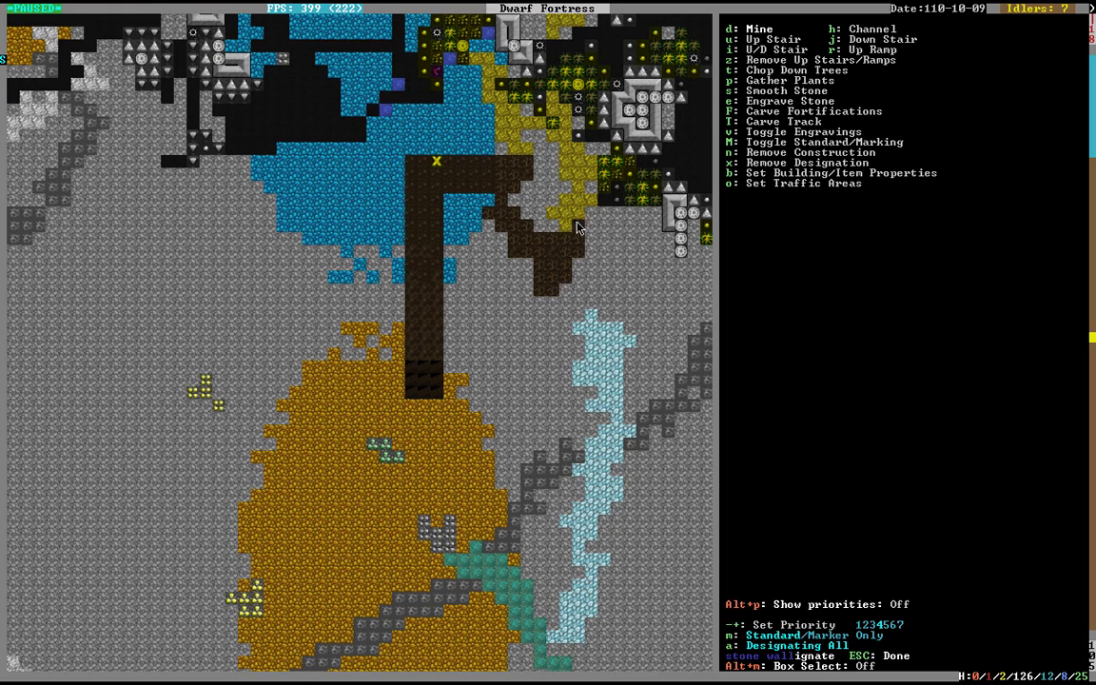
{"action": "mouse_move", "coordinate": [578, 175]}
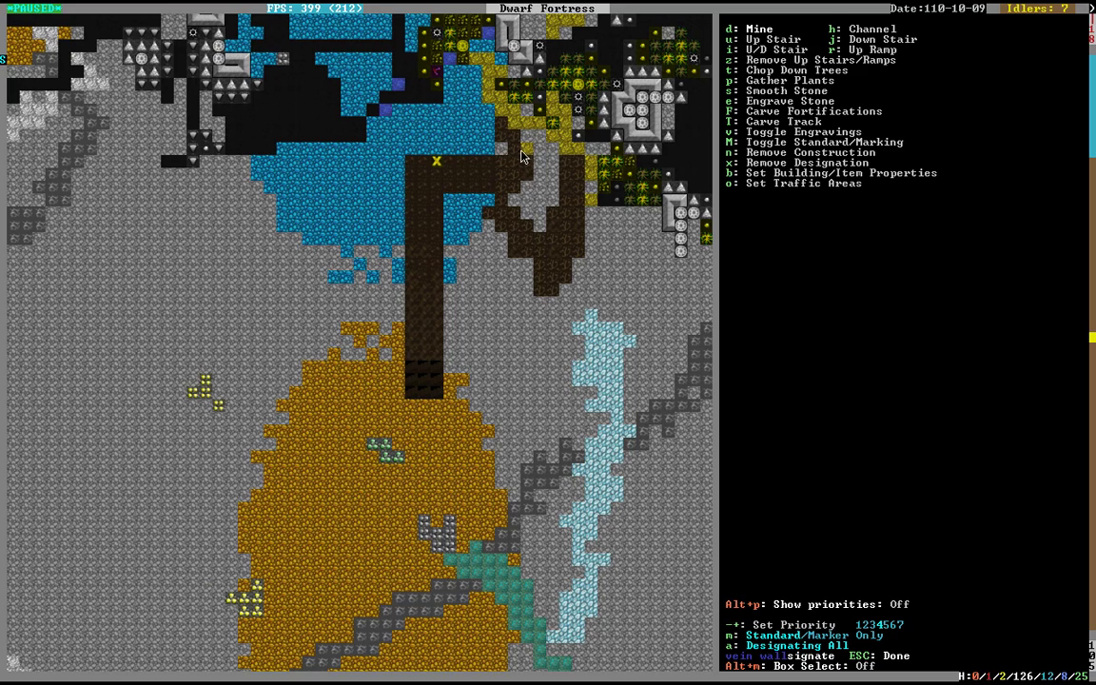
{"action": "mouse_move", "coordinate": [491, 112]}
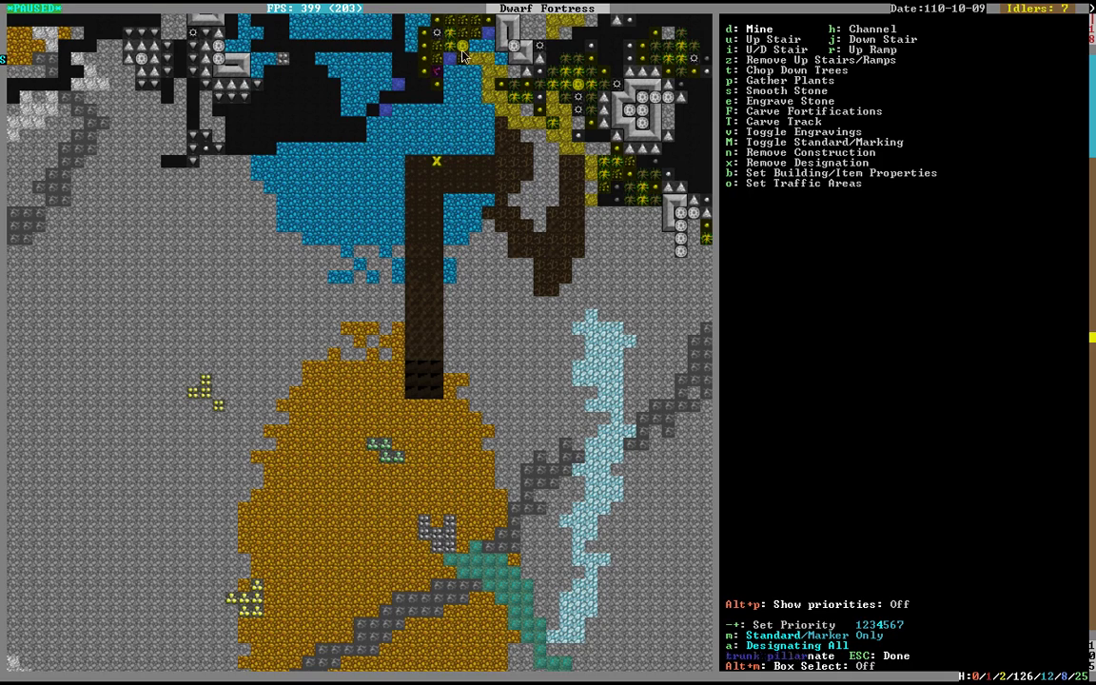
{"action": "mouse_move", "coordinate": [540, 183]}
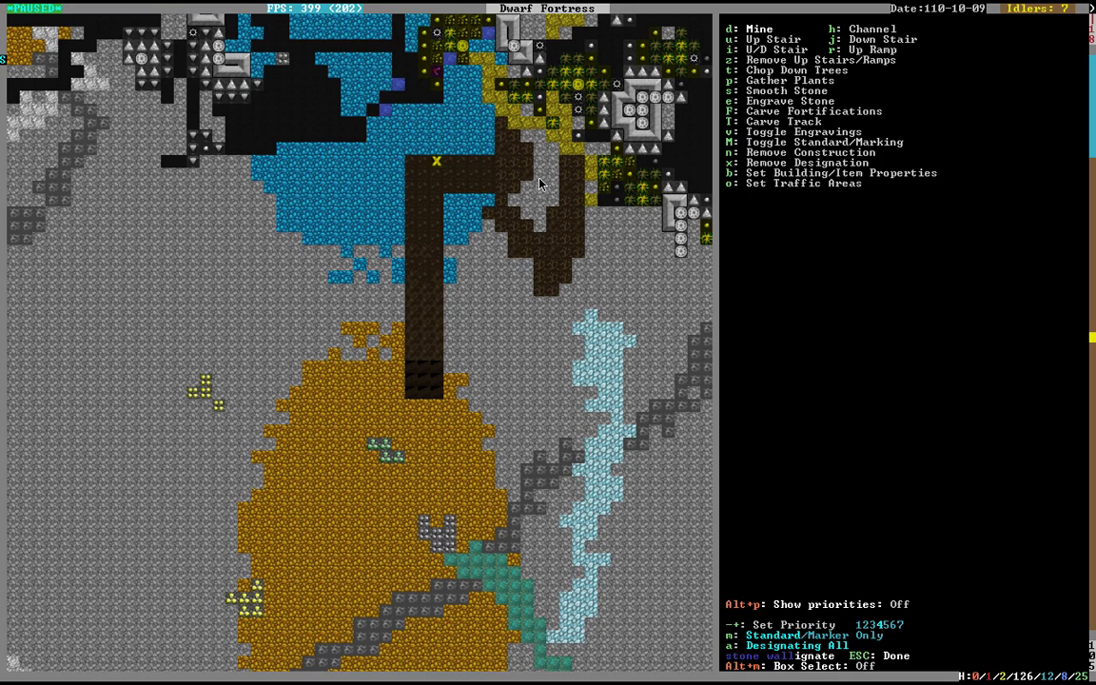
{"action": "mouse_move", "coordinate": [552, 282]}
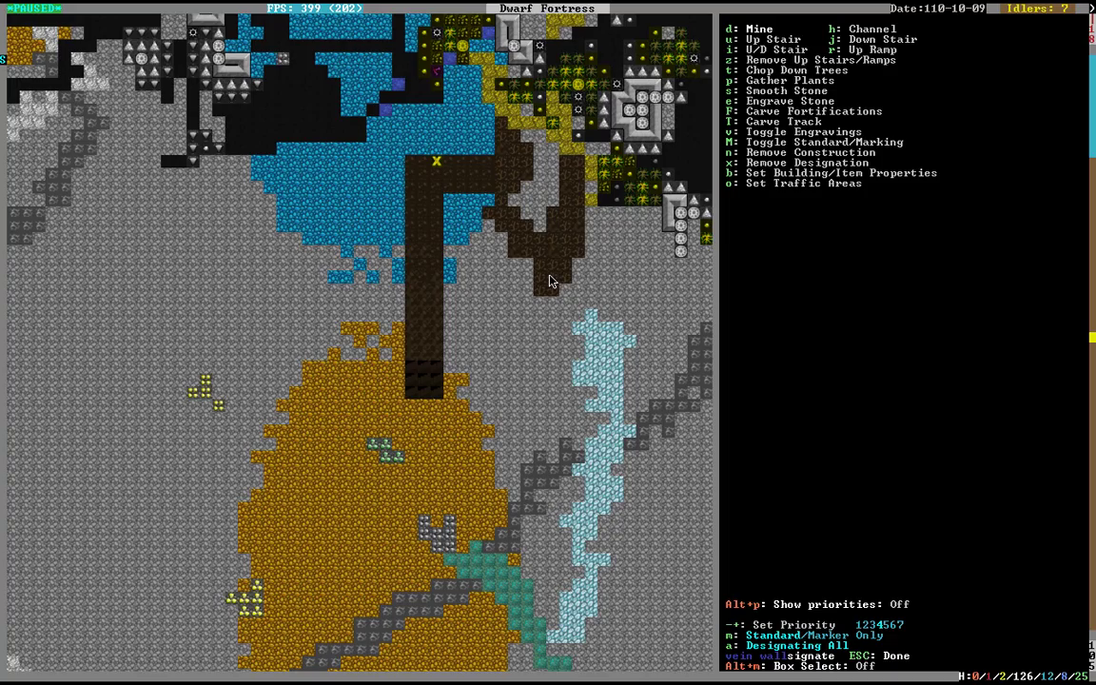
{"action": "key", "text": "Escape"}
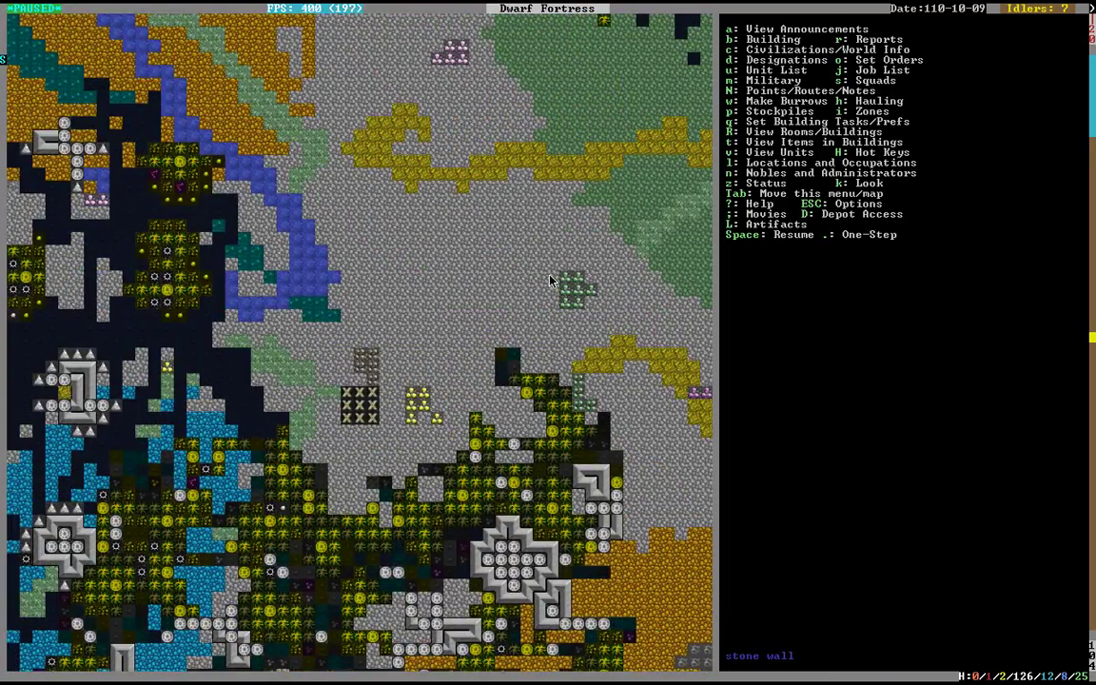
Mark an eastward tunnel off the vertical shaft with a southeast diagonal branch toward the yellow vein, moving down levels
{"action": "key", "text": "d"}
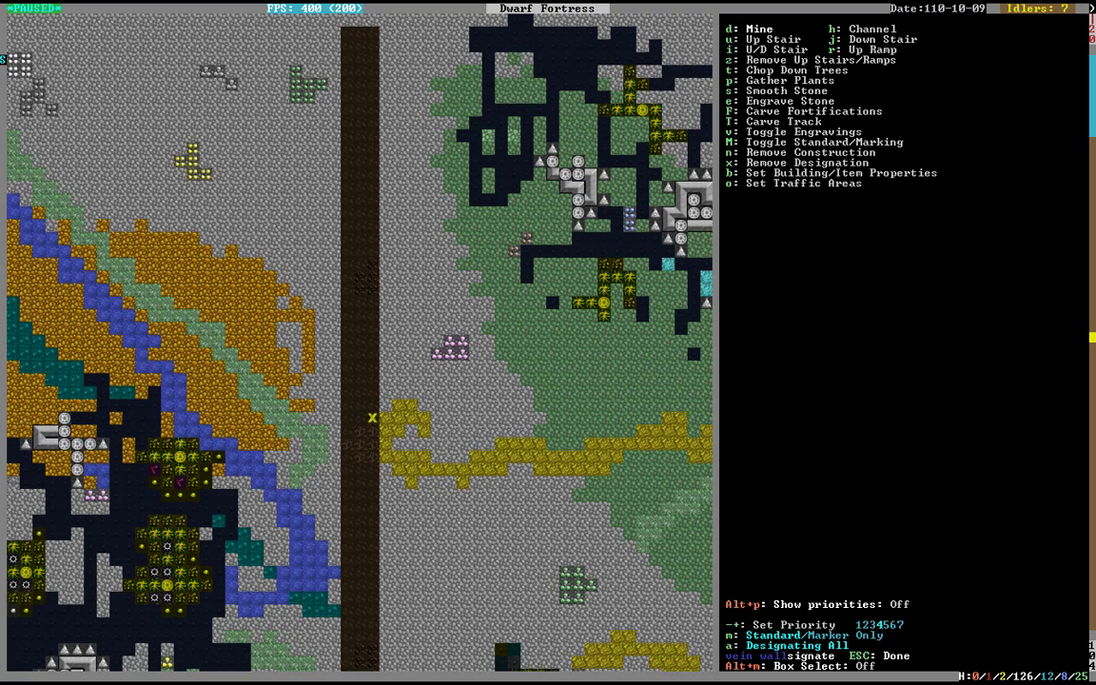
{"action": "scroll", "scroll_direction": "down", "scroll_amount": 3}
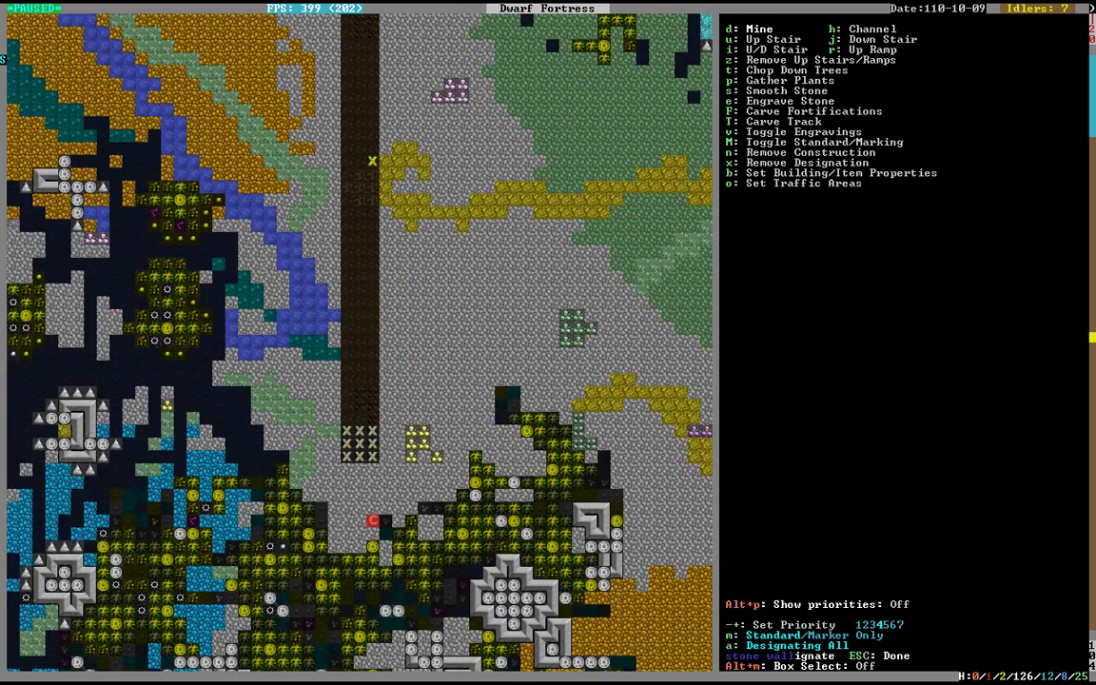
{"action": "scroll", "scroll_direction": "down", "scroll_amount": 3}
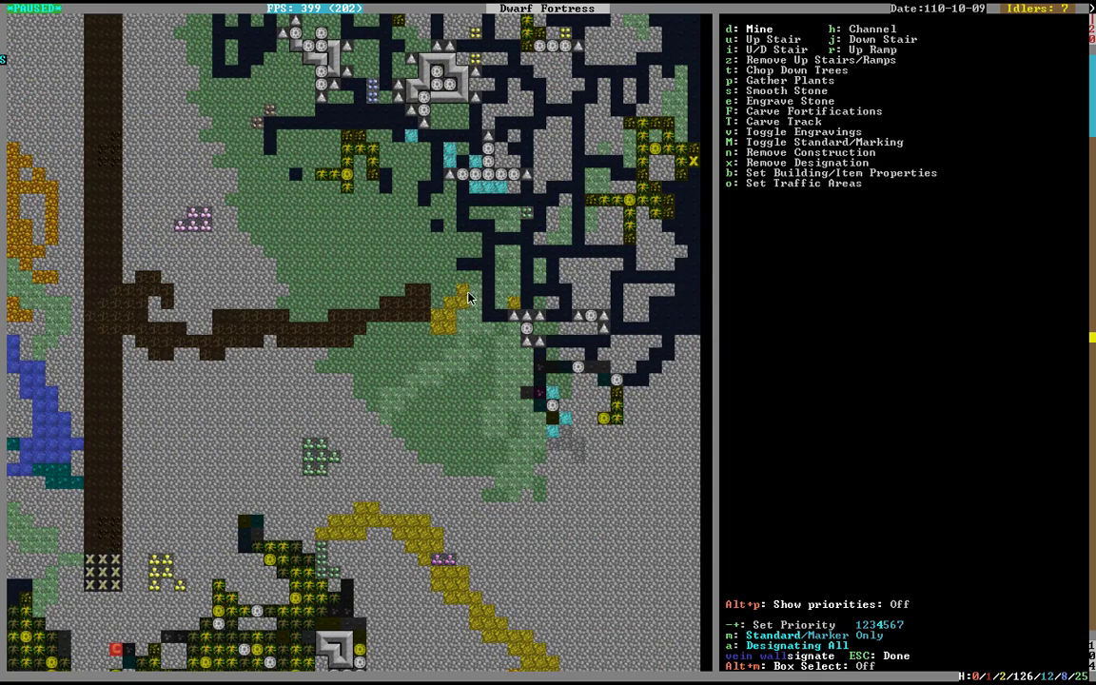
{"action": "mouse_move", "coordinate": [441, 331]}
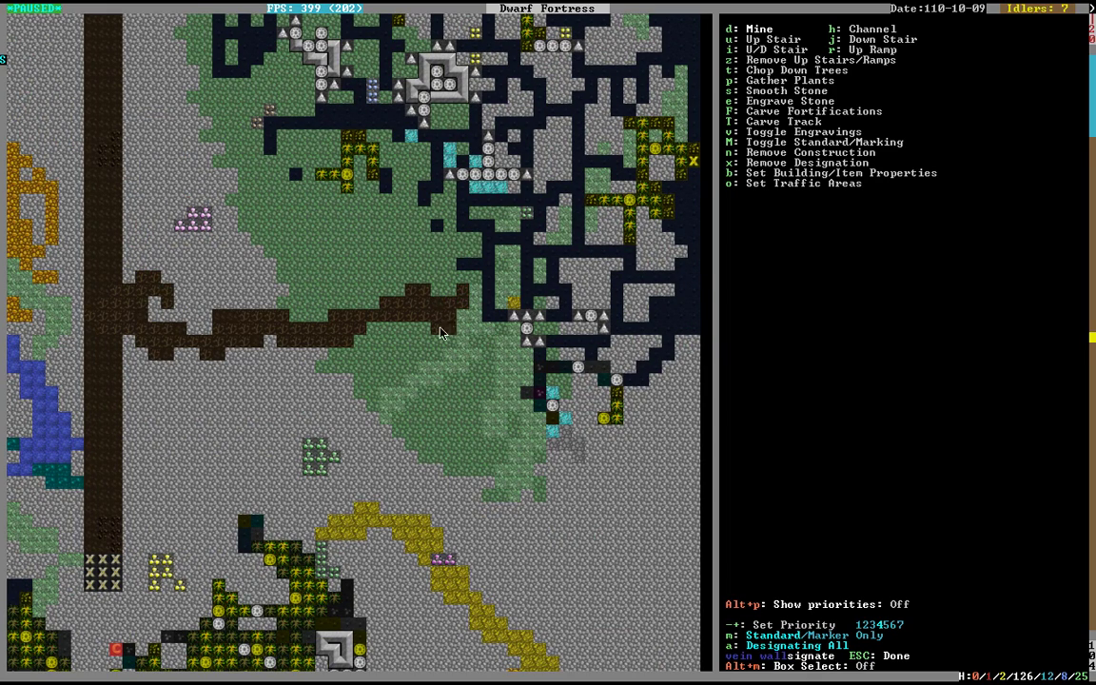
{"action": "mouse_move", "coordinate": [345, 540]}
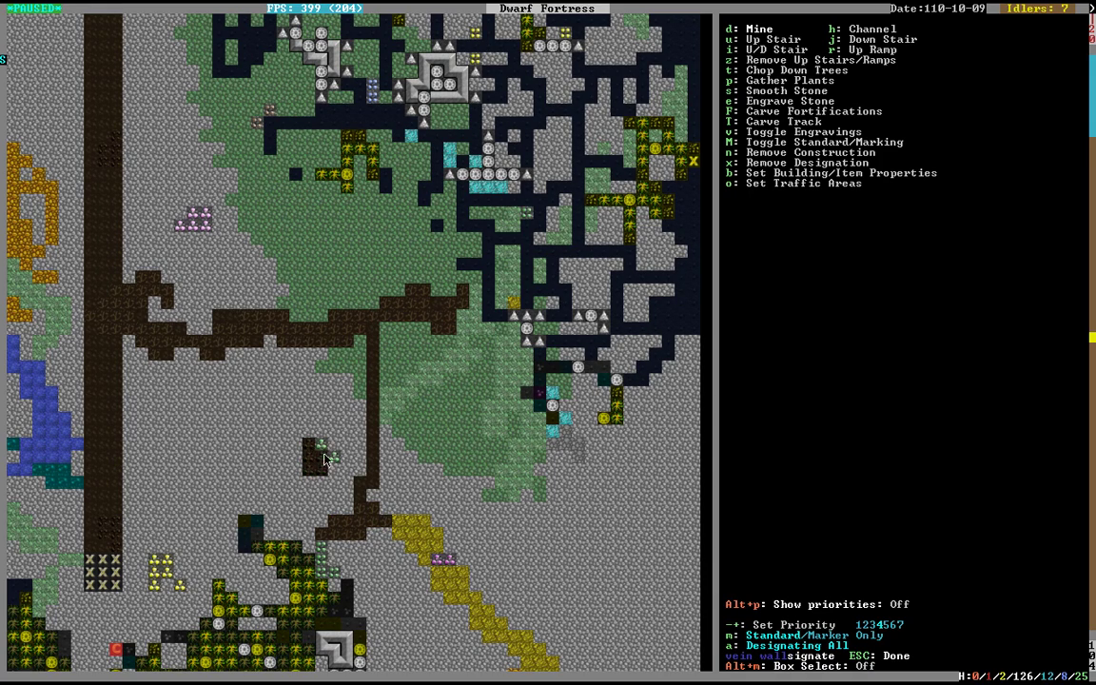
{"action": "mouse_move", "coordinate": [426, 528]}
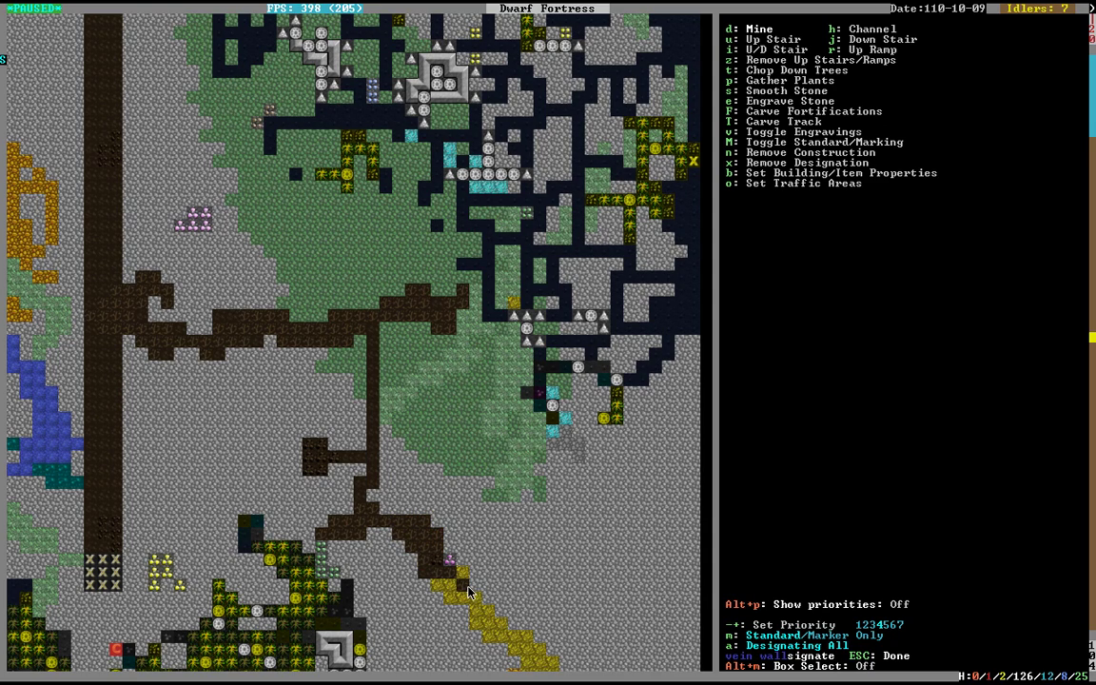
{"action": "mouse_move", "coordinate": [461, 592]}
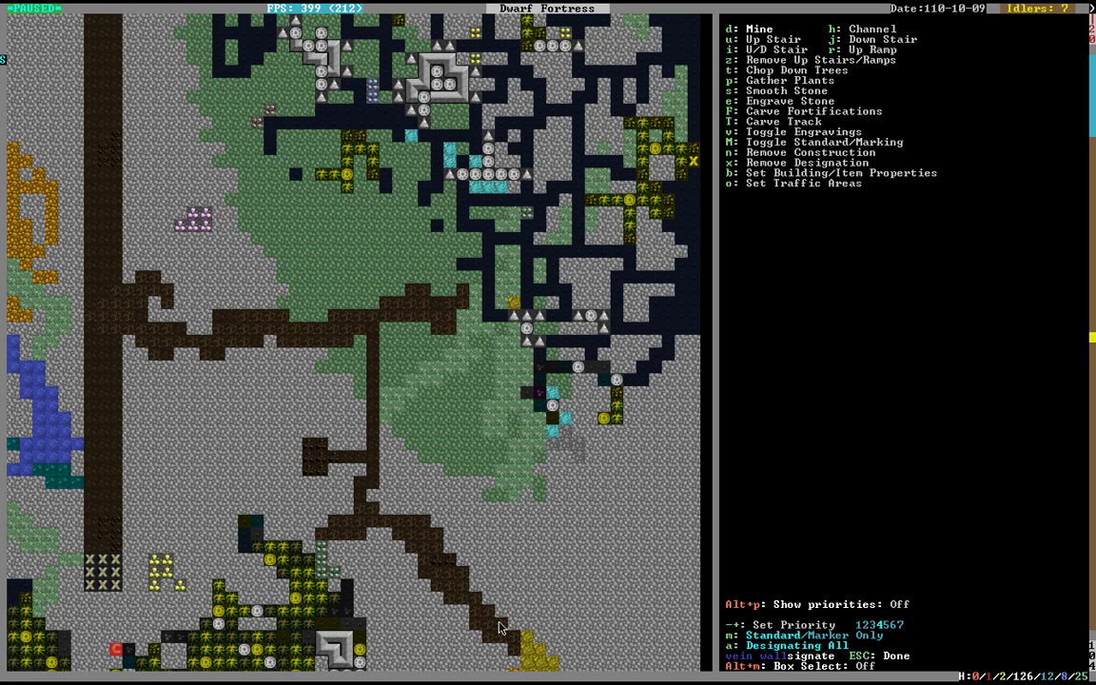
{"action": "scroll", "scroll_direction": "down", "scroll_amount": 3}
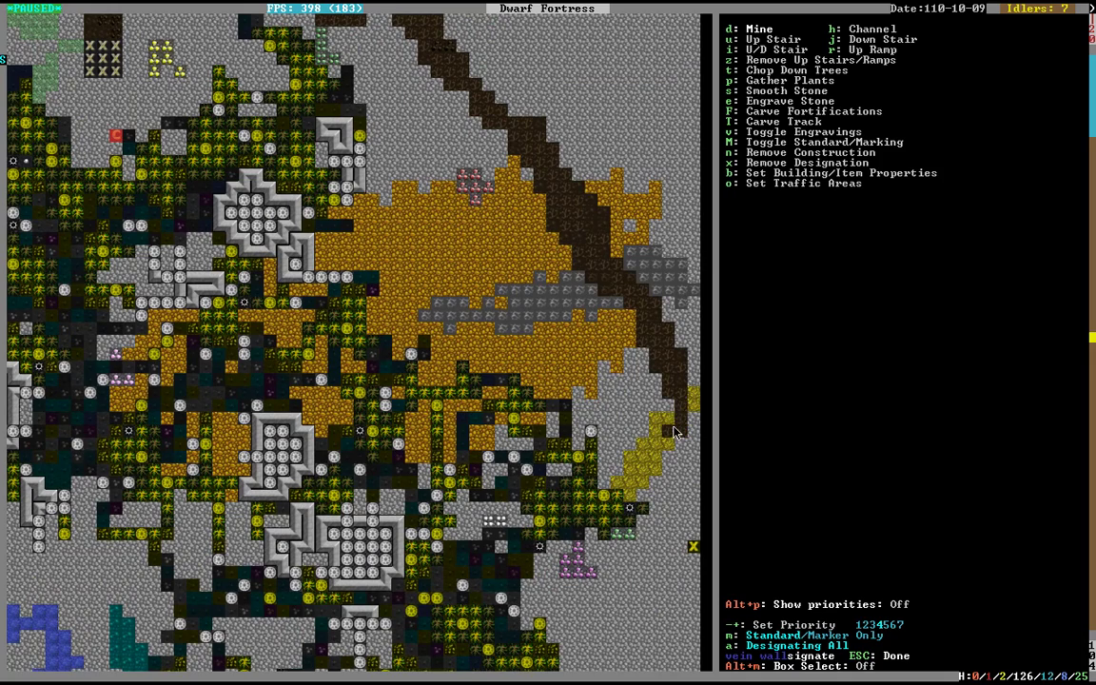
{"action": "mouse_move", "coordinate": [635, 484]}
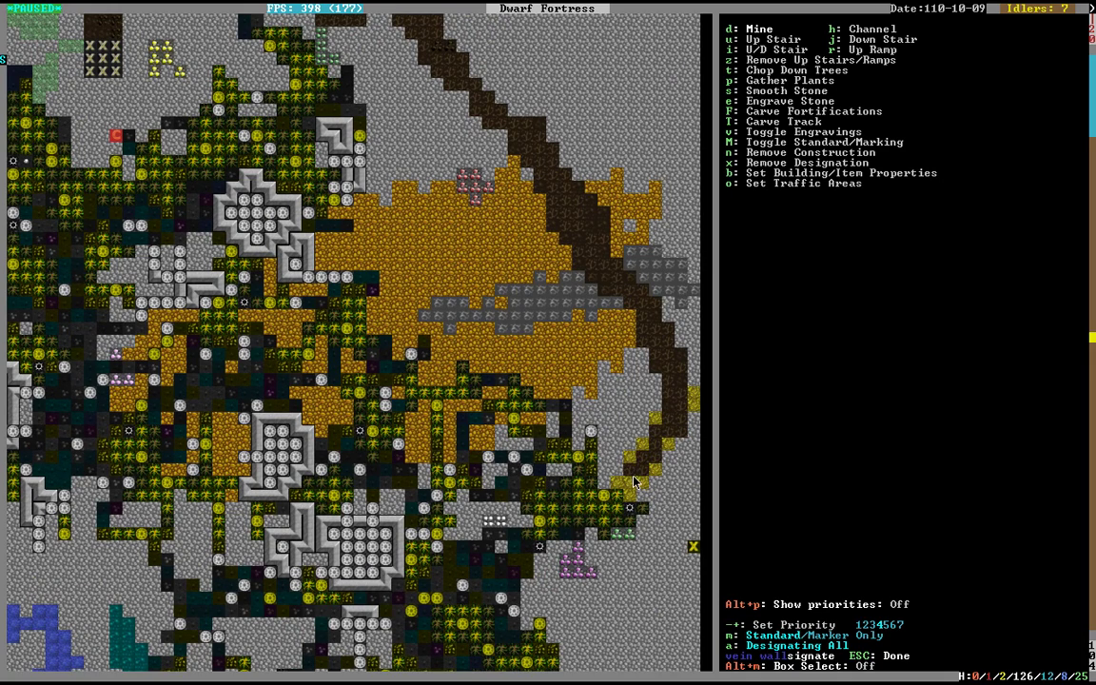
{"action": "mouse_move", "coordinate": [644, 449]}
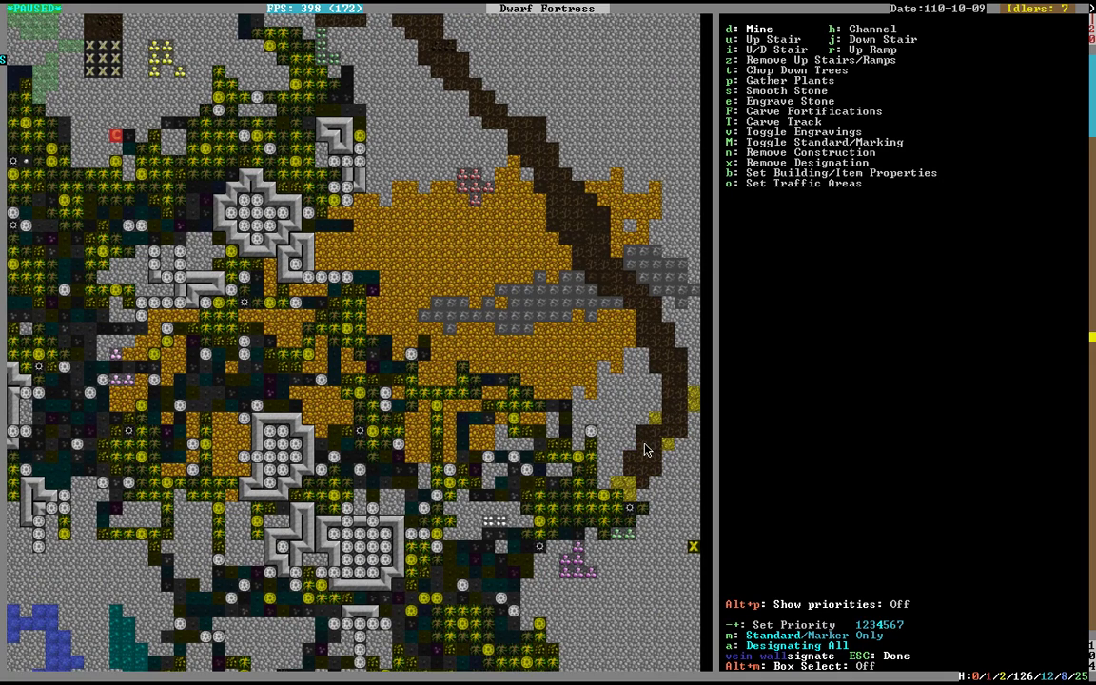
{"action": "mouse_move", "coordinate": [664, 466]}
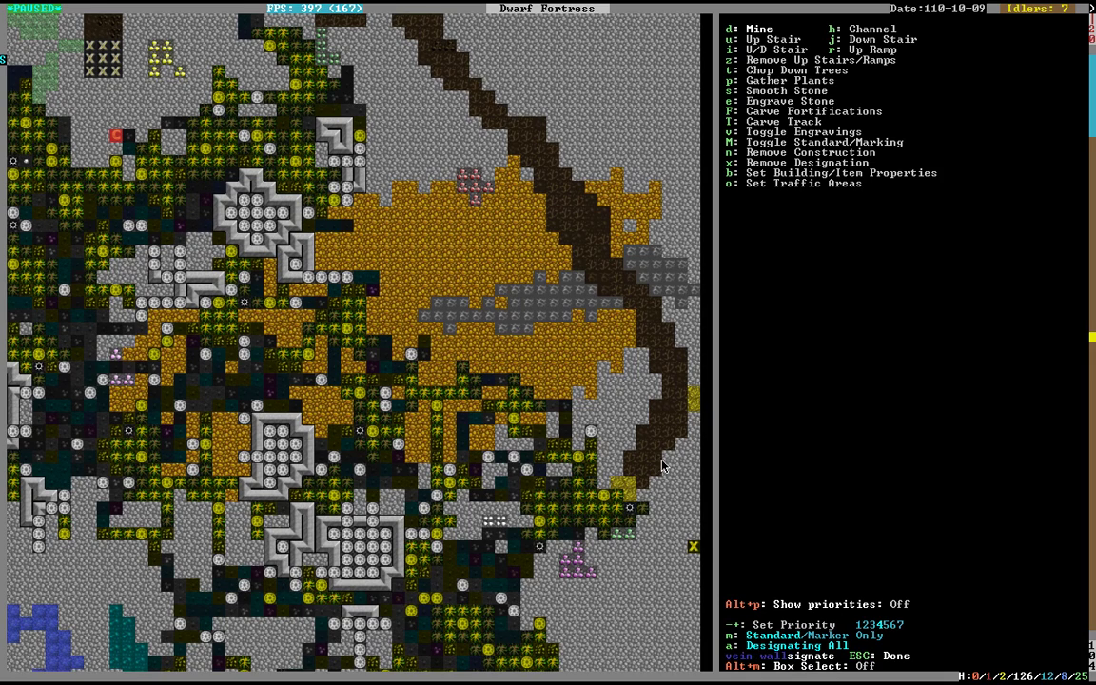
{"action": "mouse_move", "coordinate": [616, 258]}
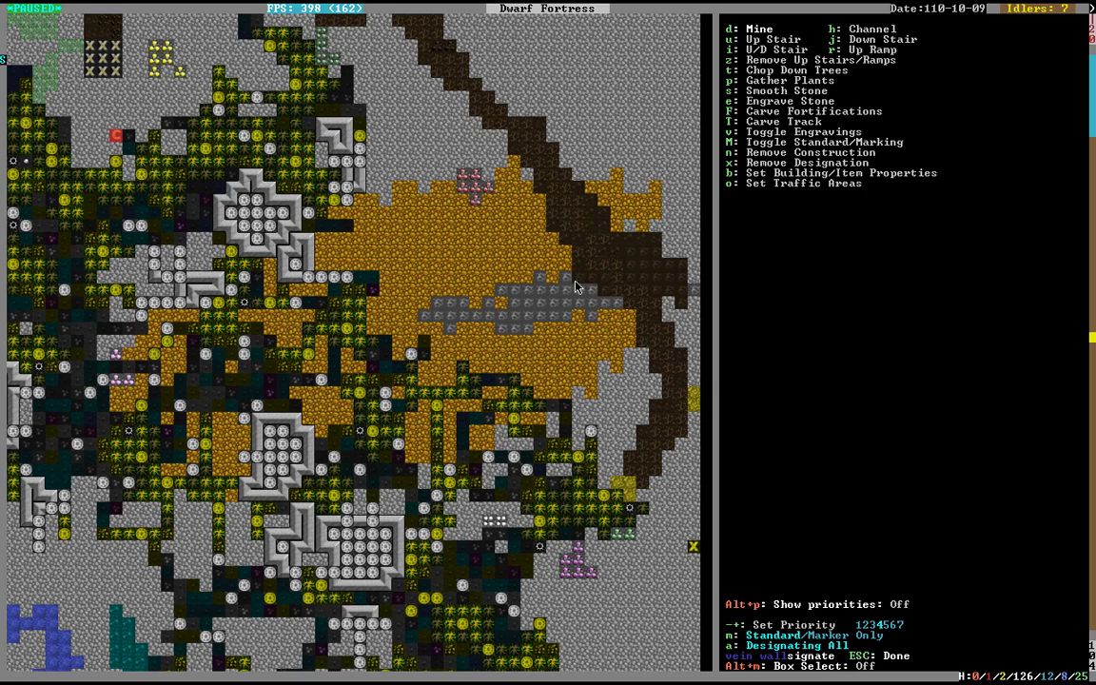
{"action": "mouse_move", "coordinate": [426, 320]}
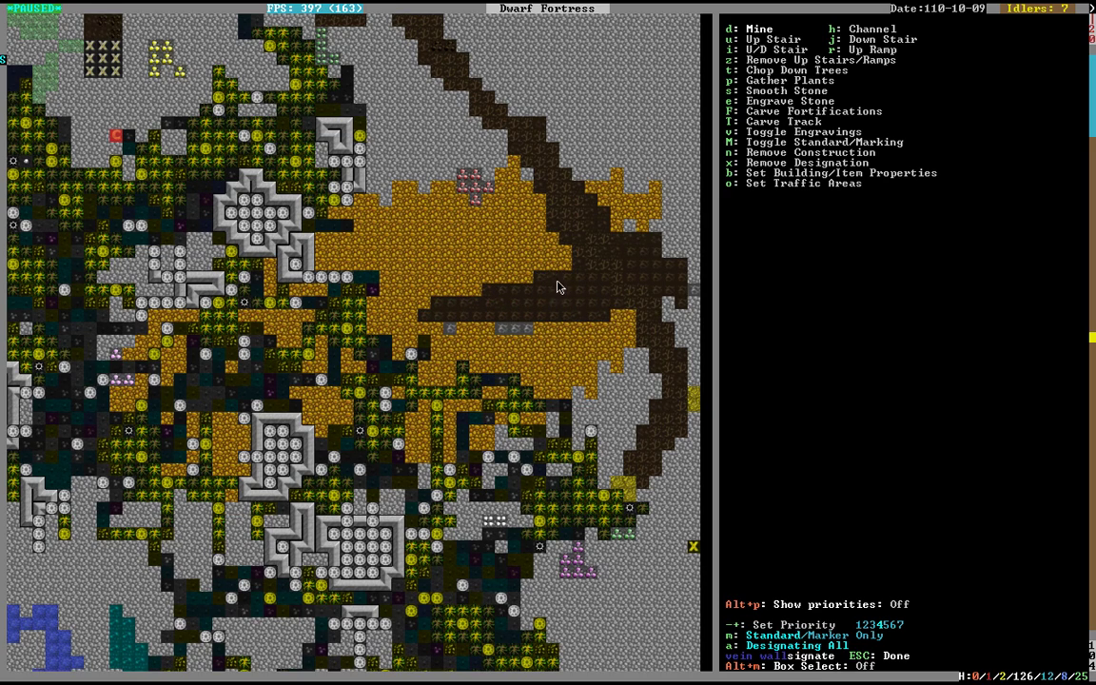
{"action": "mouse_move", "coordinate": [474, 189]}
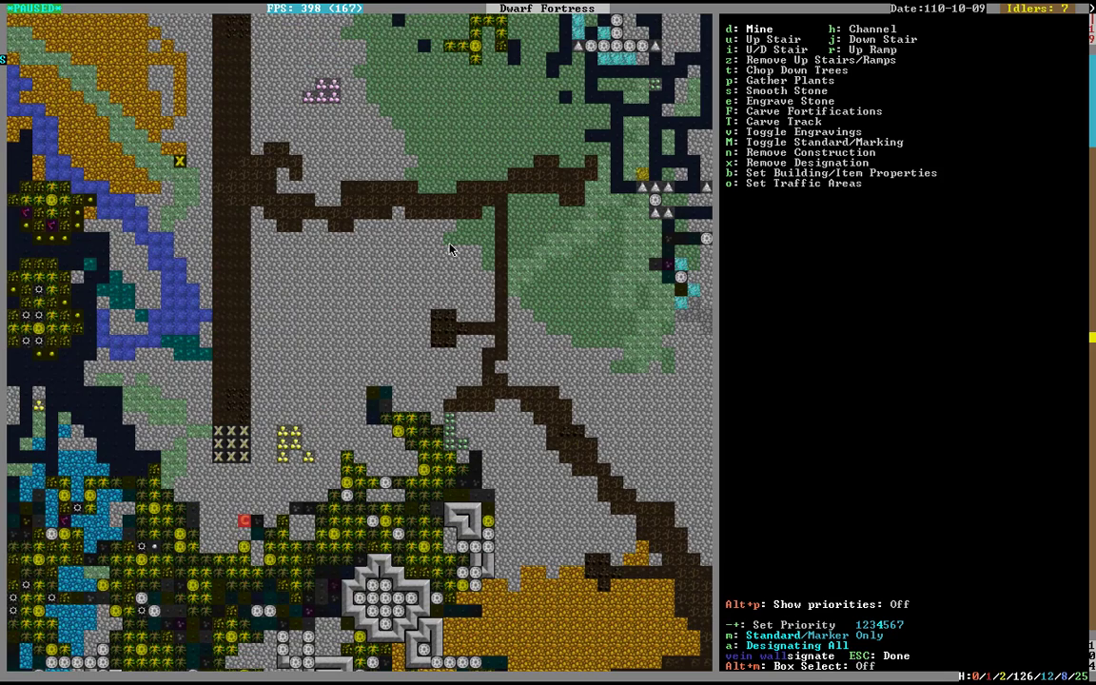
{"action": "mouse_move", "coordinate": [289, 453]}
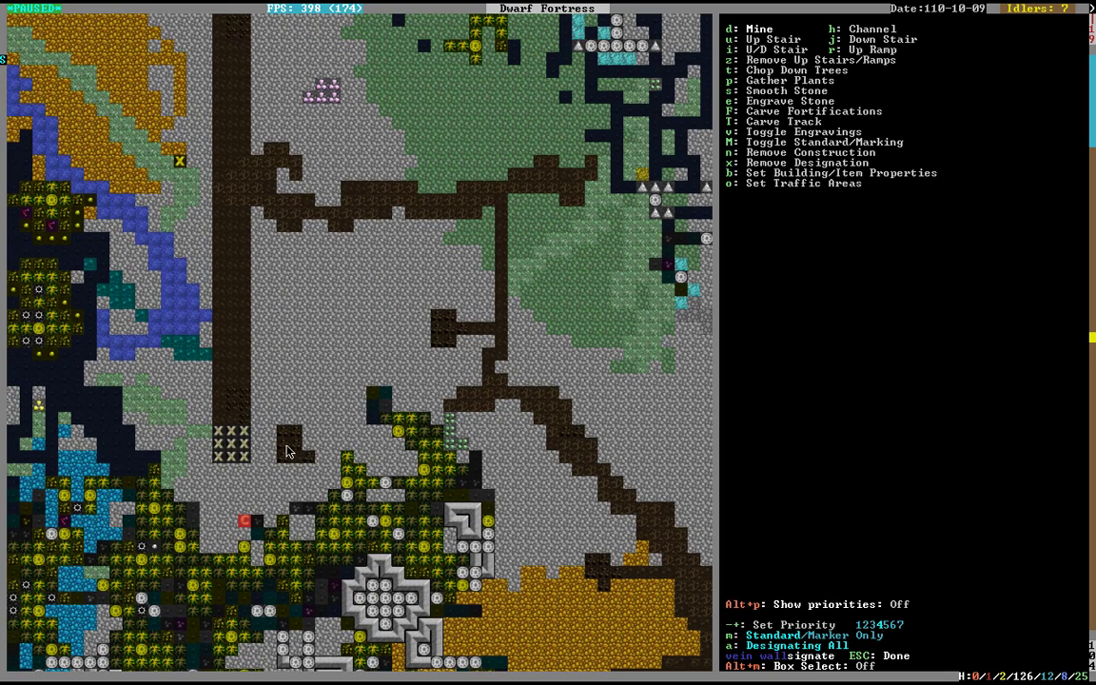
{"action": "mouse_move", "coordinate": [275, 437]}
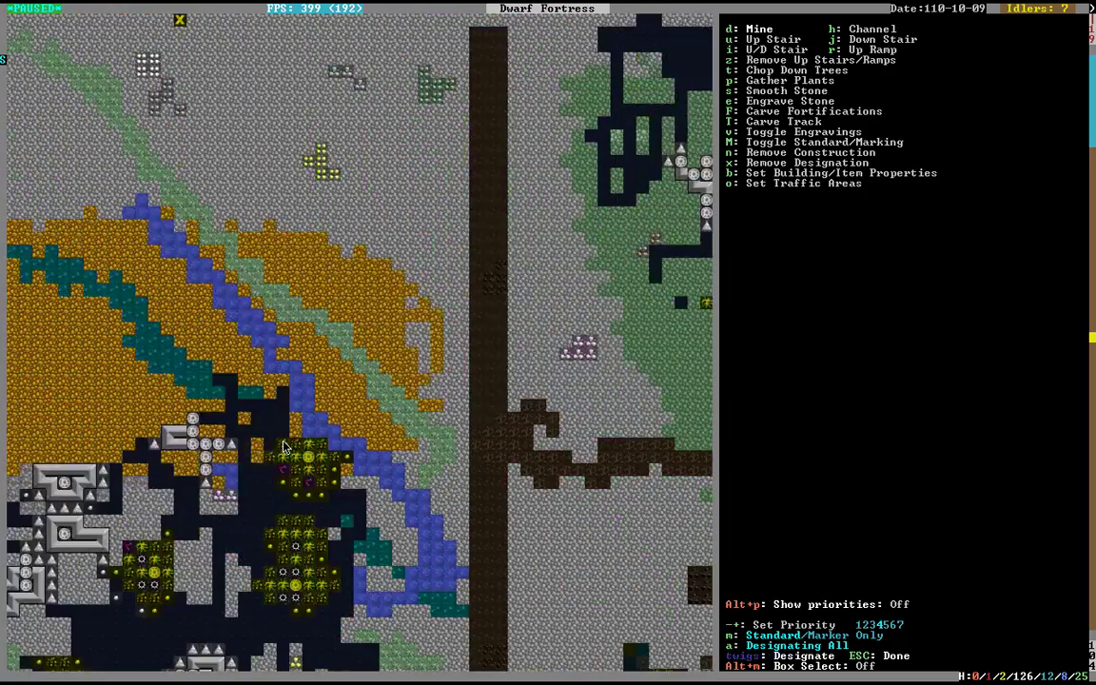
Move up a z-level to the large blue deposit with the garnierite wall
{"action": "scroll", "scroll_direction": "up", "scroll_amount": 3}
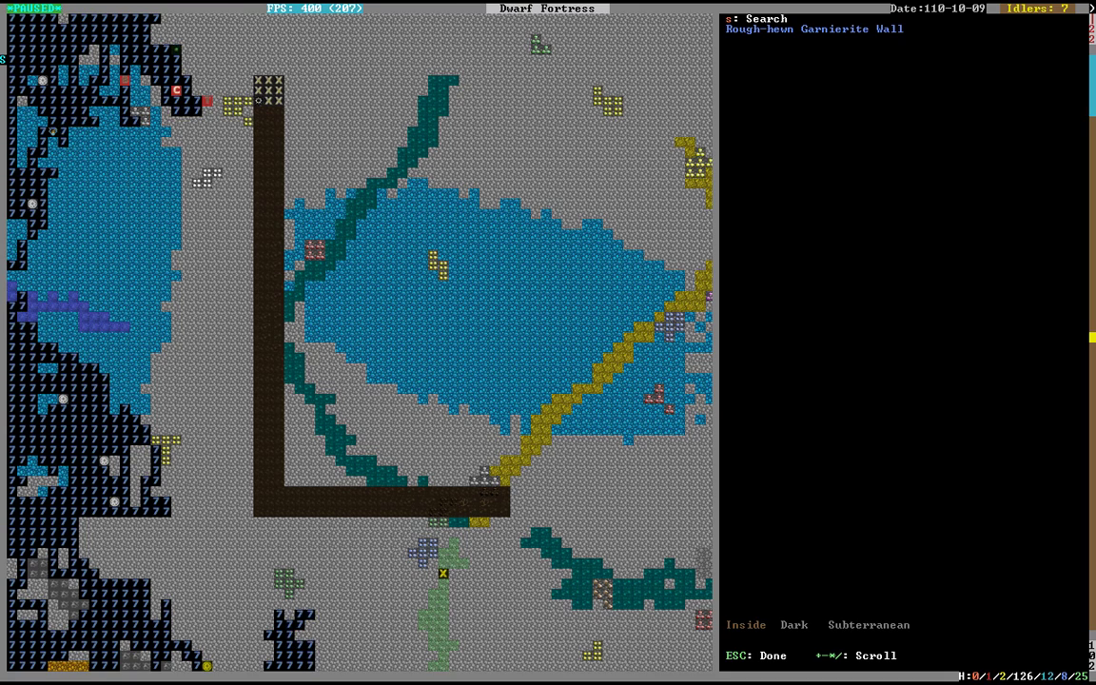
{"action": "mouse_move", "coordinate": [546, 502]}
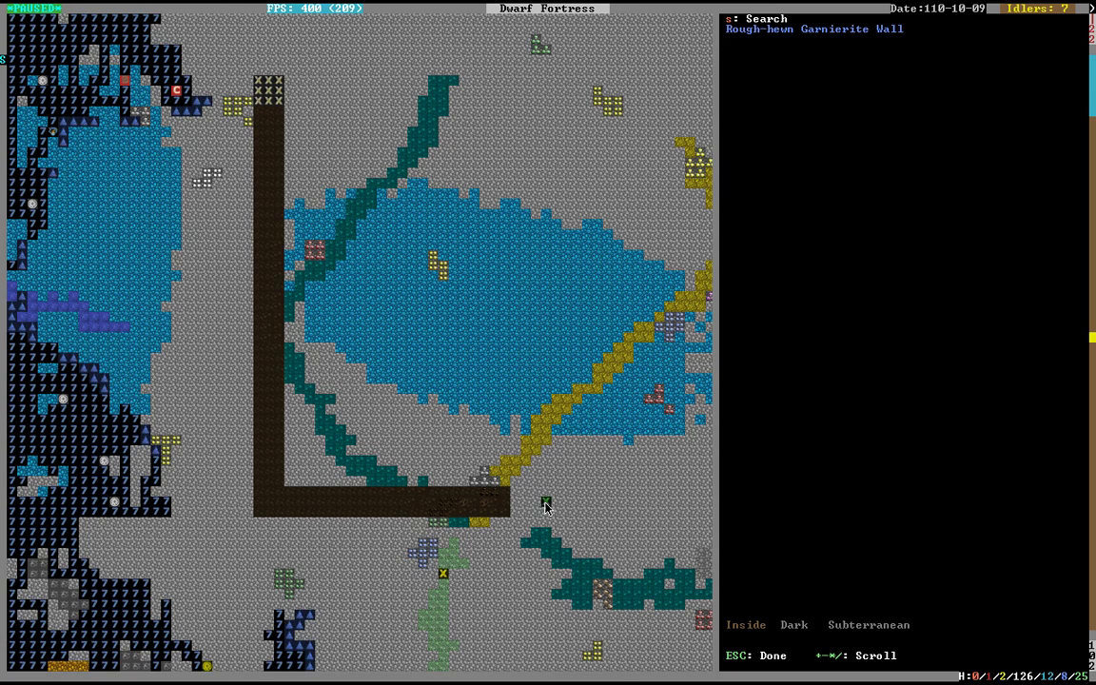
Mark a diagonal tunnel with side spurs northeast along the yellow vein, then end designating
{"action": "key", "text": "d"}
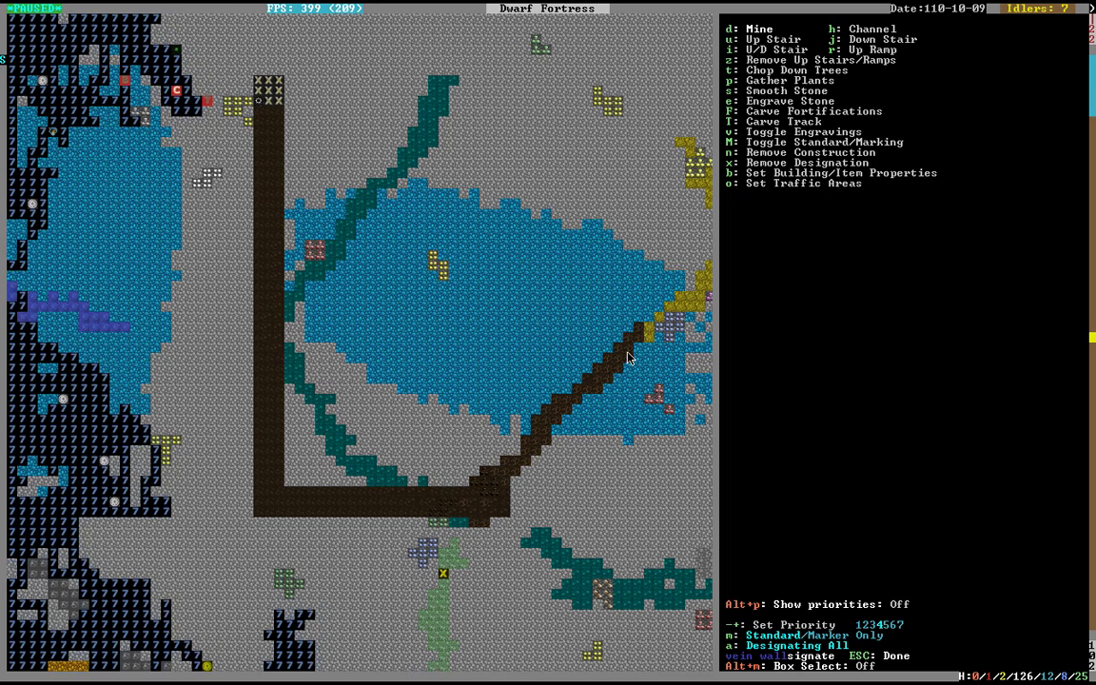
{"action": "mouse_move", "coordinate": [662, 340]}
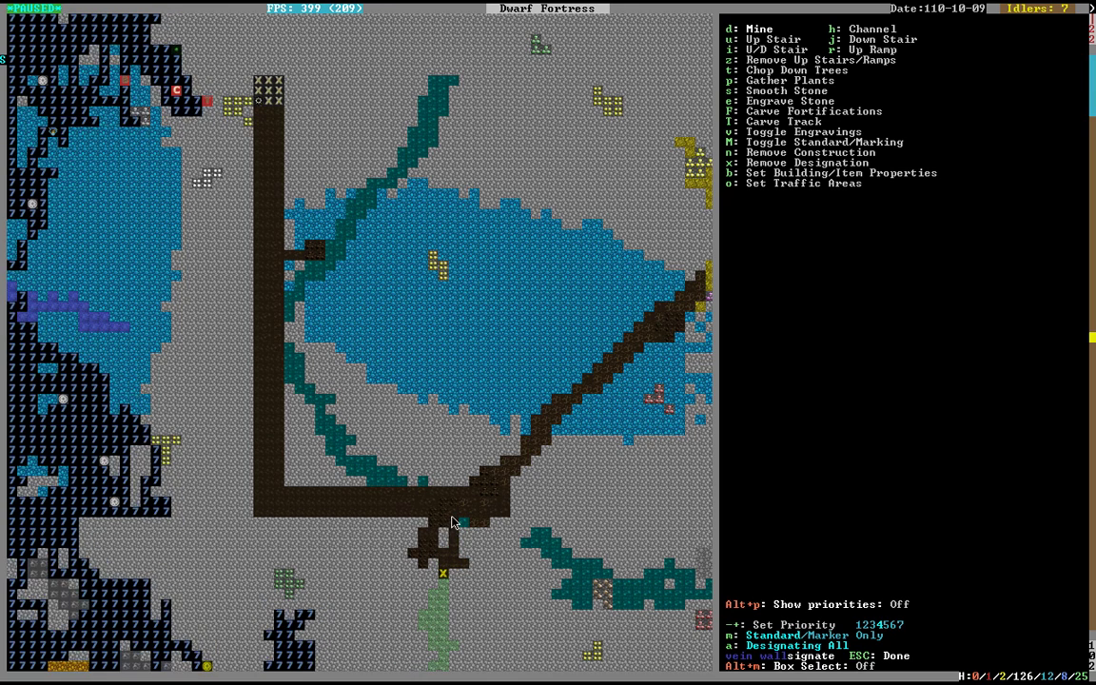
{"action": "mouse_move", "coordinate": [692, 314]}
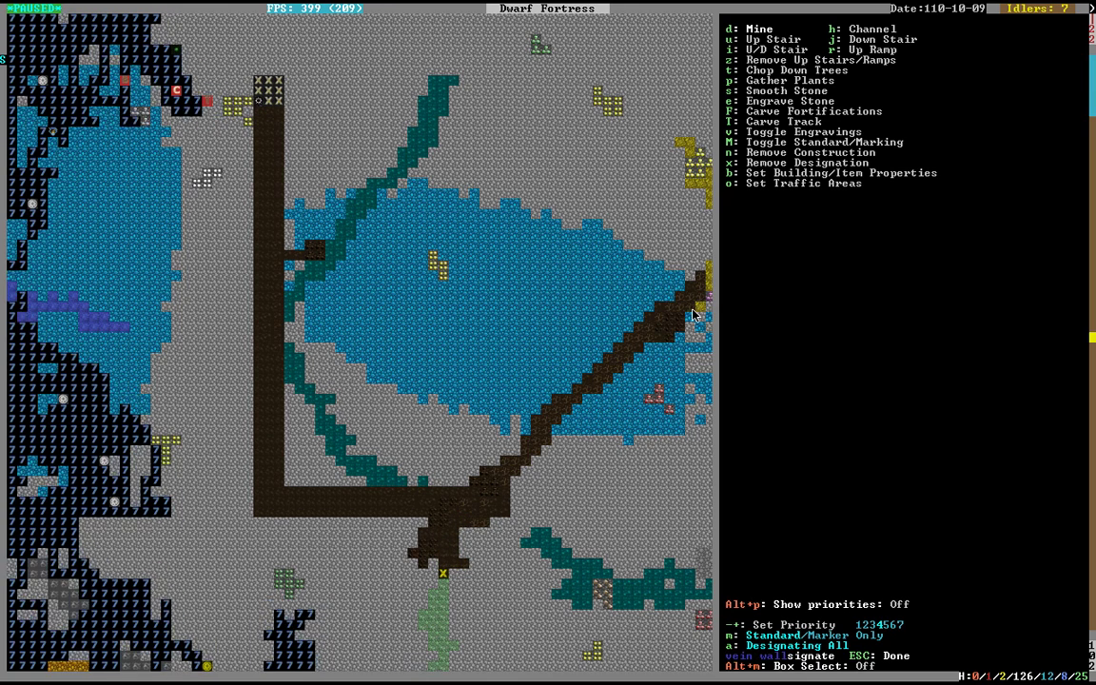
{"action": "mouse_move", "coordinate": [651, 409]}
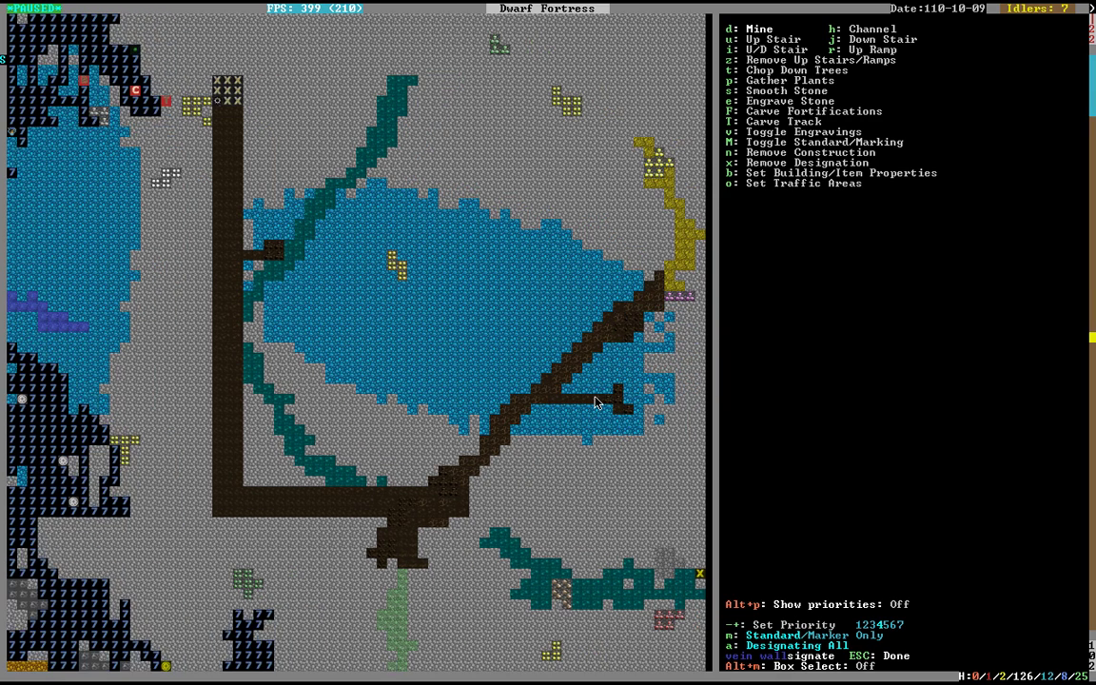
{"action": "mouse_move", "coordinate": [664, 293]}
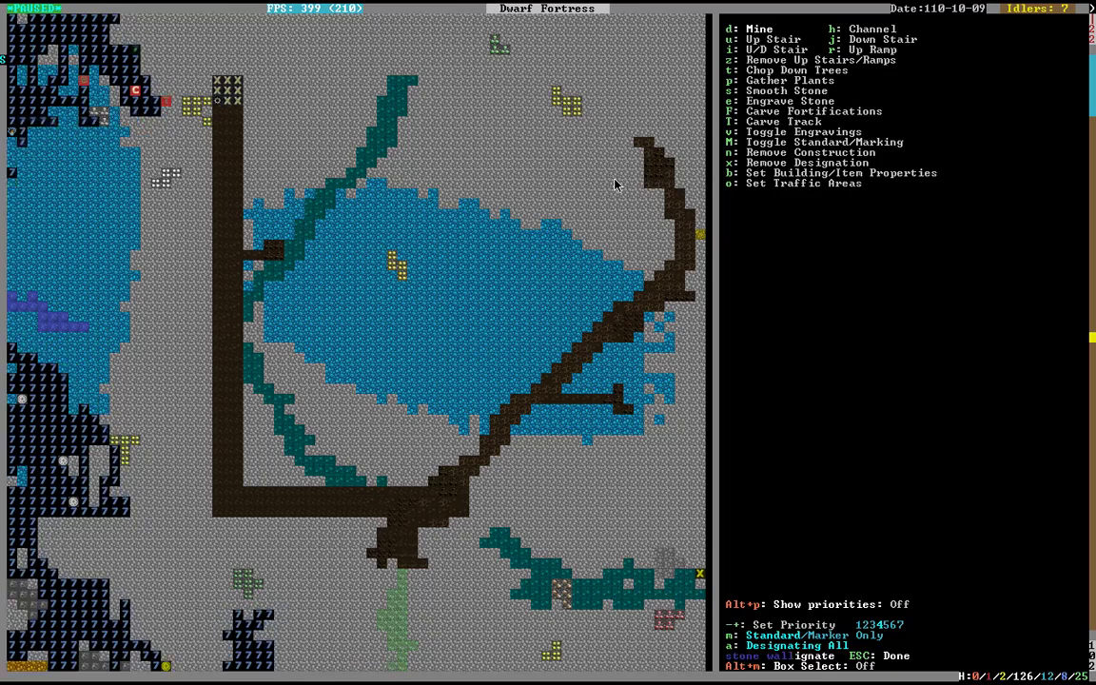
{"action": "key", "text": "Escape"}
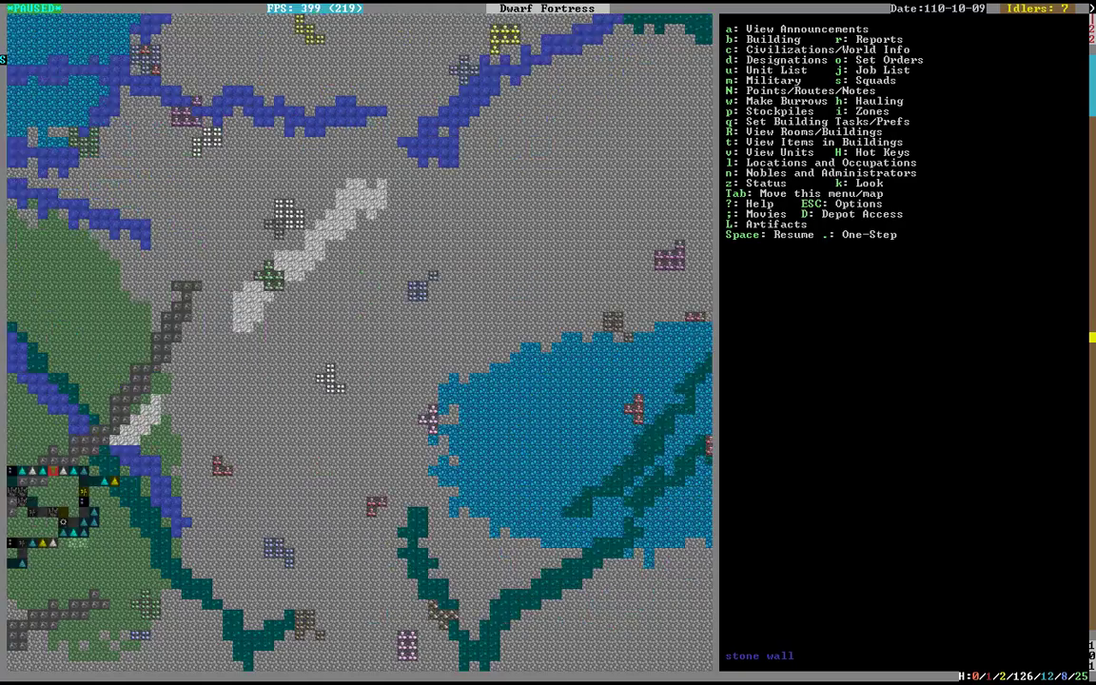
Mark a long diagonal tunnel with a short branch across the orange vein, then end designating
{"action": "scroll", "scroll_direction": "down", "scroll_amount": 3}
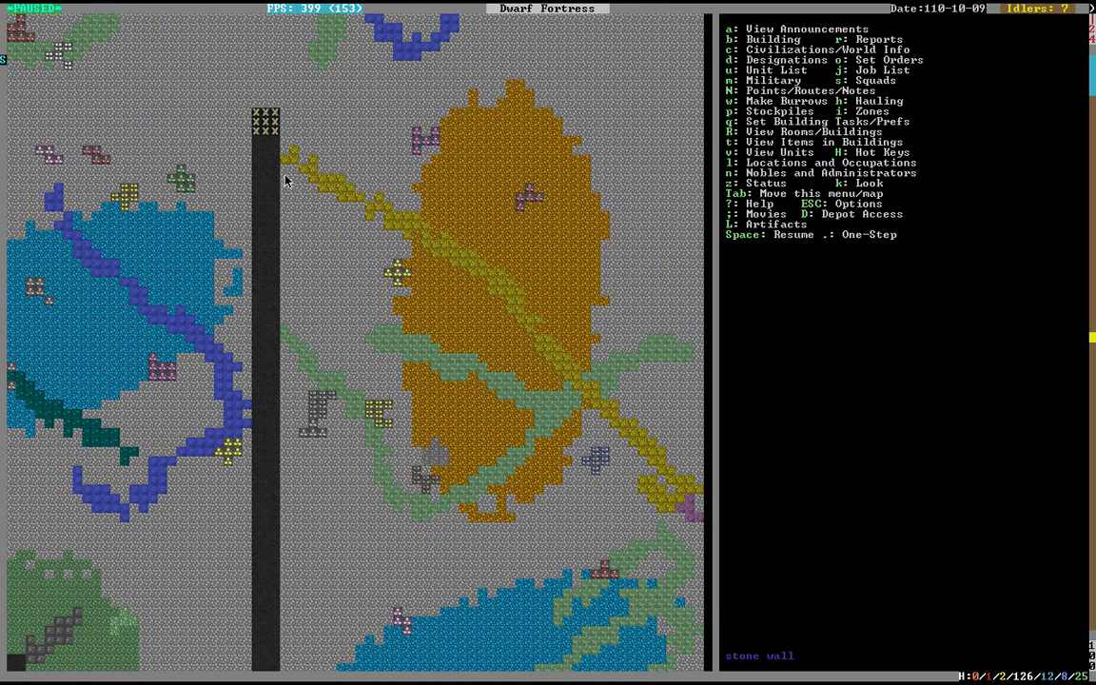
{"action": "key", "text": "d"}
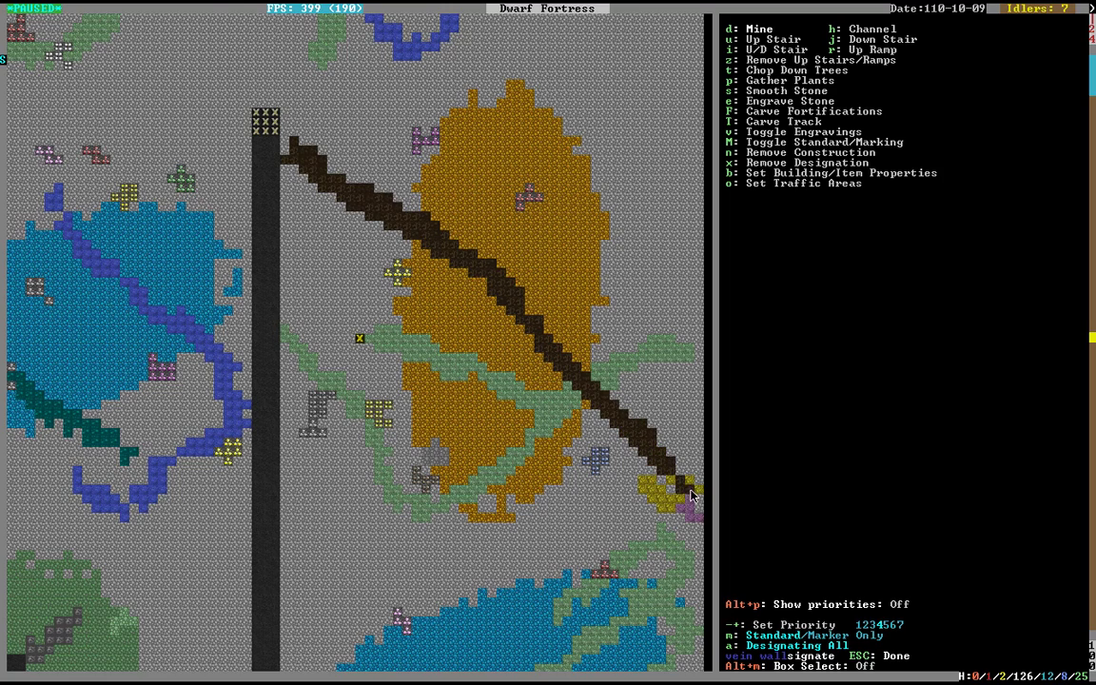
{"action": "mouse_move", "coordinate": [658, 506]}
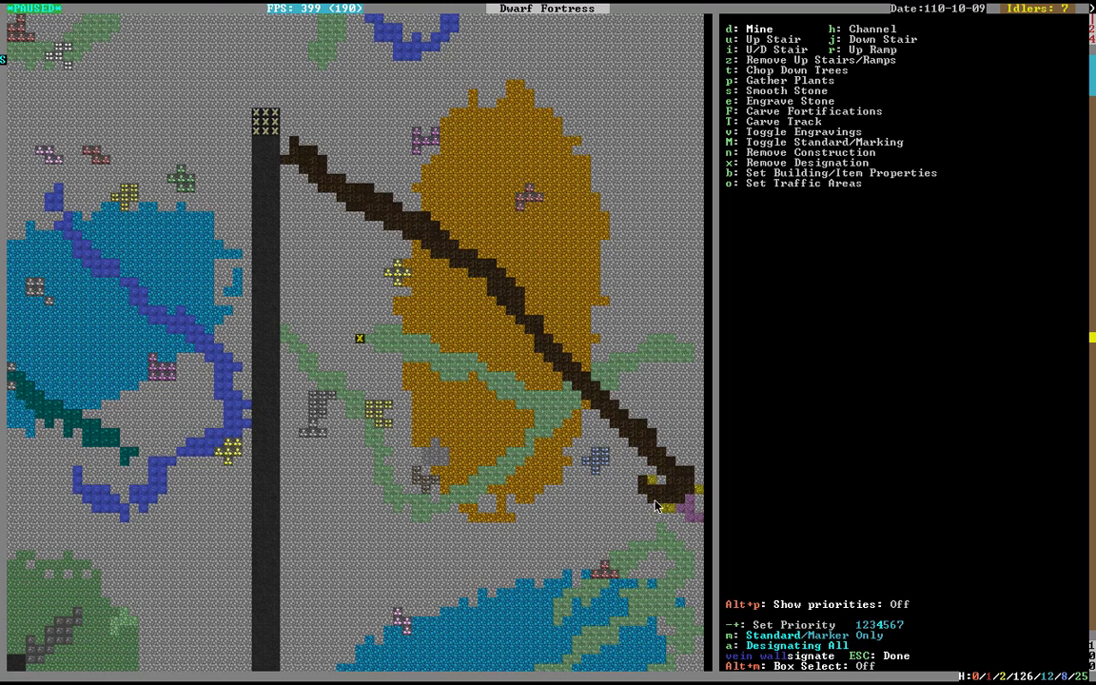
{"action": "mouse_move", "coordinate": [677, 495]}
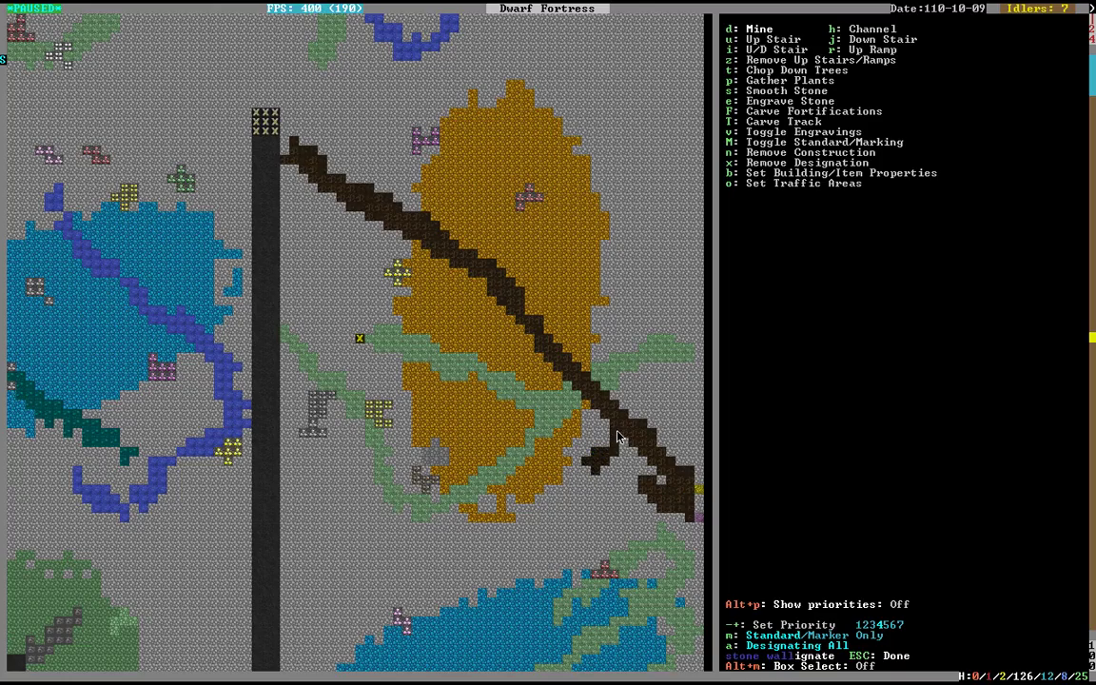
{"action": "key", "text": "Escape"}
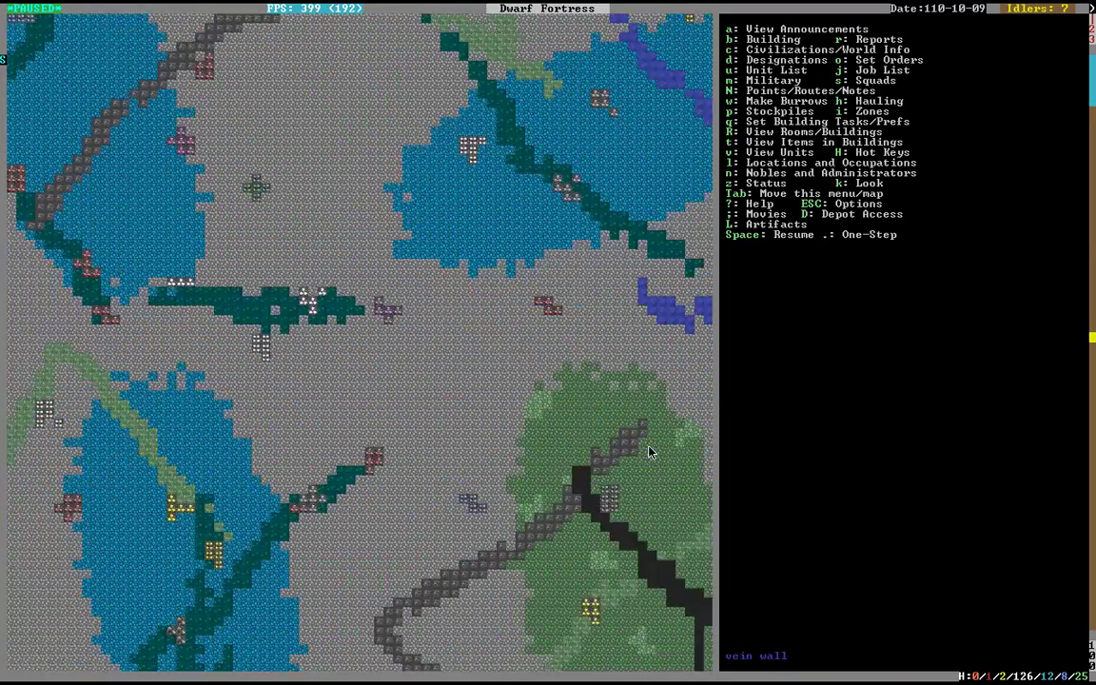
Move to another level and start marking forked branches off the vertical shaft
{"action": "scroll", "scroll_direction": "up", "scroll_amount": 3}
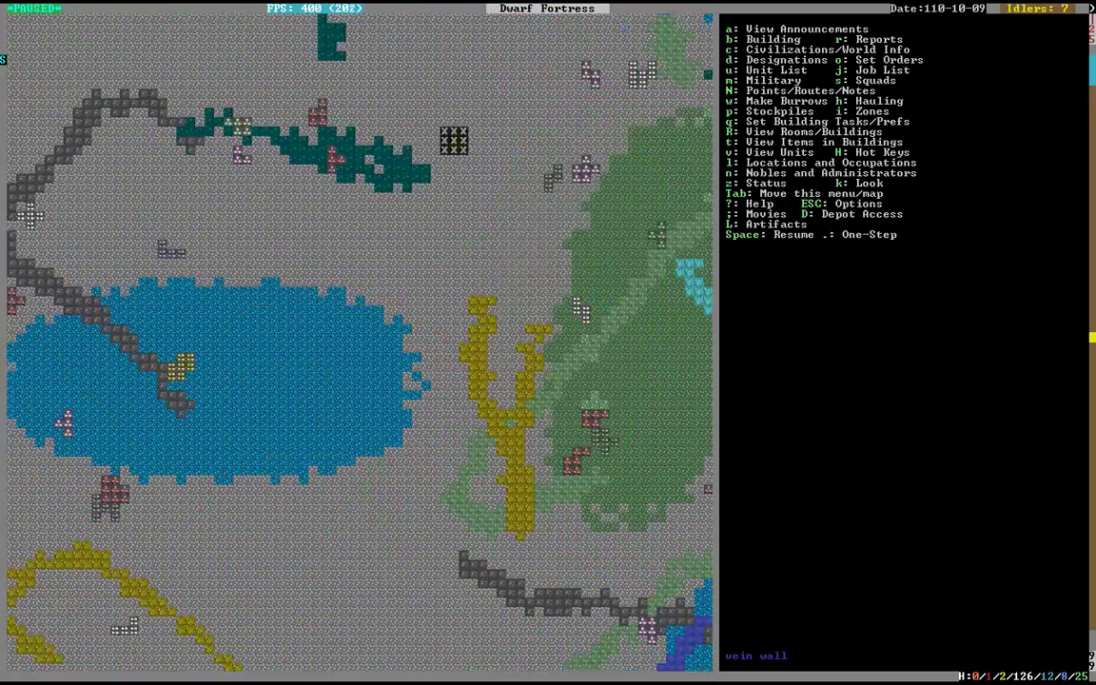
{"action": "scroll", "scroll_direction": "down", "scroll_amount": 3}
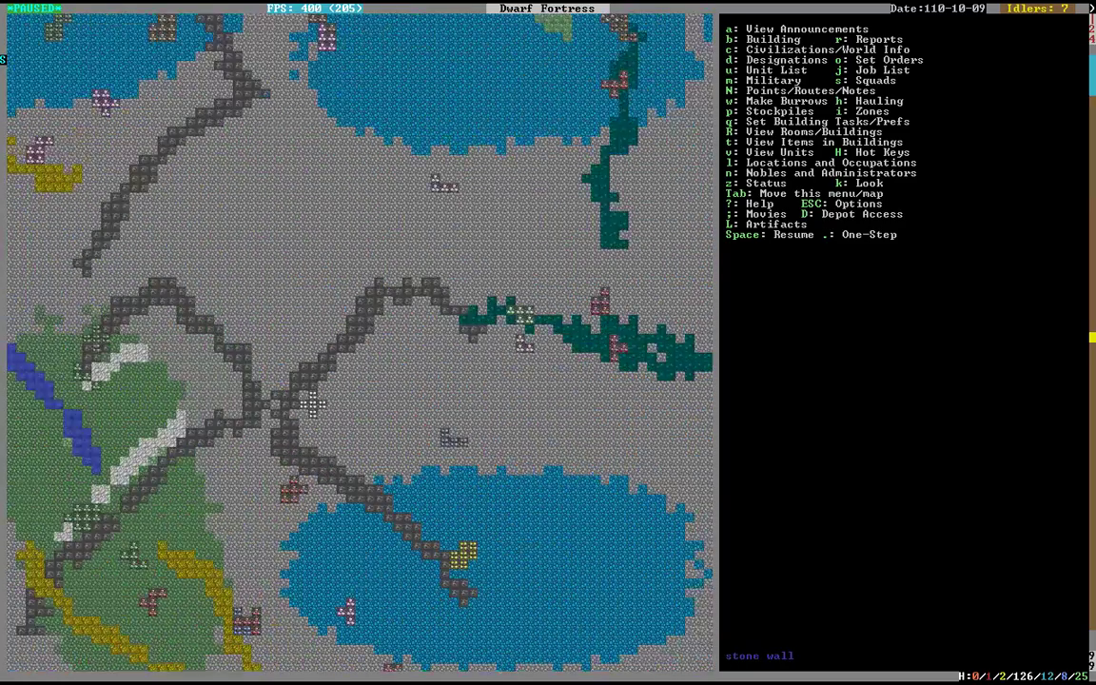
{"action": "key", "text": "d"}
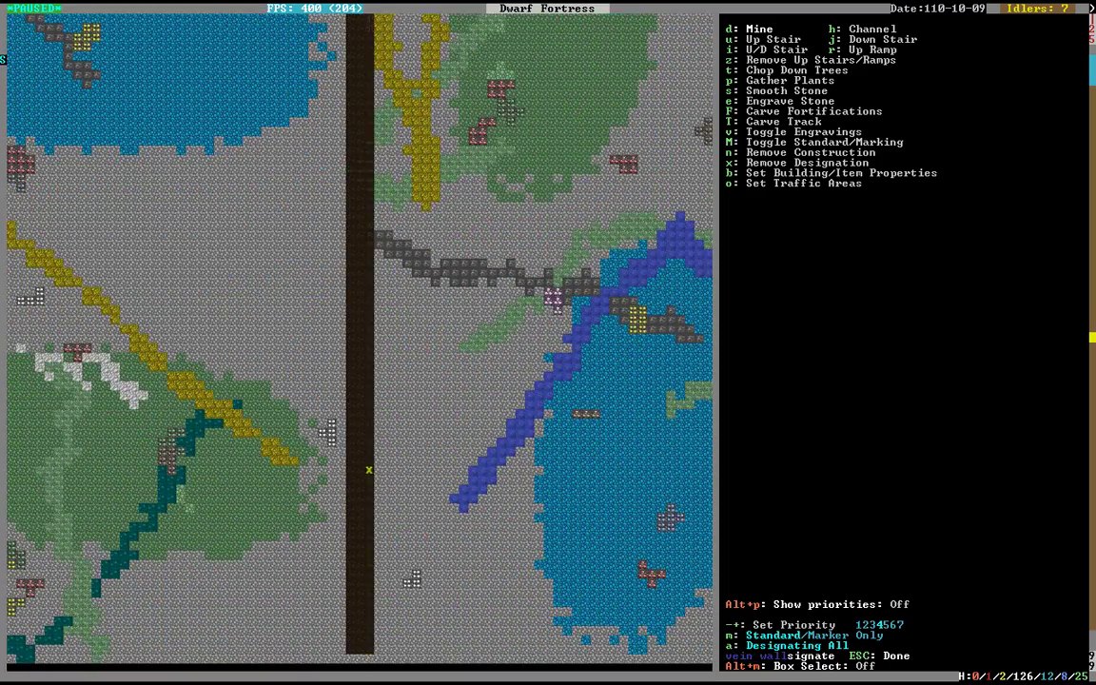
{"action": "scroll", "scroll_direction": "up", "scroll_amount": 3}
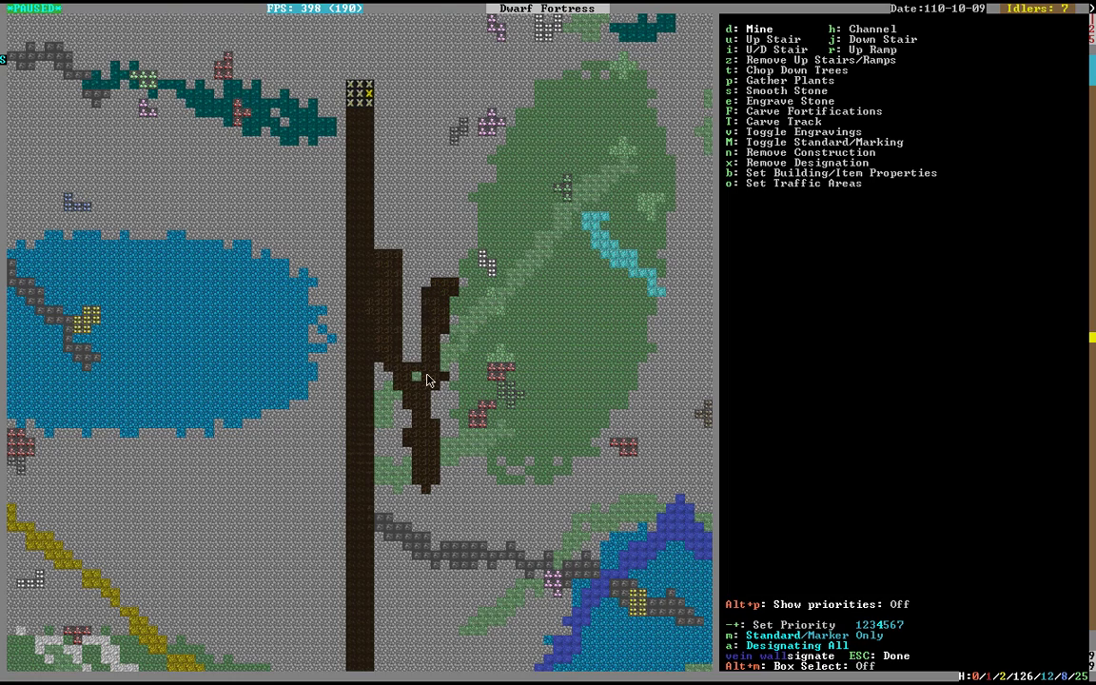
{"action": "mouse_move", "coordinate": [504, 407]}
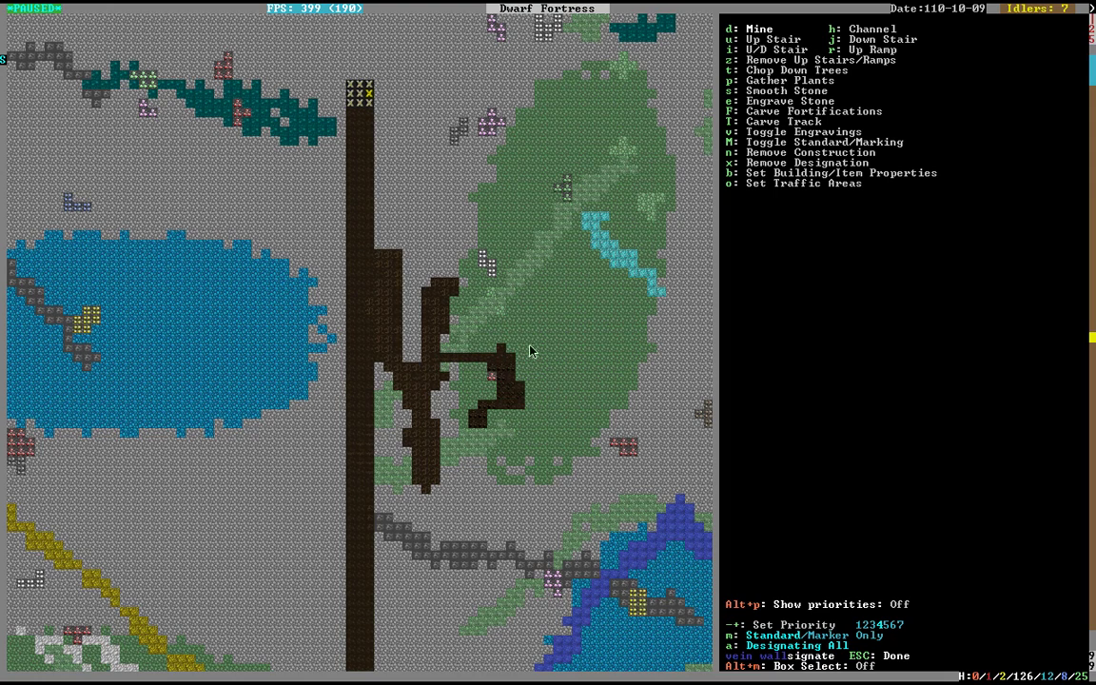
{"action": "mouse_move", "coordinate": [647, 281]}
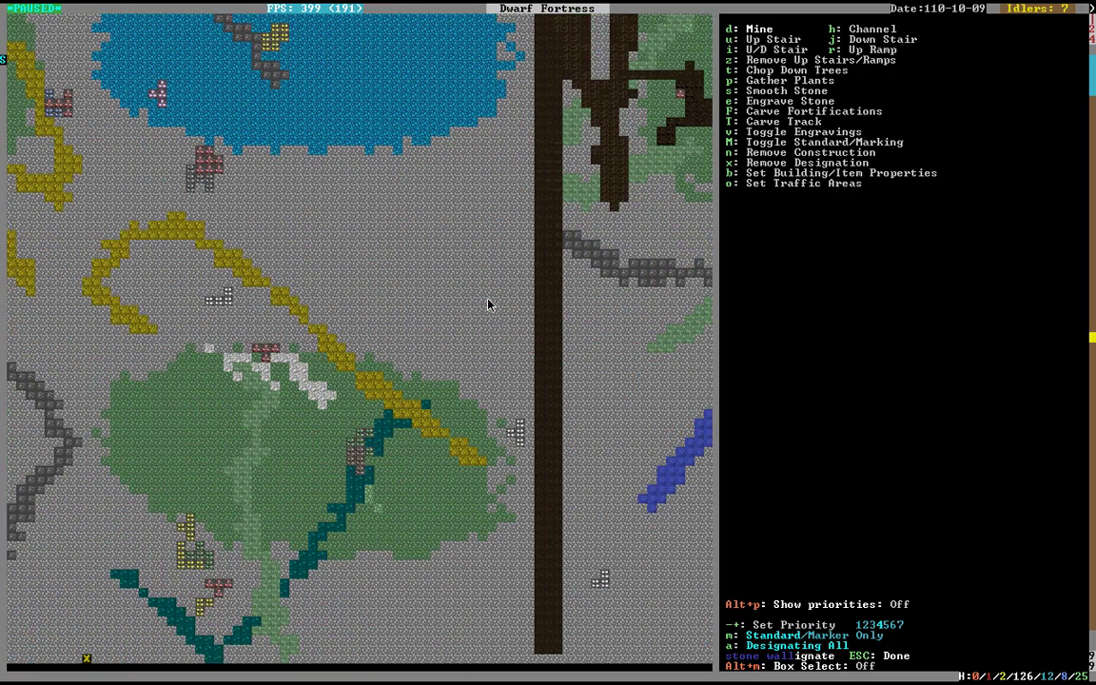
{"action": "mouse_move", "coordinate": [529, 434]}
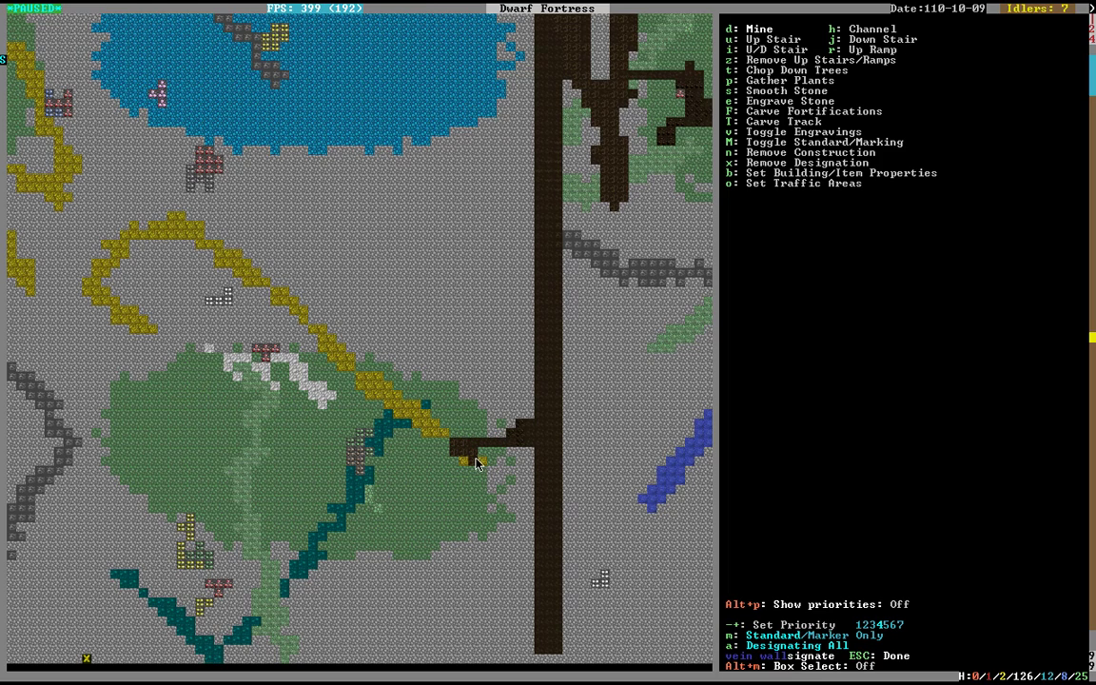
{"action": "mouse_move", "coordinate": [453, 430]}
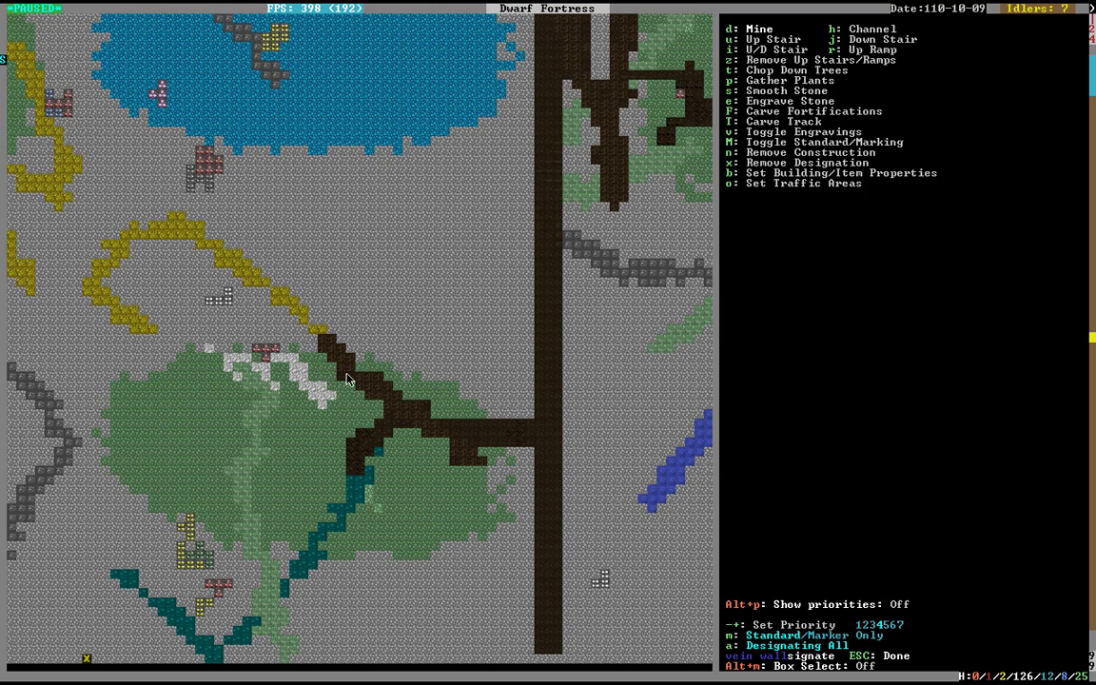
{"action": "mouse_move", "coordinate": [270, 302]}
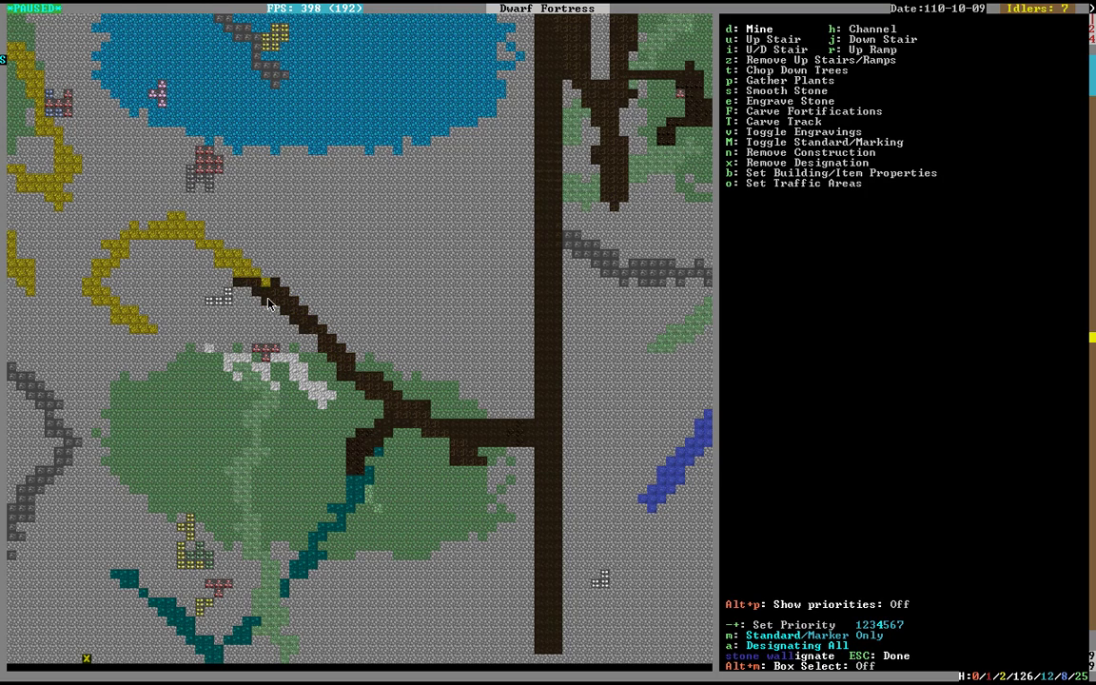
{"action": "mouse_move", "coordinate": [264, 356]}
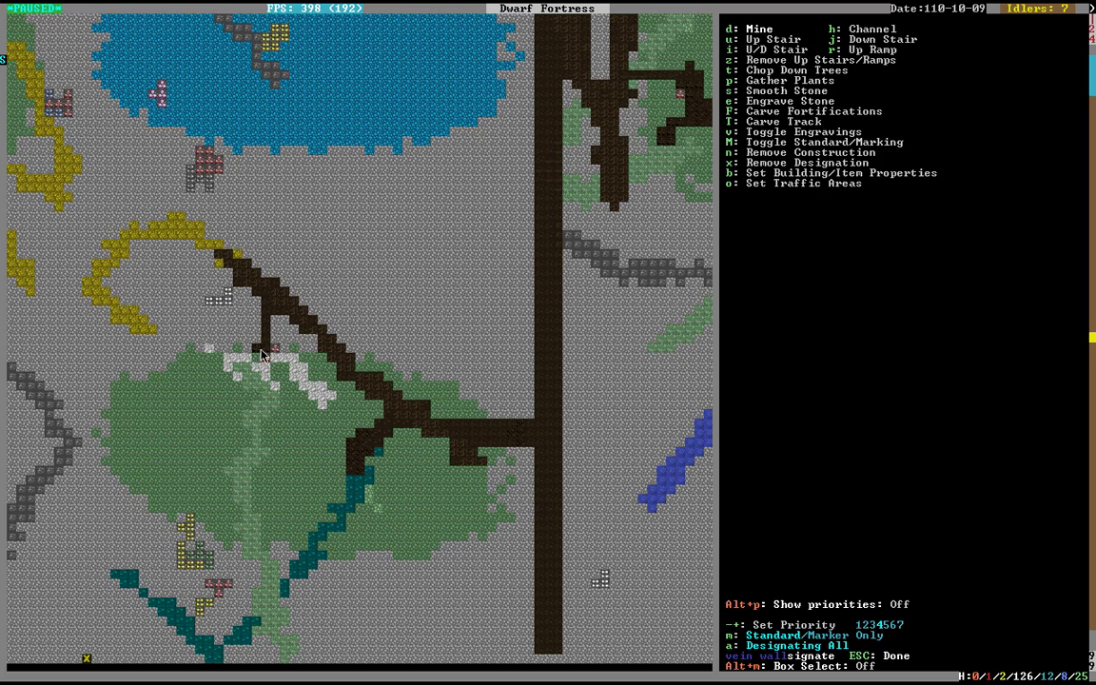
{"action": "mouse_move", "coordinate": [219, 303]}
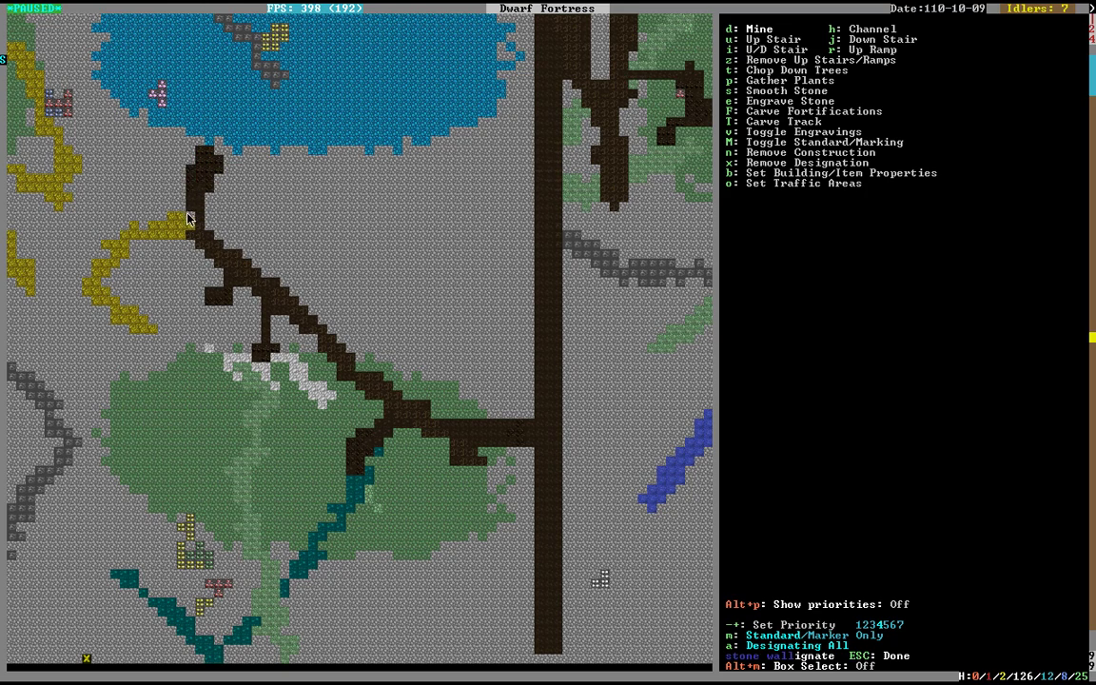
{"action": "mouse_move", "coordinate": [99, 276]}
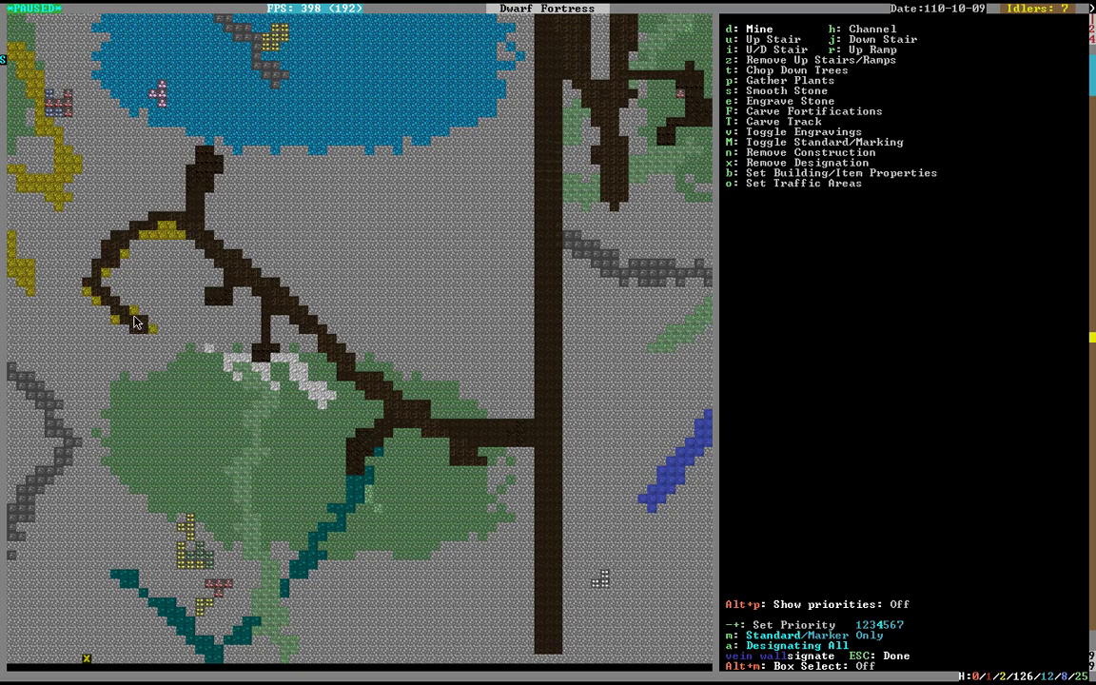
{"action": "mouse_move", "coordinate": [167, 244]}
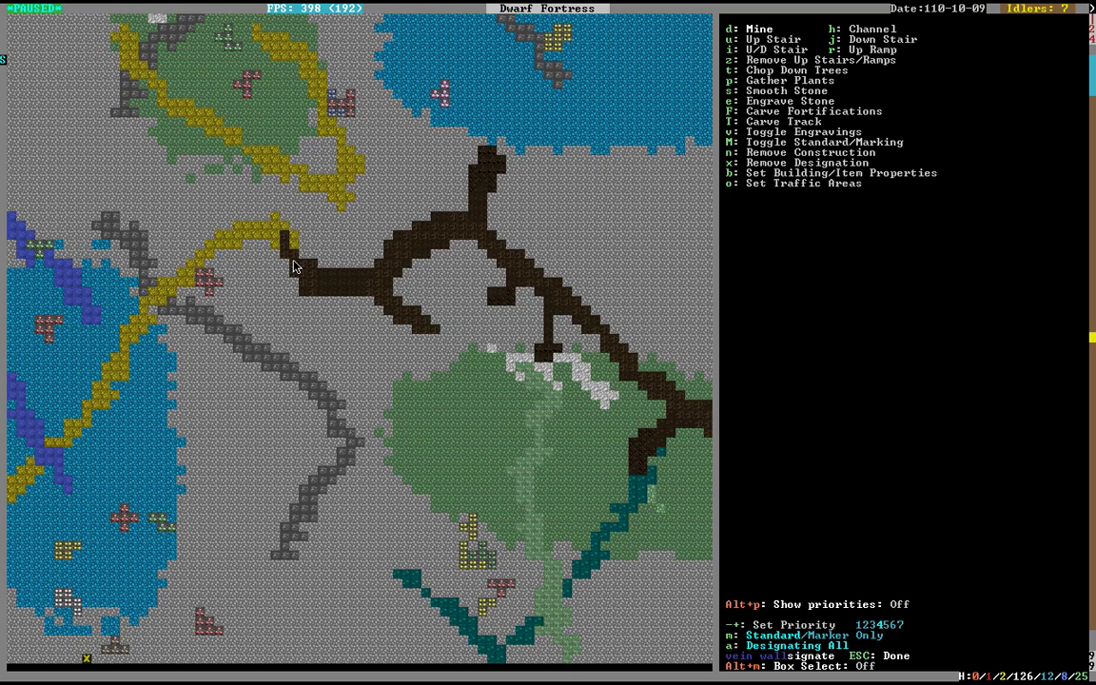
{"action": "mouse_move", "coordinate": [244, 238]}
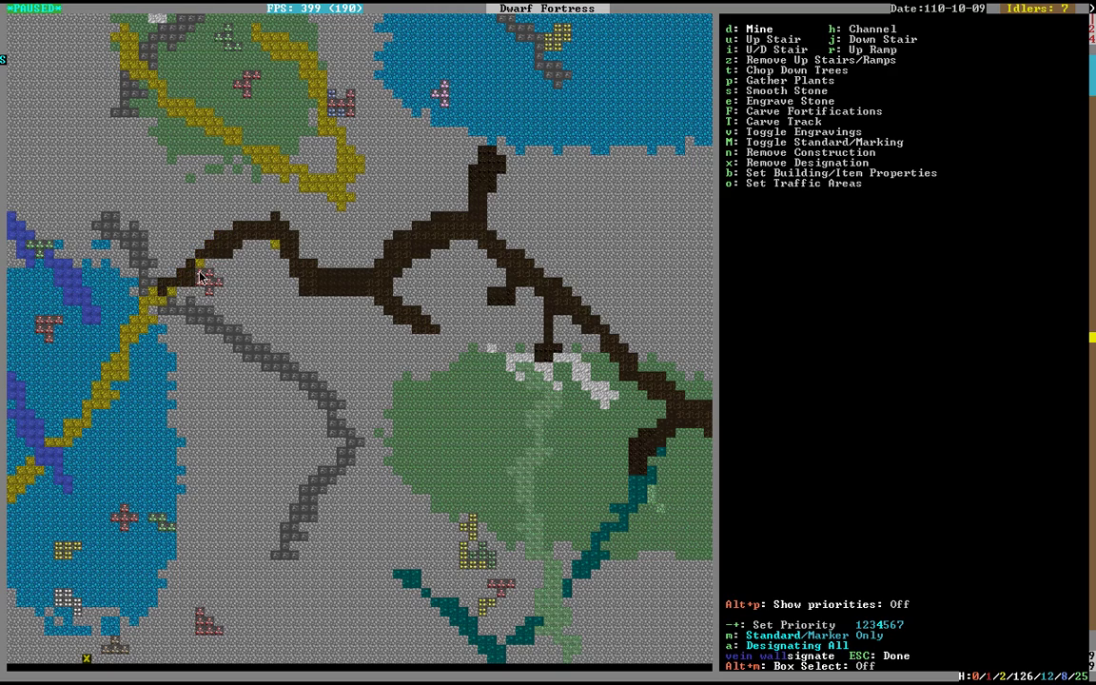
{"action": "mouse_move", "coordinate": [289, 244]}
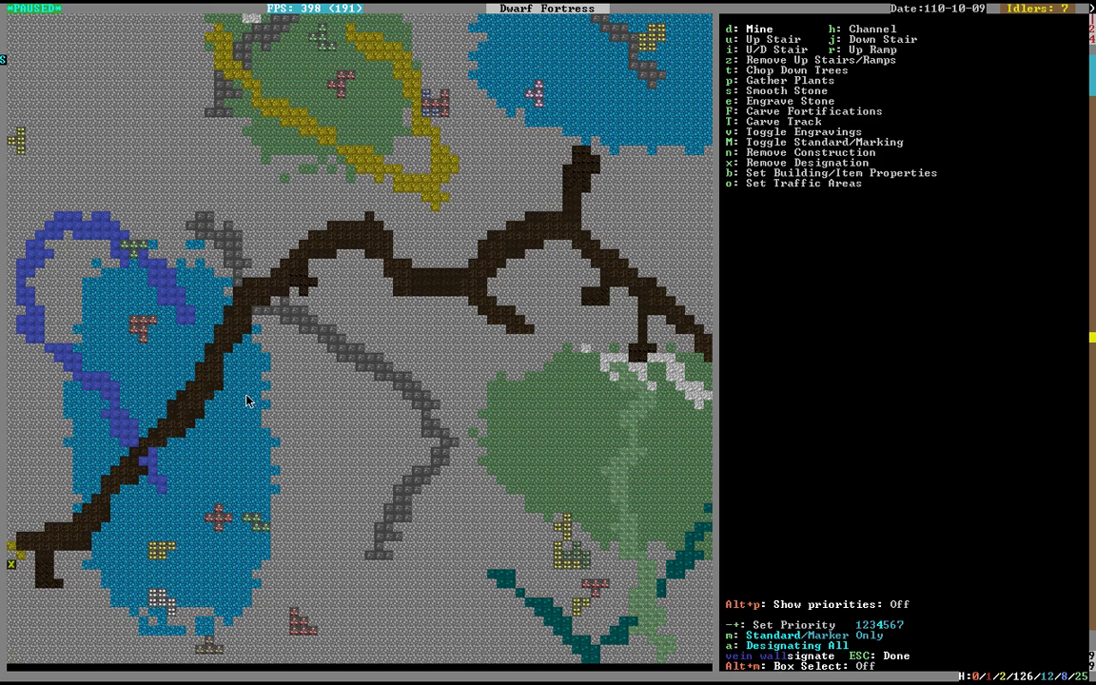
Move up a z-level while extending the westward tunnel designations across the blue deposit
{"action": "scroll", "scroll_direction": "up", "scroll_amount": 3}
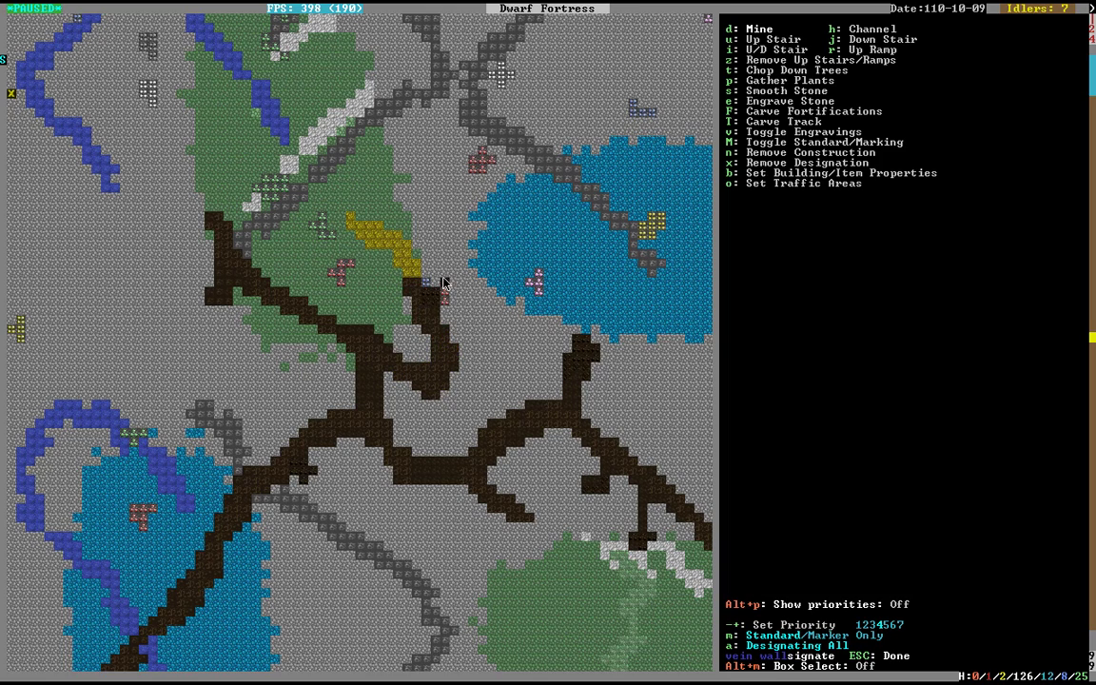
{"action": "mouse_move", "coordinate": [350, 225]}
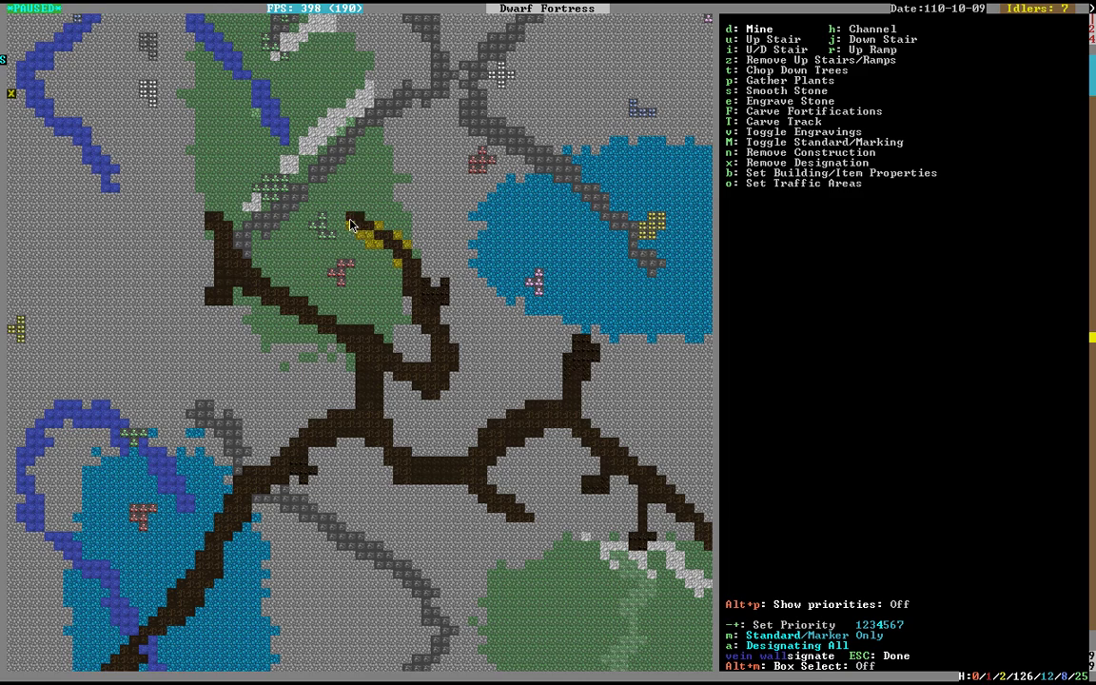
{"action": "mouse_move", "coordinate": [404, 266]}
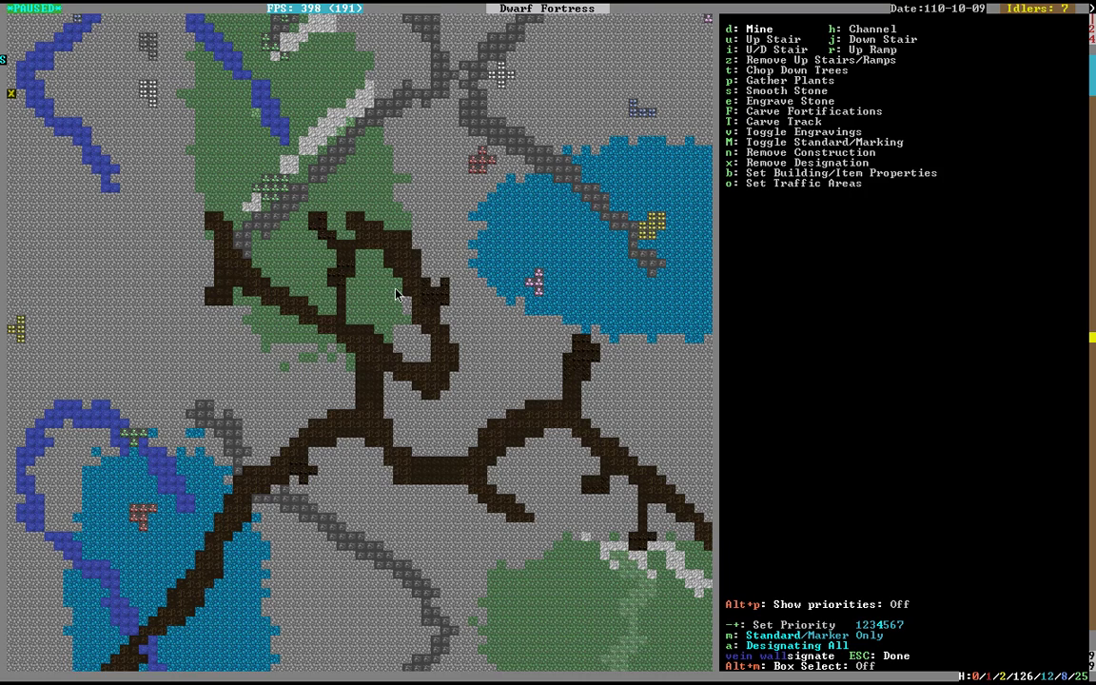
{"action": "mouse_move", "coordinate": [278, 196]}
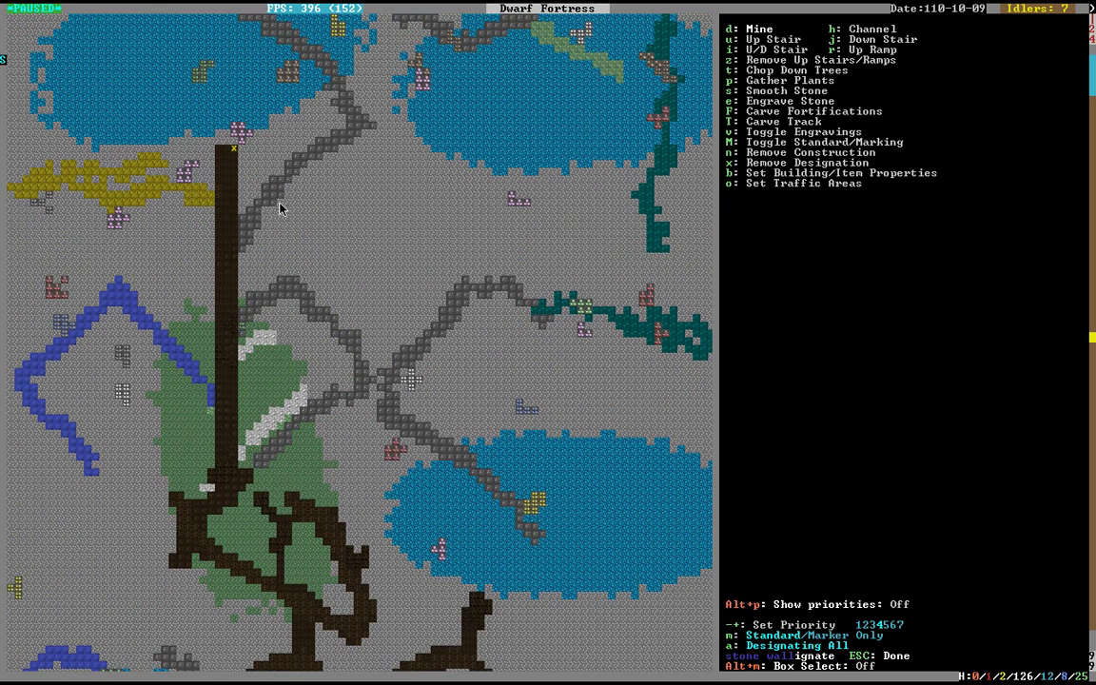
{"action": "mouse_move", "coordinate": [186, 205]}
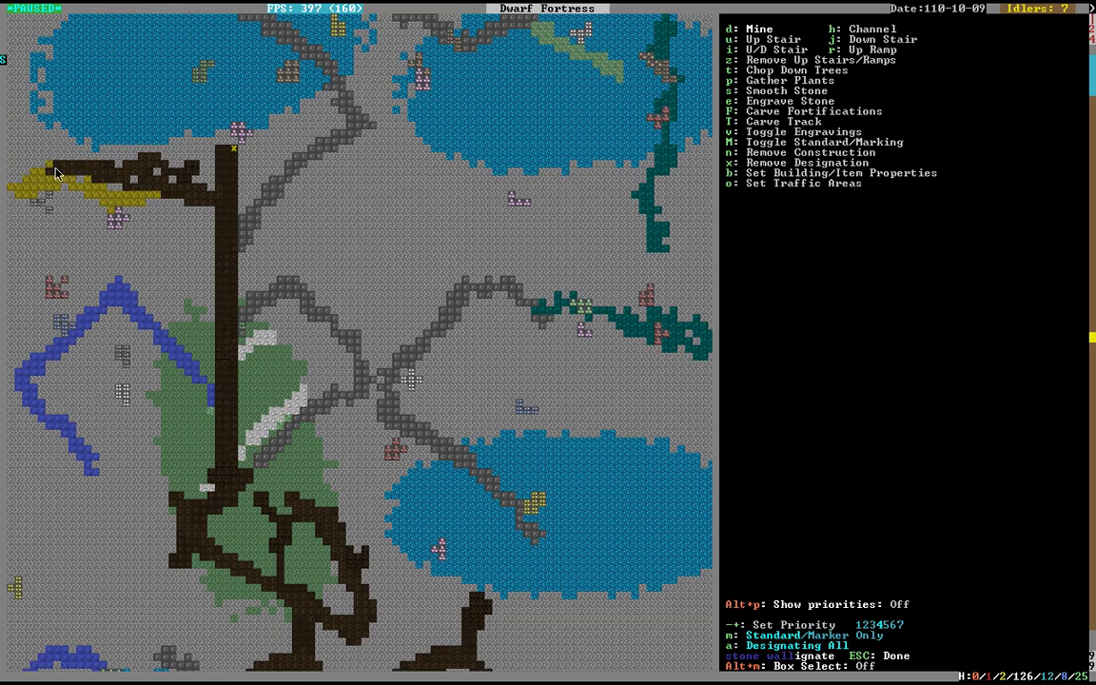
{"action": "mouse_move", "coordinate": [23, 194]}
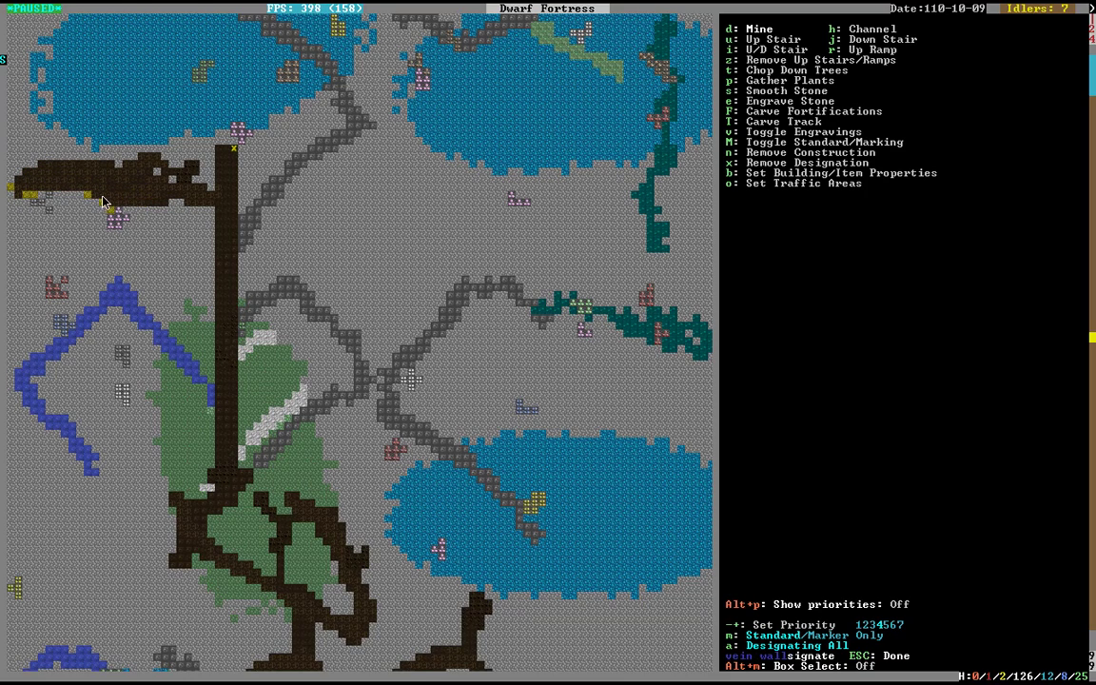
{"action": "mouse_move", "coordinate": [53, 212]}
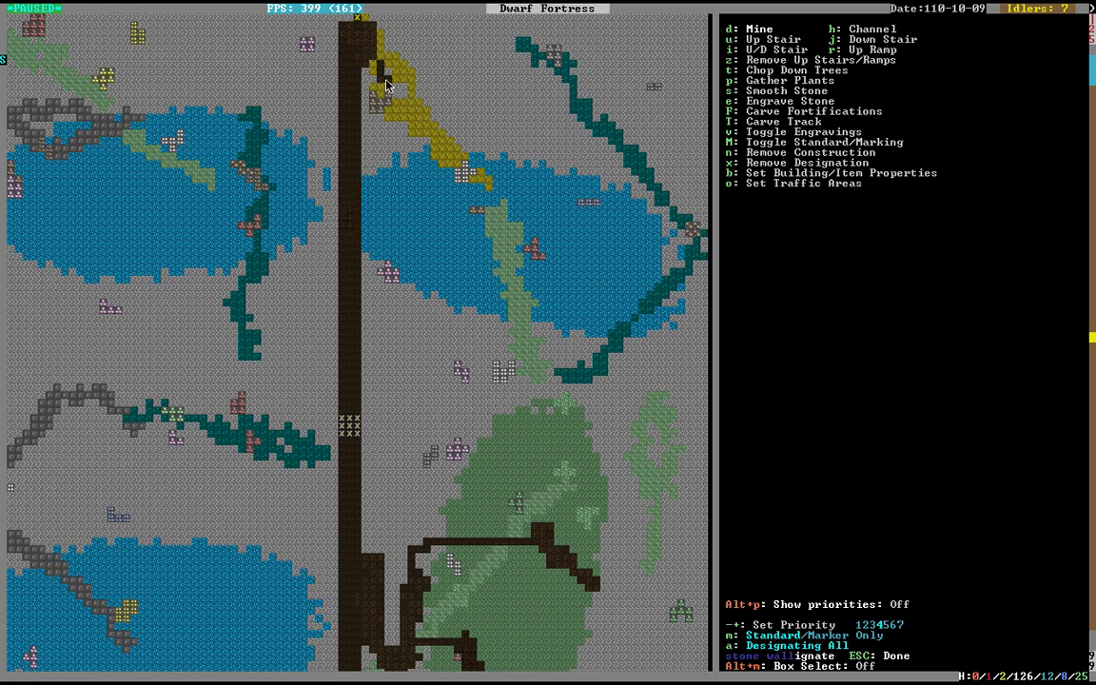
{"action": "mouse_move", "coordinate": [373, 95]}
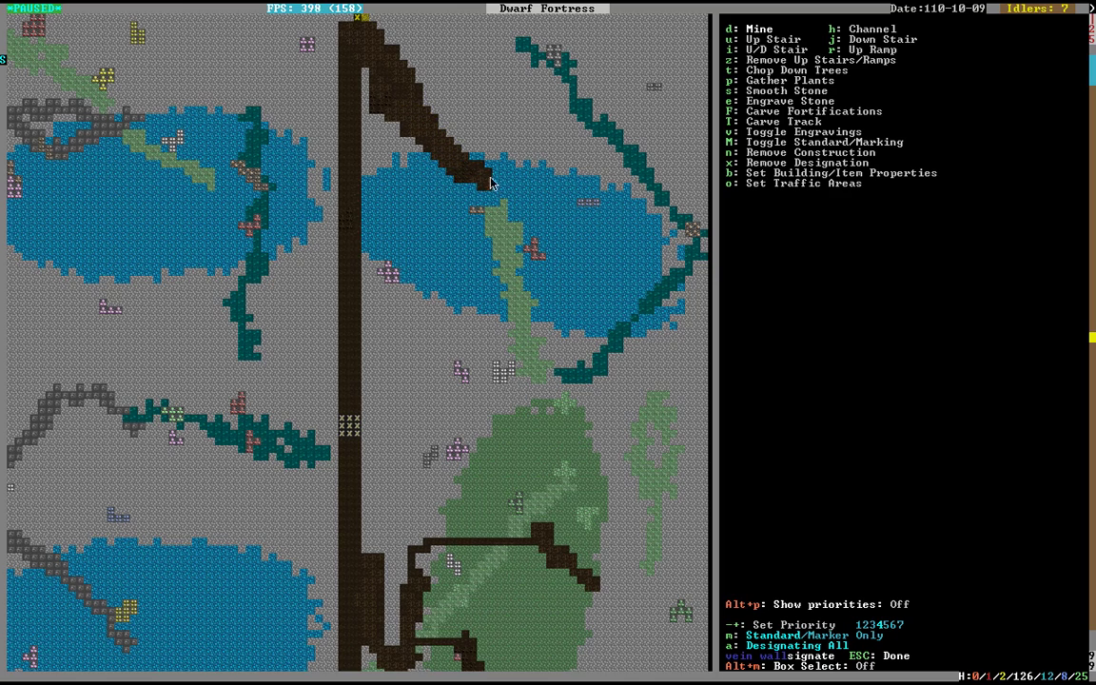
Finish the yellow-vein branch, leave designation mode and unreveal the map to black
{"action": "scroll", "scroll_direction": "down", "scroll_amount": 3}
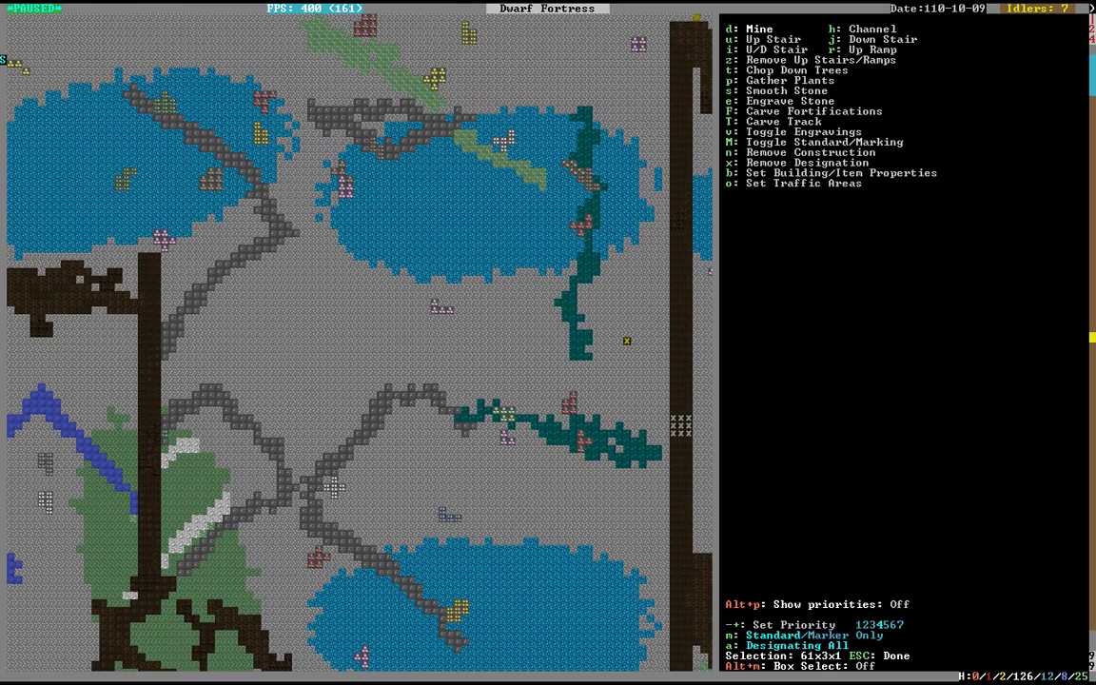
{"action": "key", "text": "Escape"}
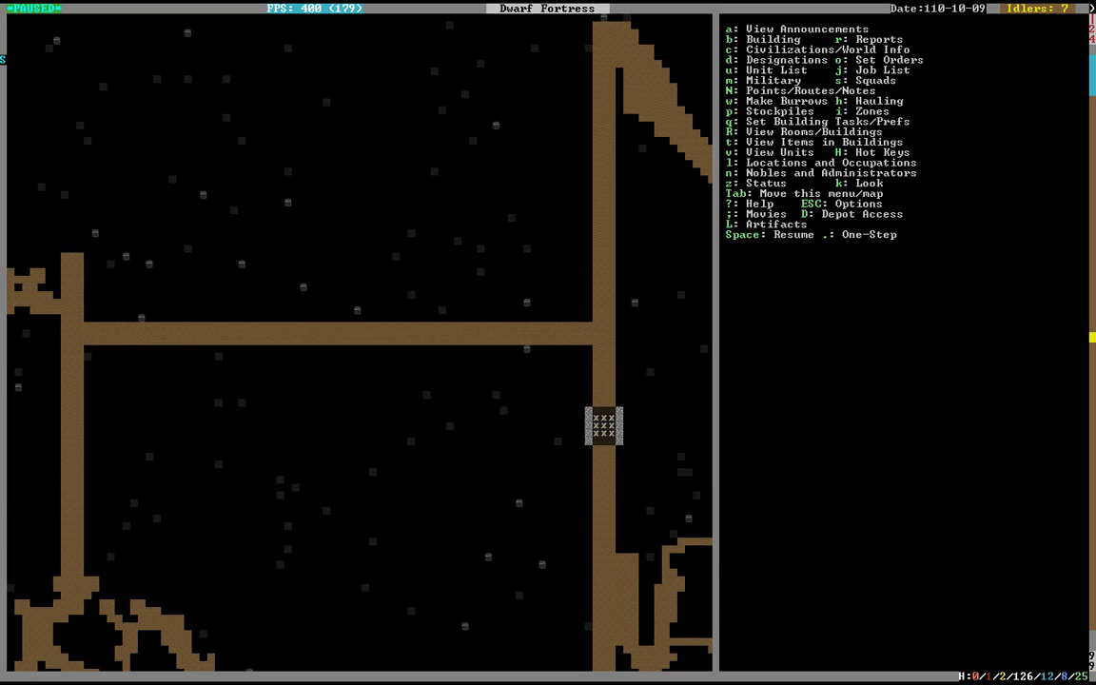
{"action": "mouse_move", "coordinate": [479, 468]}
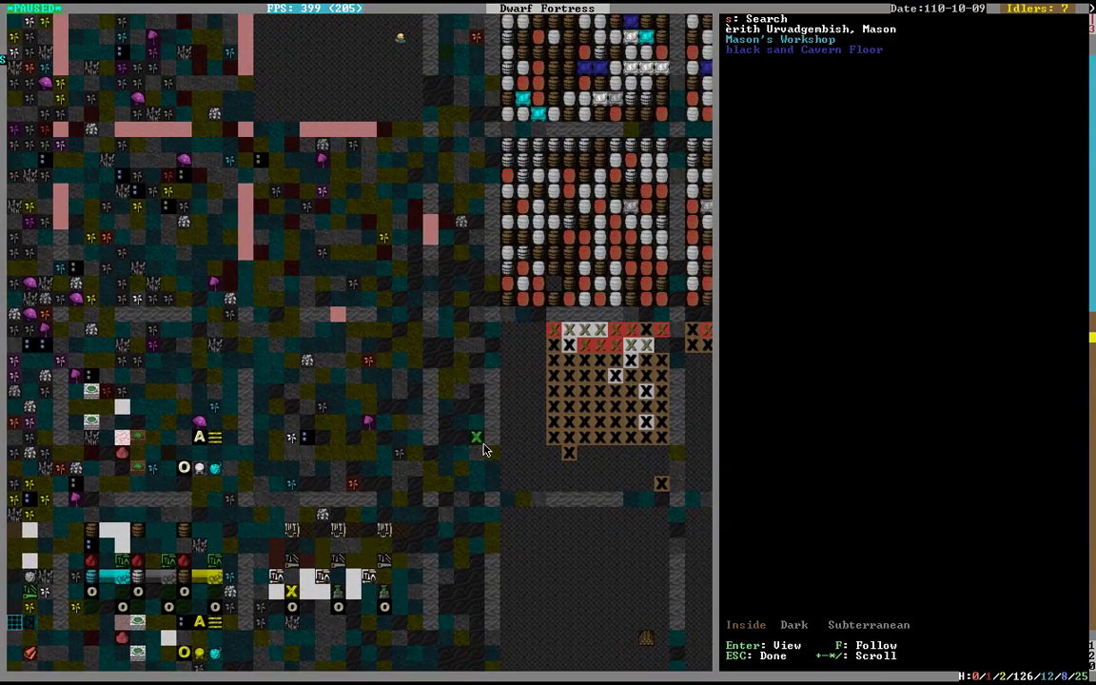
Inspect the workshop level, unpause the game and rise to the surface as the vile force arrives
{"action": "scroll", "scroll_direction": "down", "scroll_amount": 3}
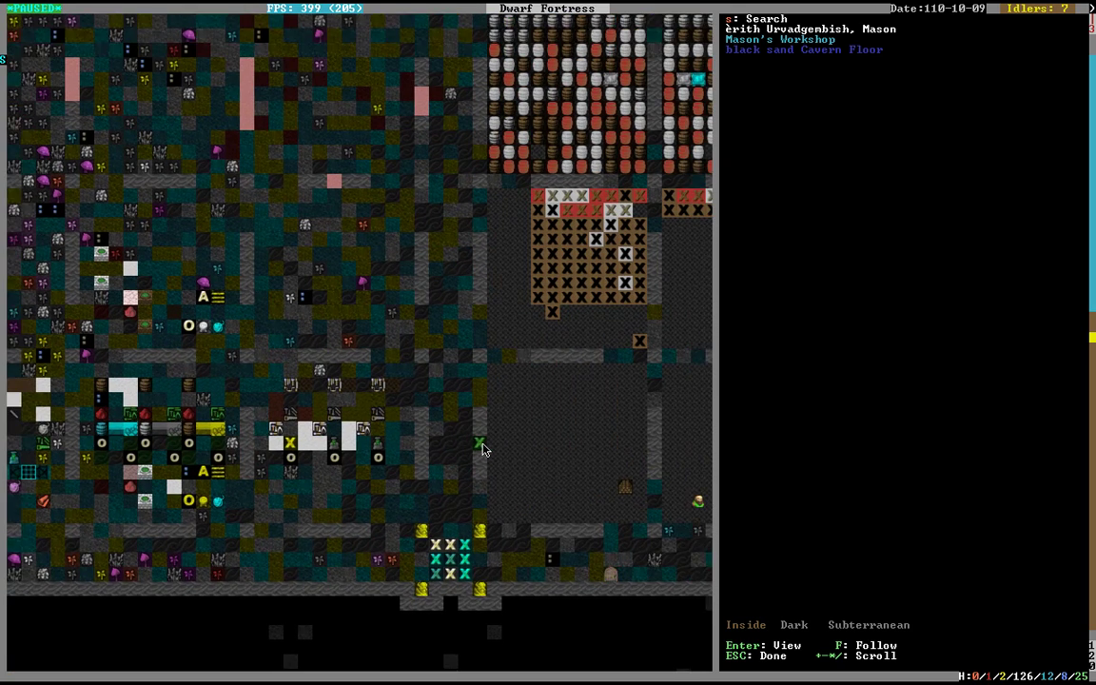
{"action": "scroll", "scroll_direction": "up", "scroll_amount": 3}
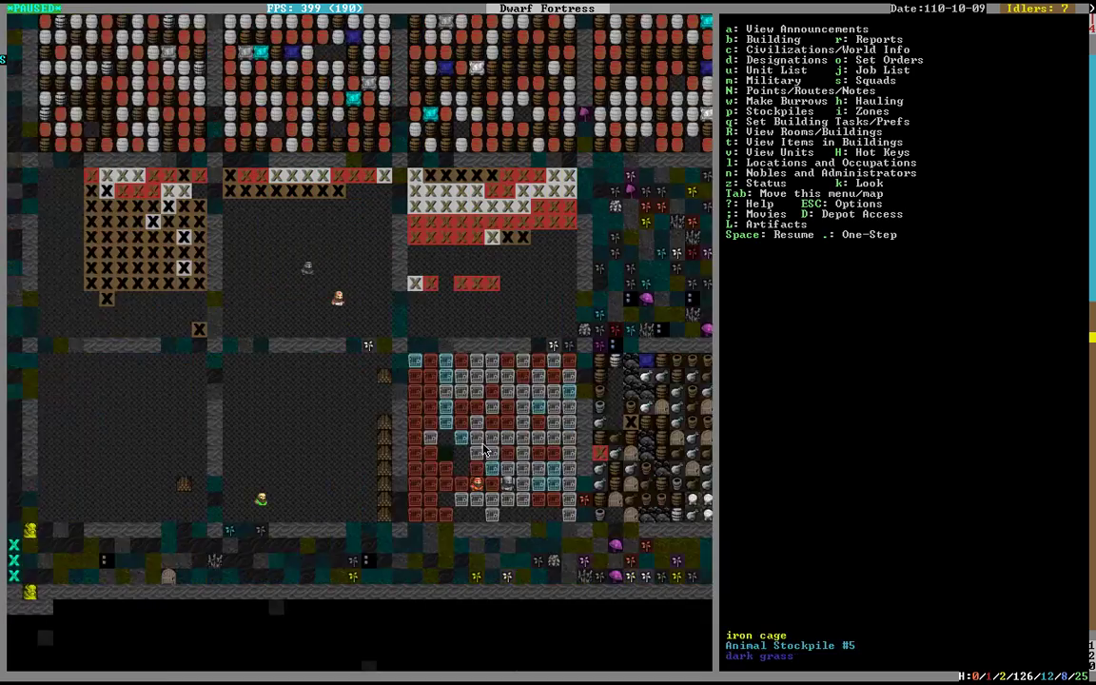
{"action": "key", "text": "space"}
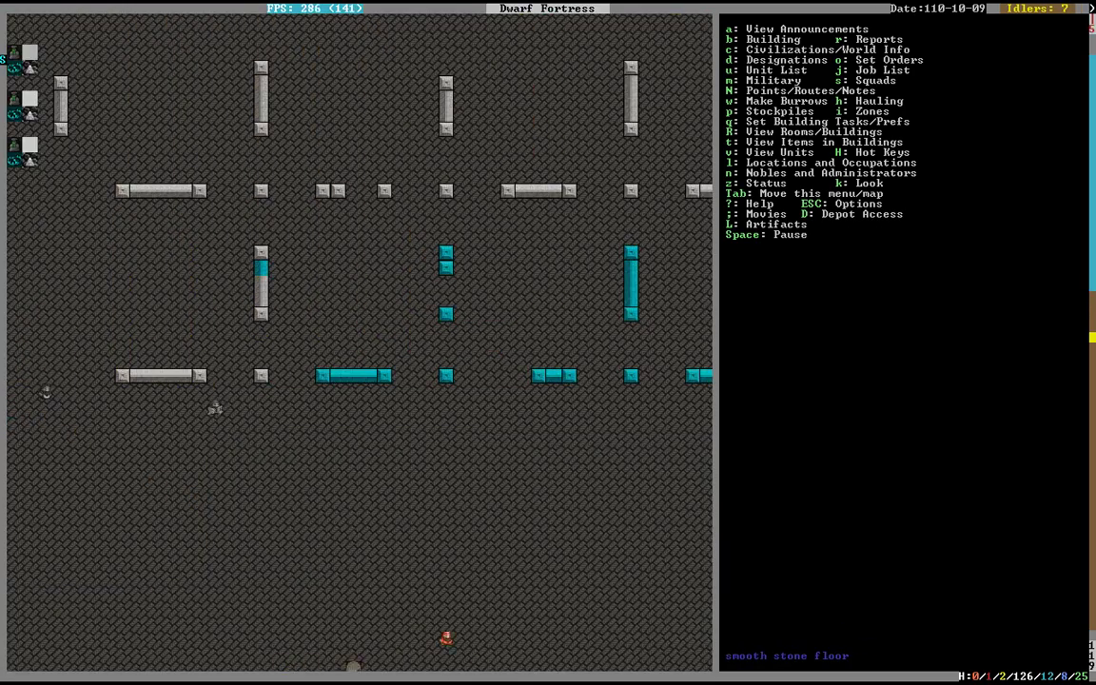
{"action": "key", "text": "space"}
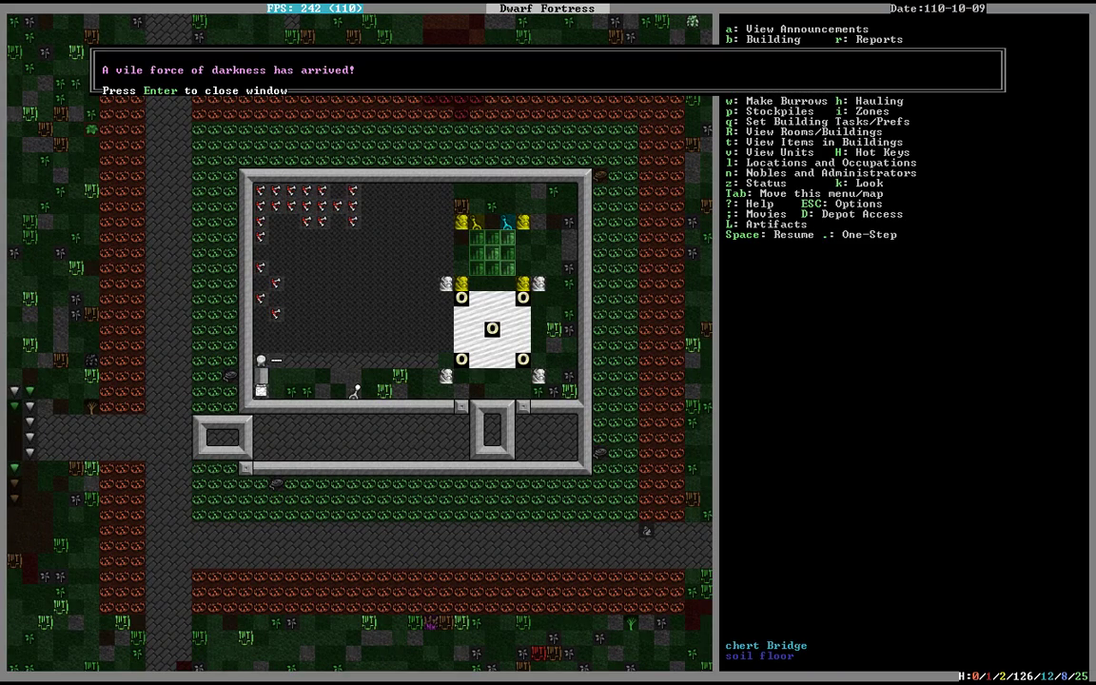
Dismiss the siege notice, review the four military squads, then check the microcline lever and return
{"action": "key", "text": "Return"}
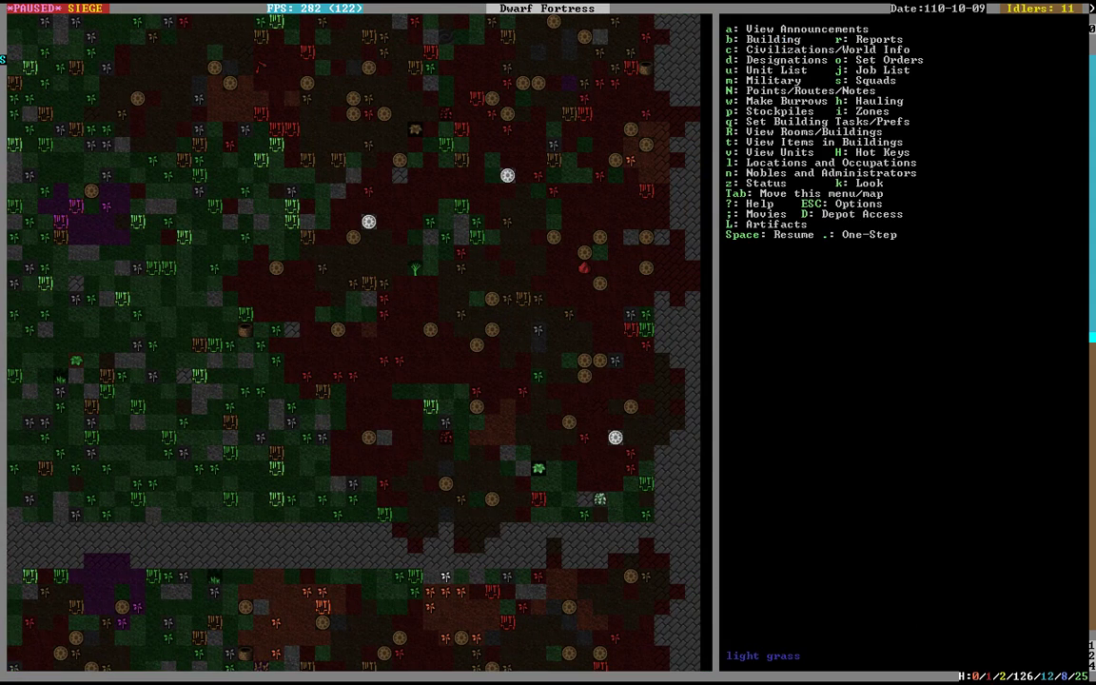
{"action": "key", "text": "m"}
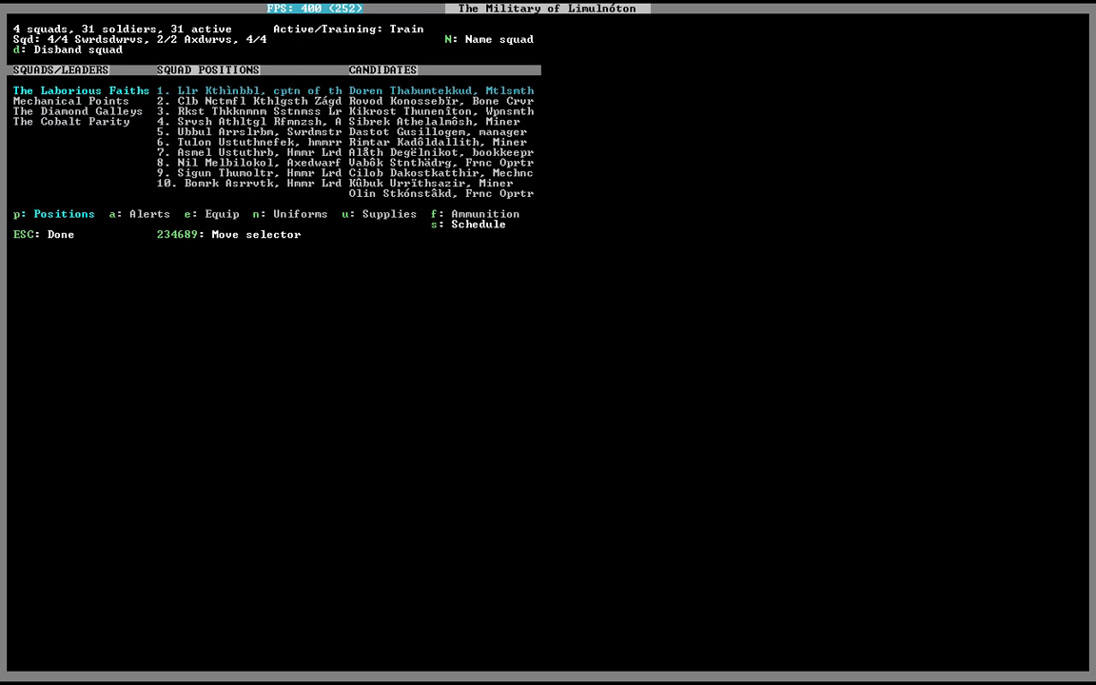
{"action": "key", "text": "Escape"}
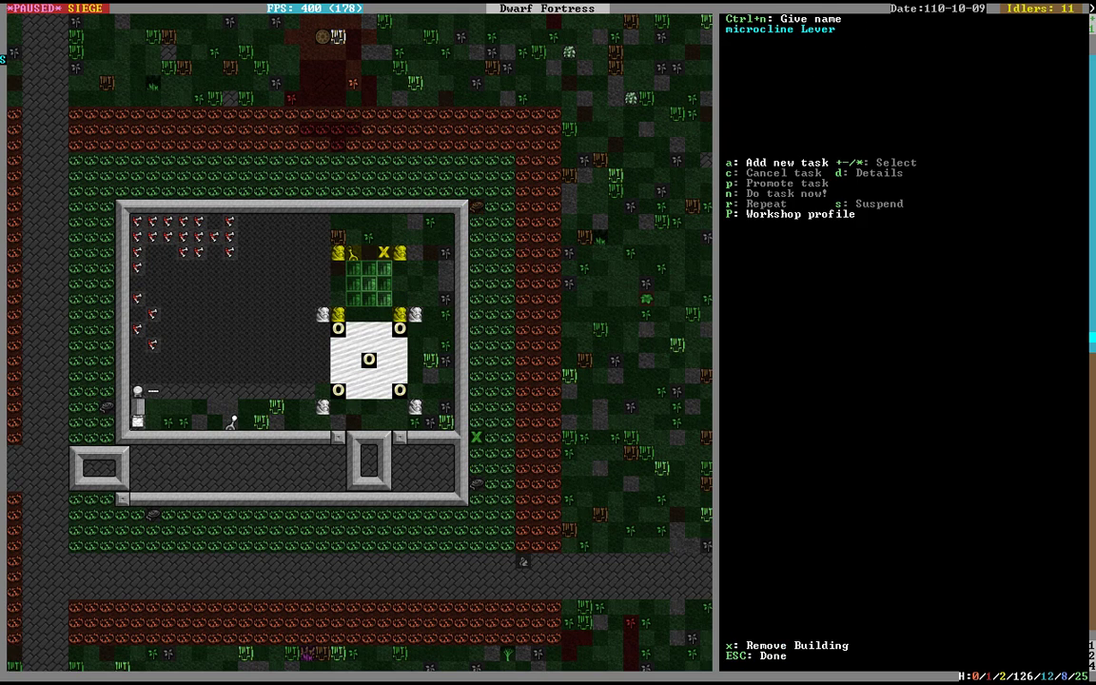
{"action": "key", "text": "Escape"}
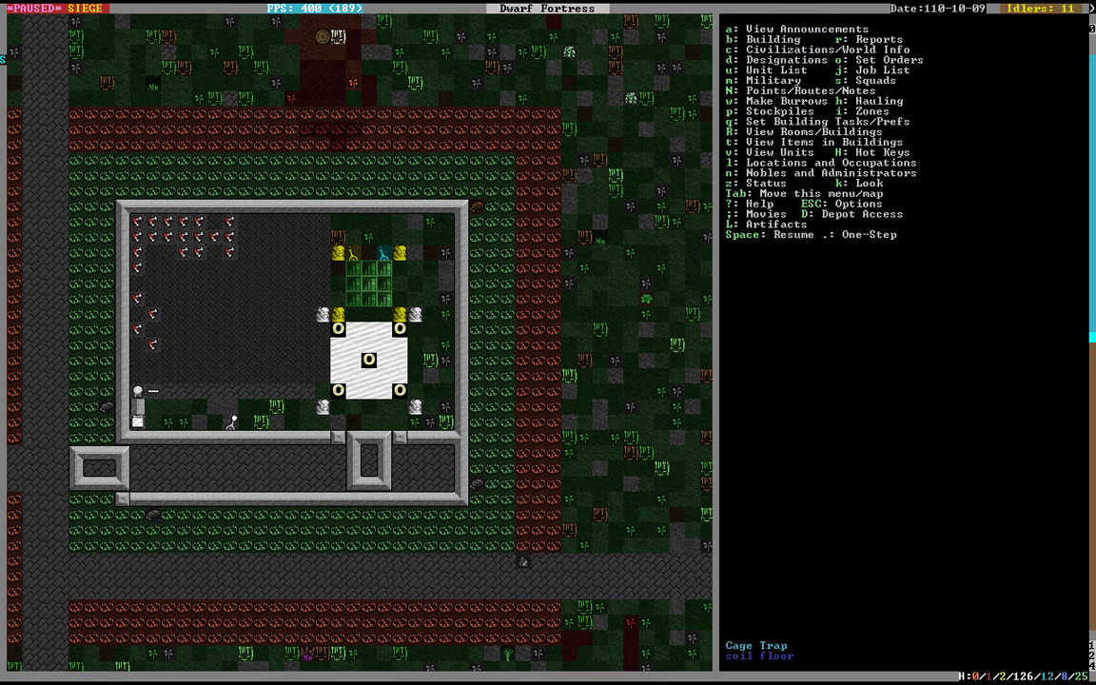